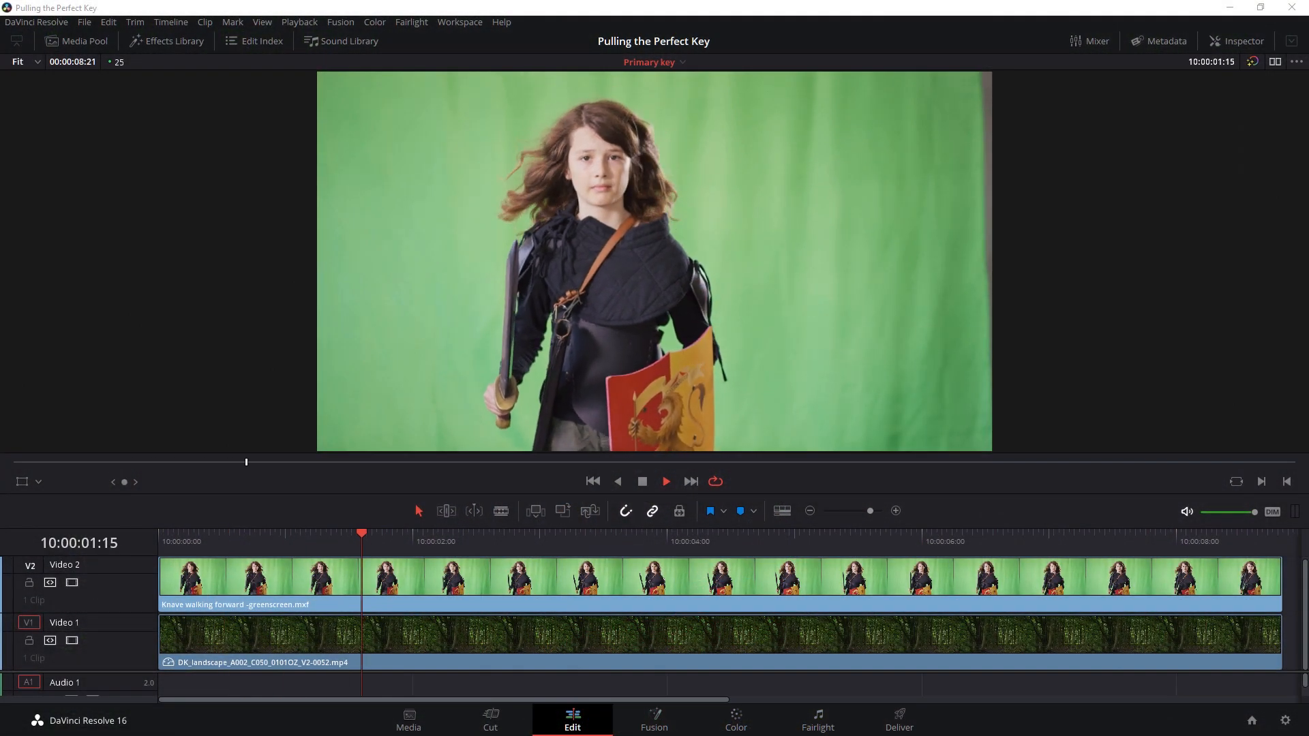
Review the green-screen child clip by playing it back and stopping.
left_click(616, 533)
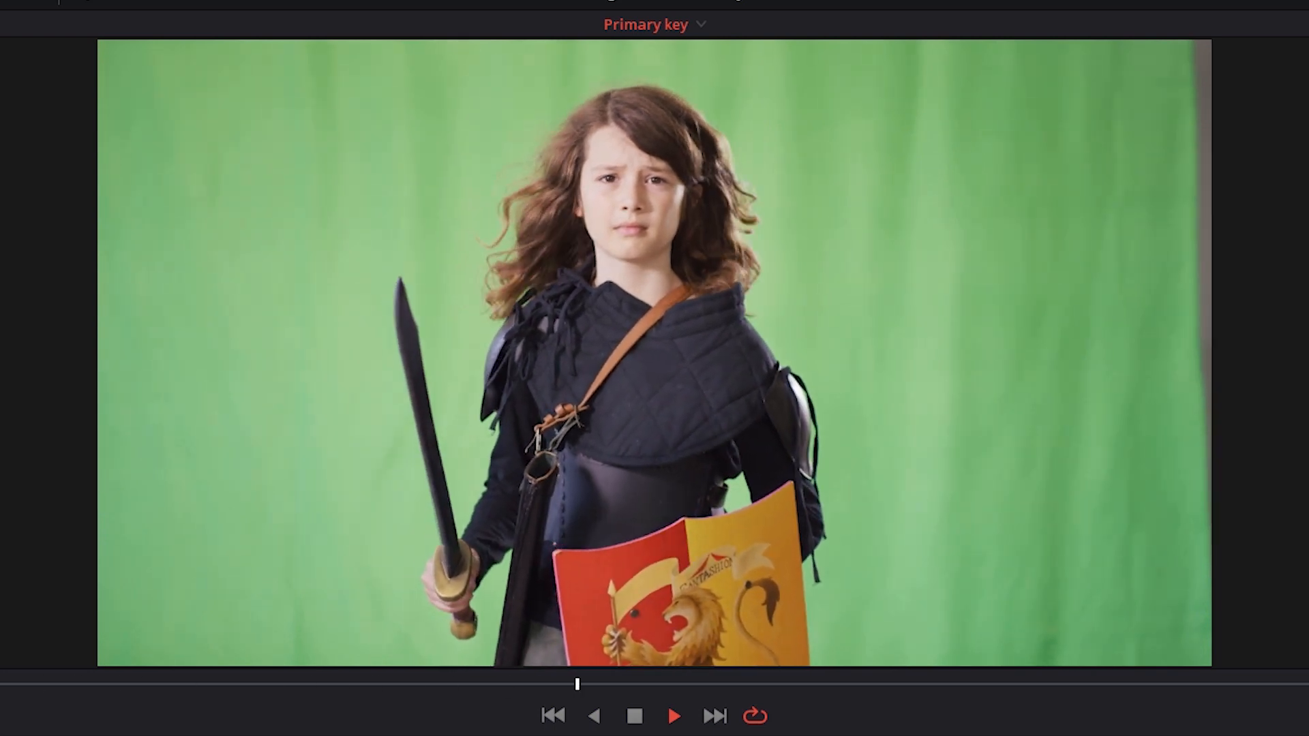
left_click(674, 716)
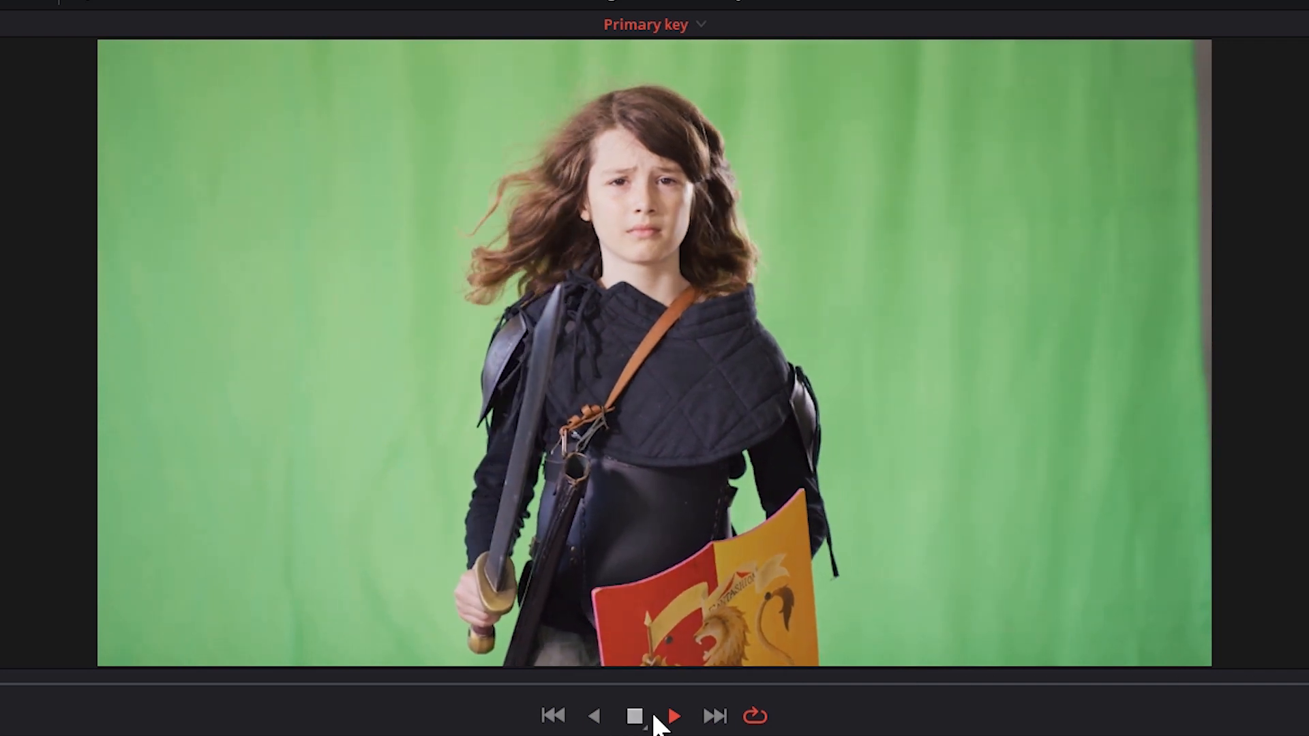
left_click(672, 716)
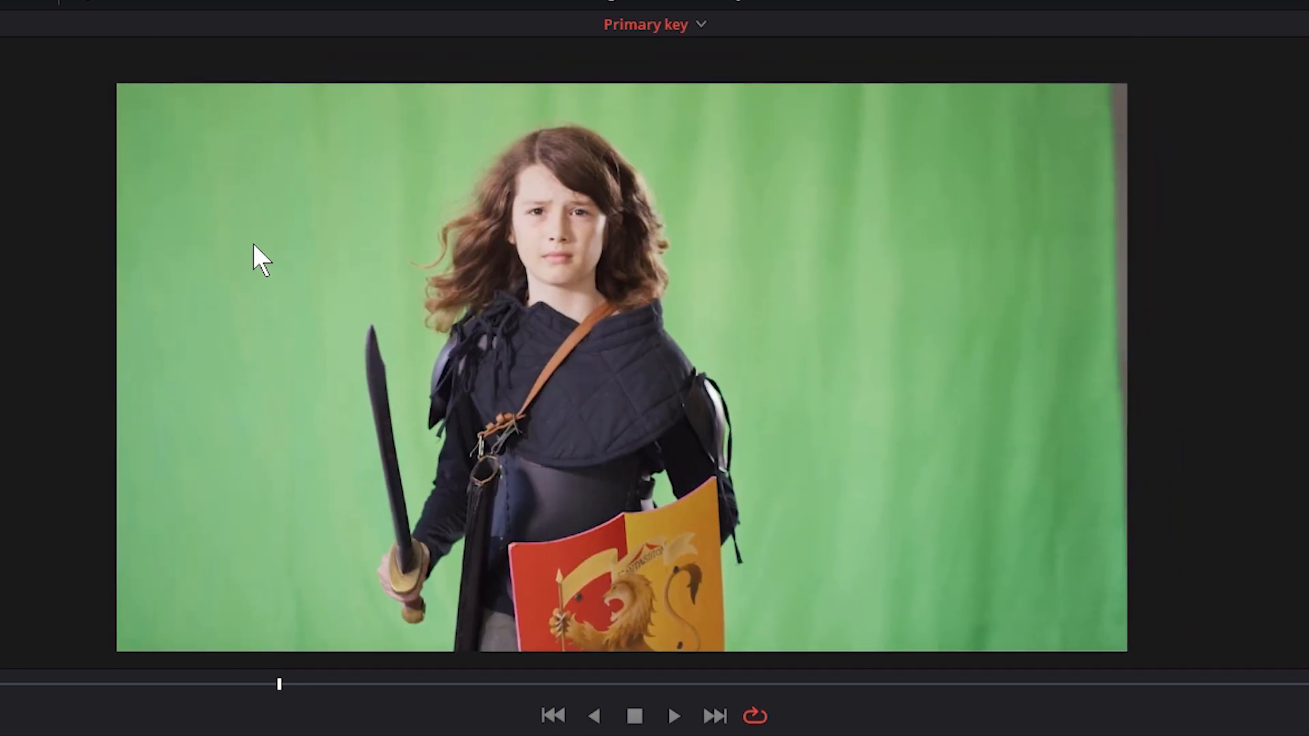
mouse_move(447, 138)
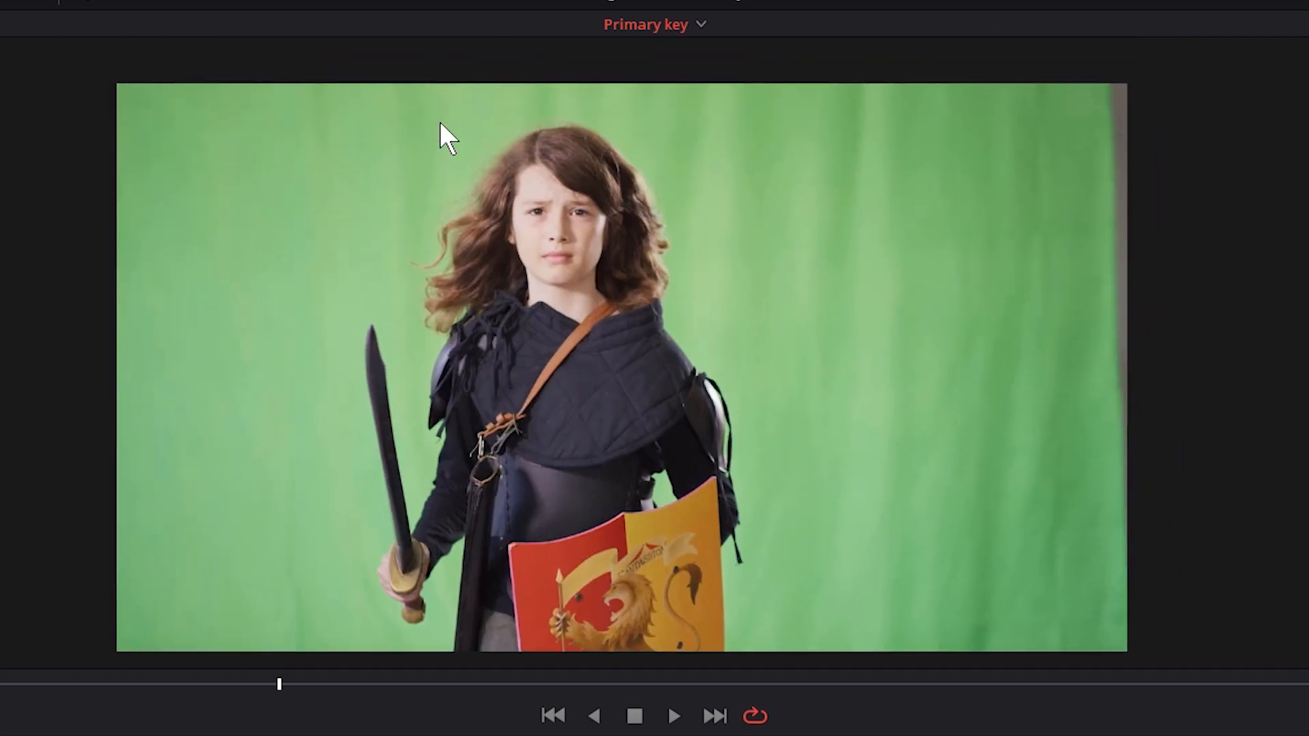
mouse_move(1010, 542)
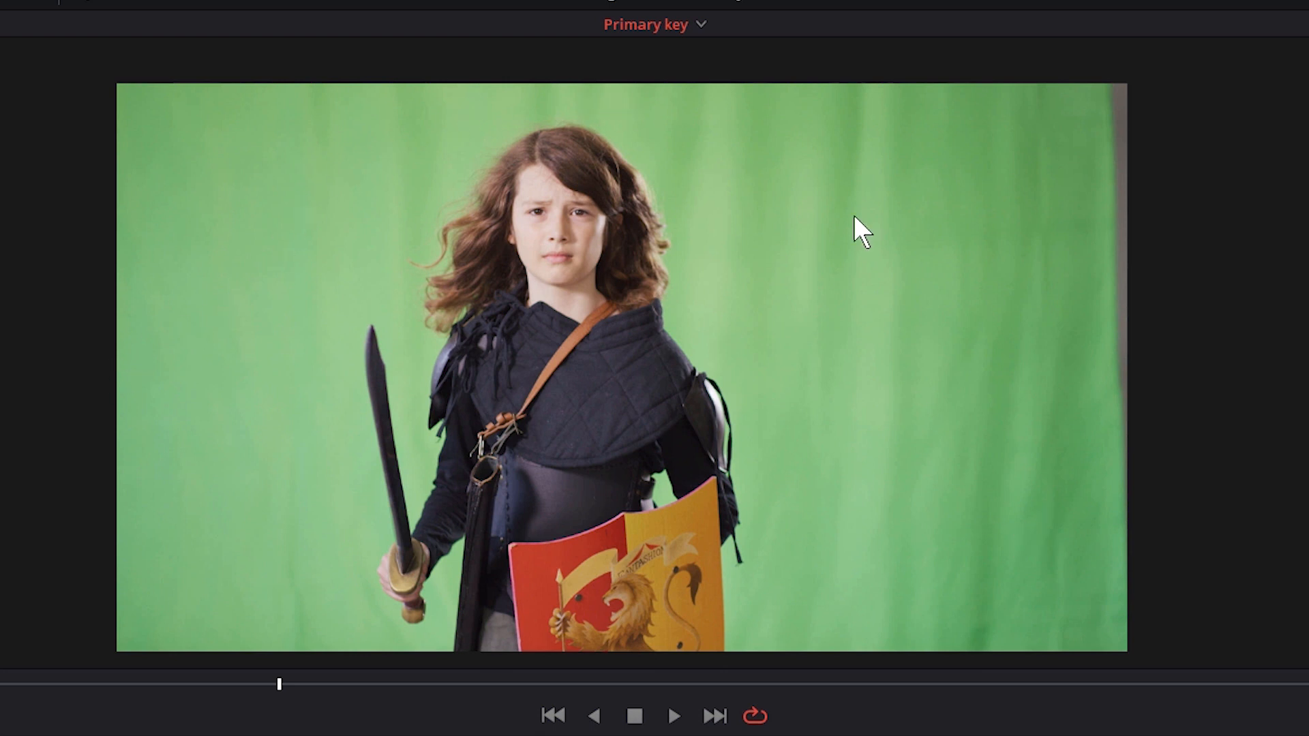
mouse_move(1083, 373)
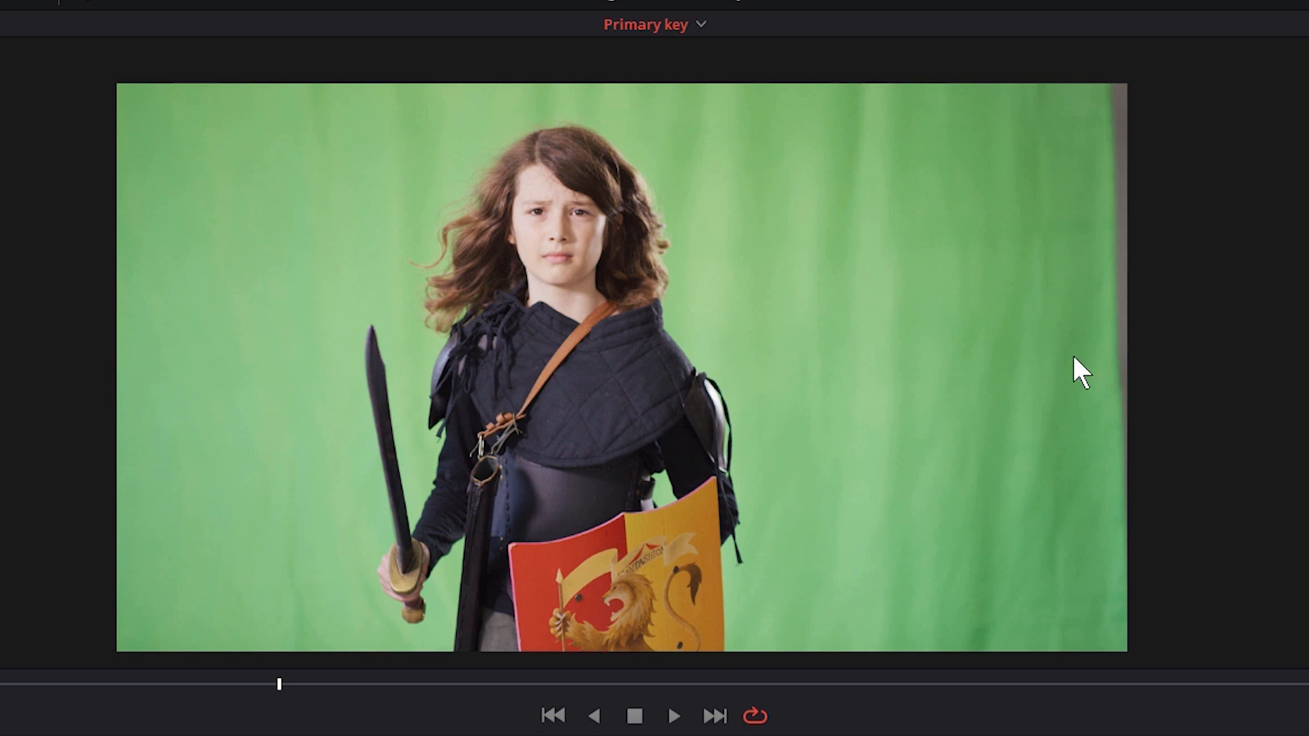
mouse_move(1081, 627)
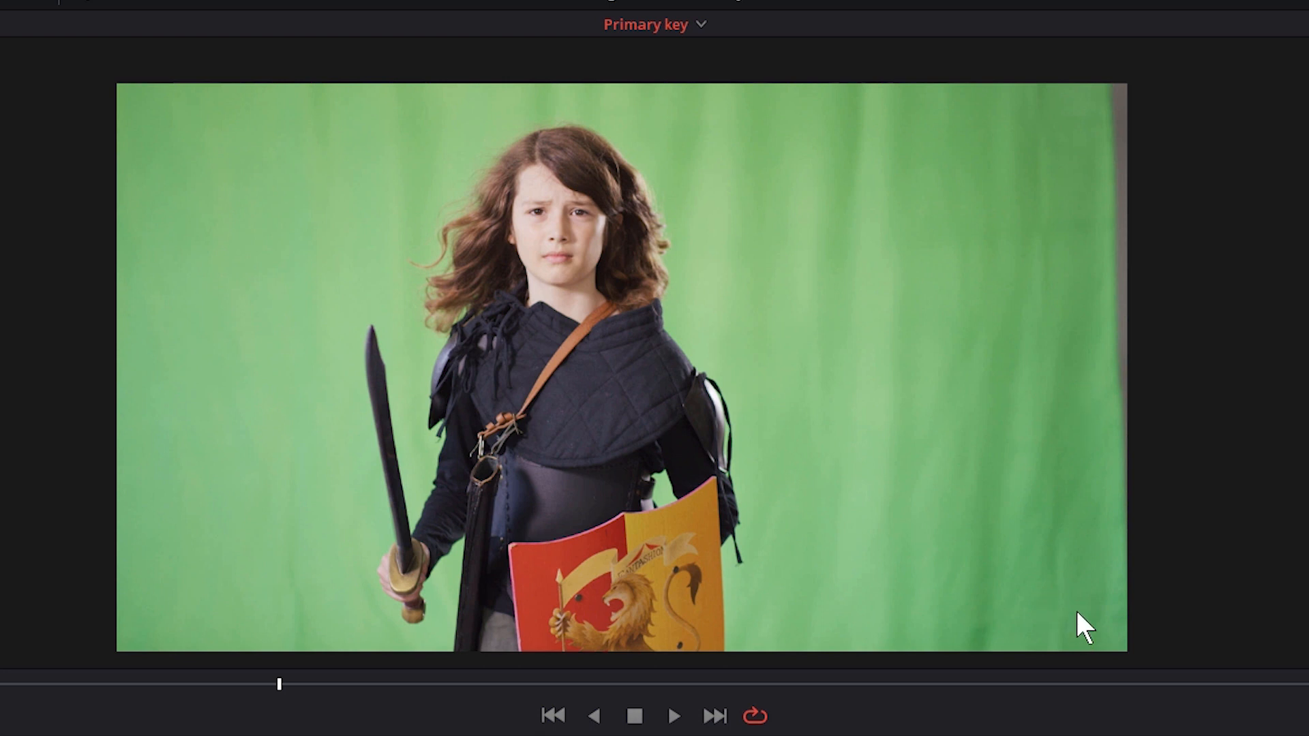
mouse_move(121, 401)
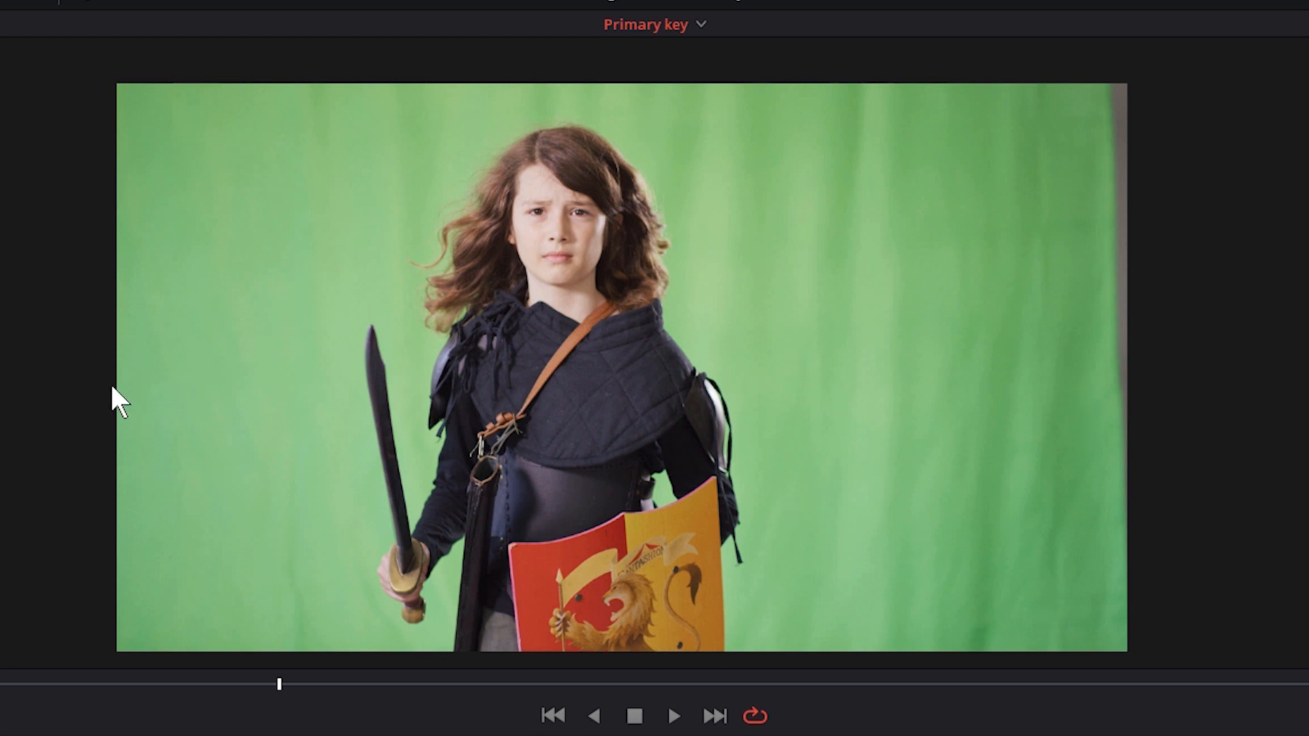
mouse_move(729, 314)
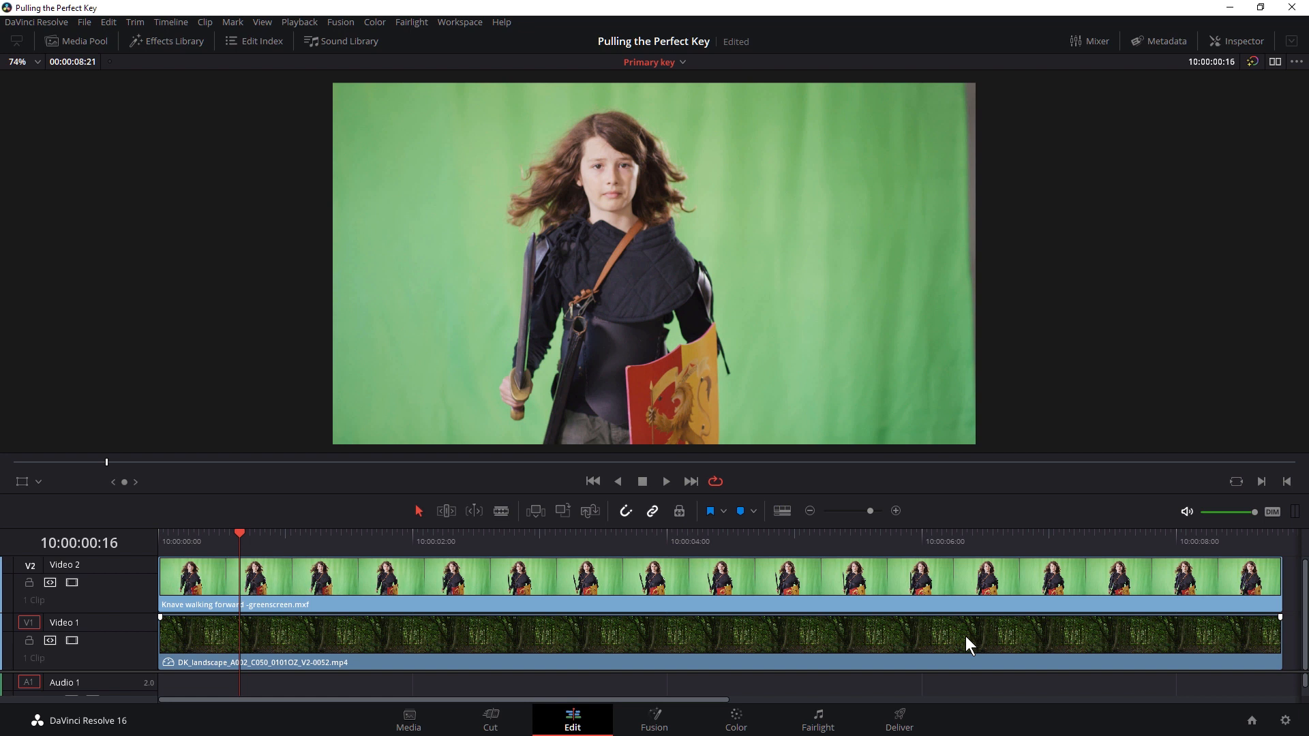
mouse_move(200, 59)
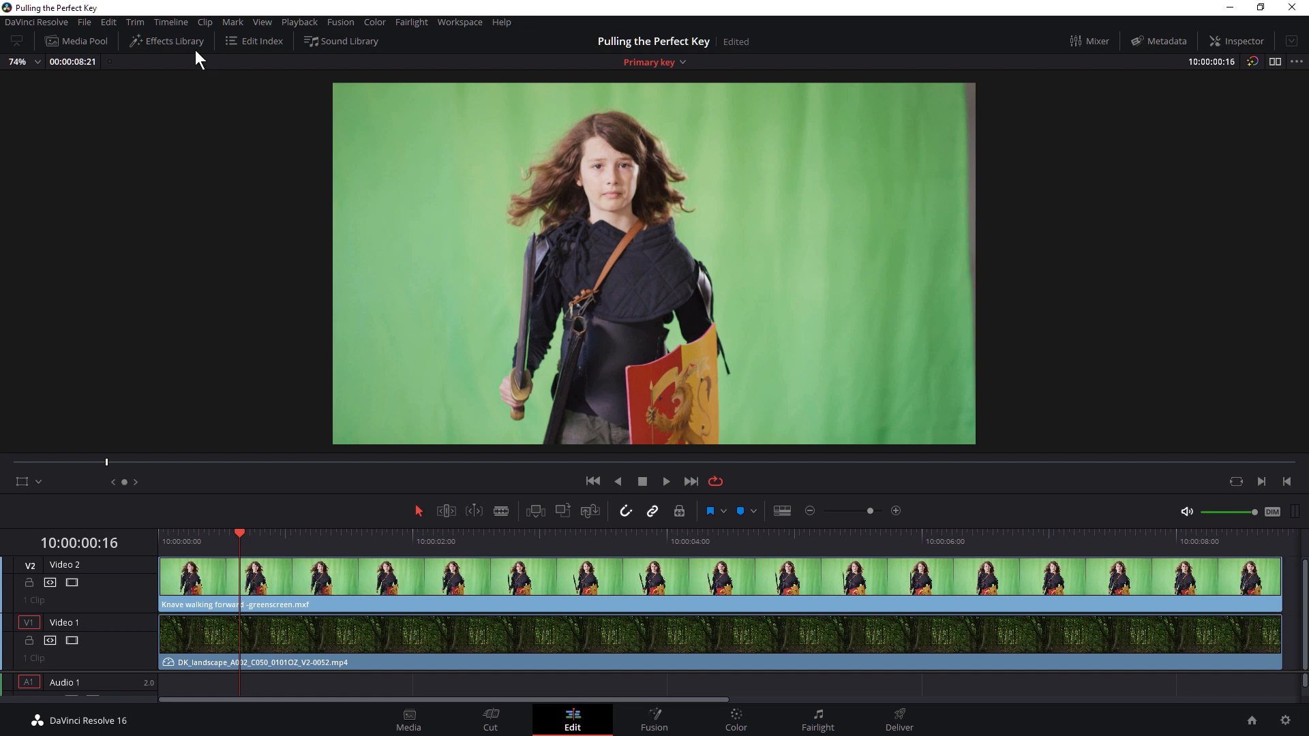
Browse the OpenFX filter effects, then move the clip into the Color page for grading.
left_click(166, 41)
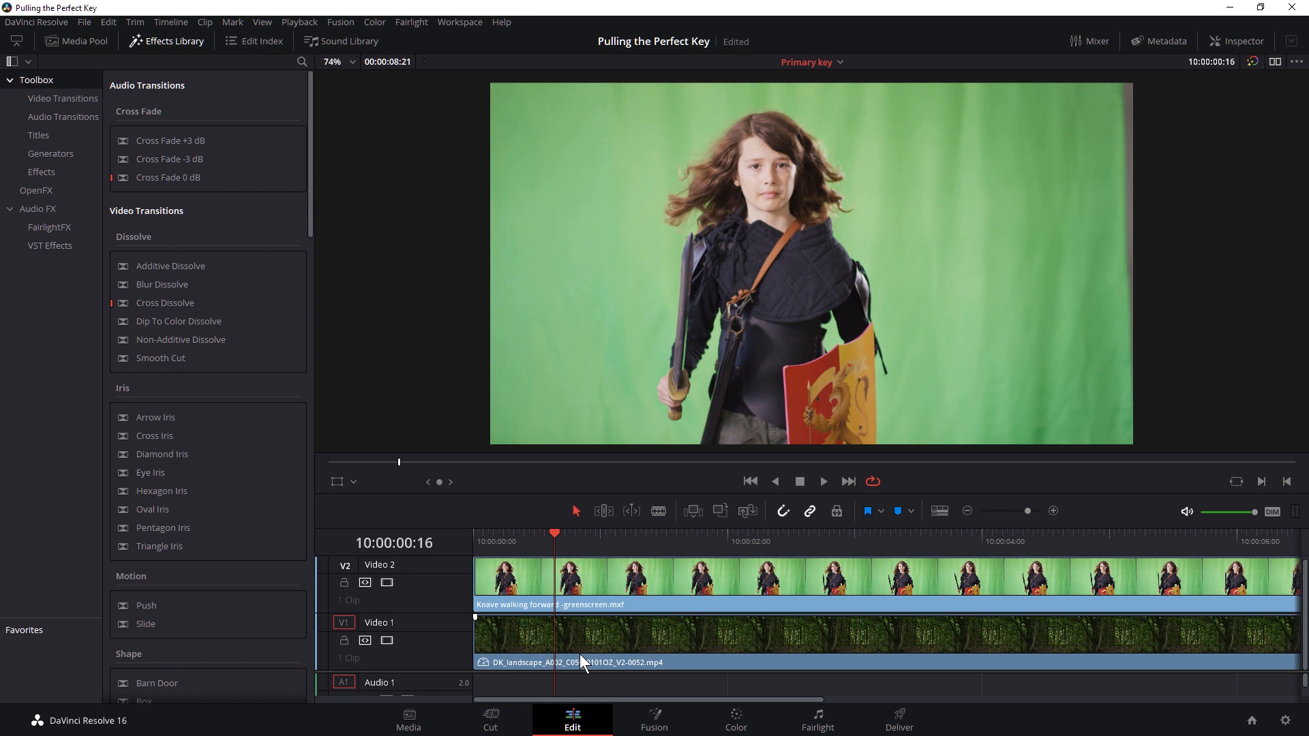
left_click(35, 191)
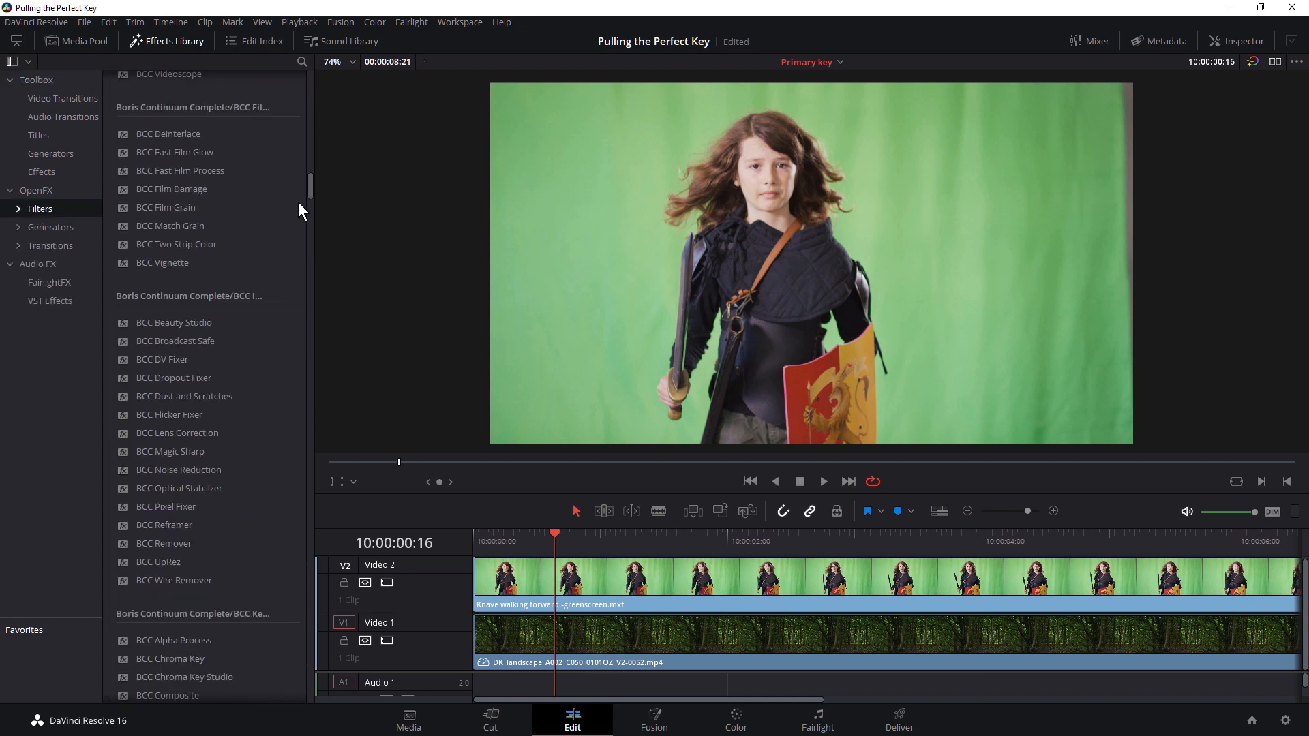
scroll("down", 3)
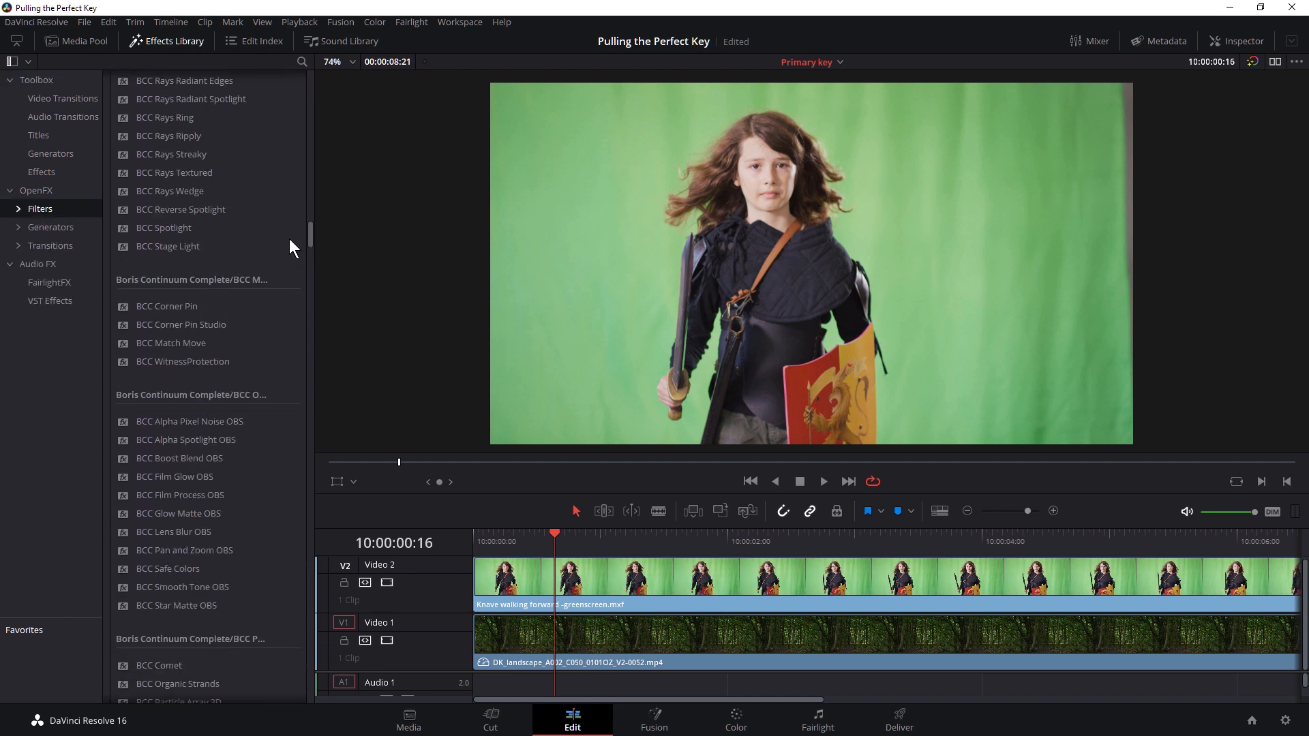
scroll("down", 3)
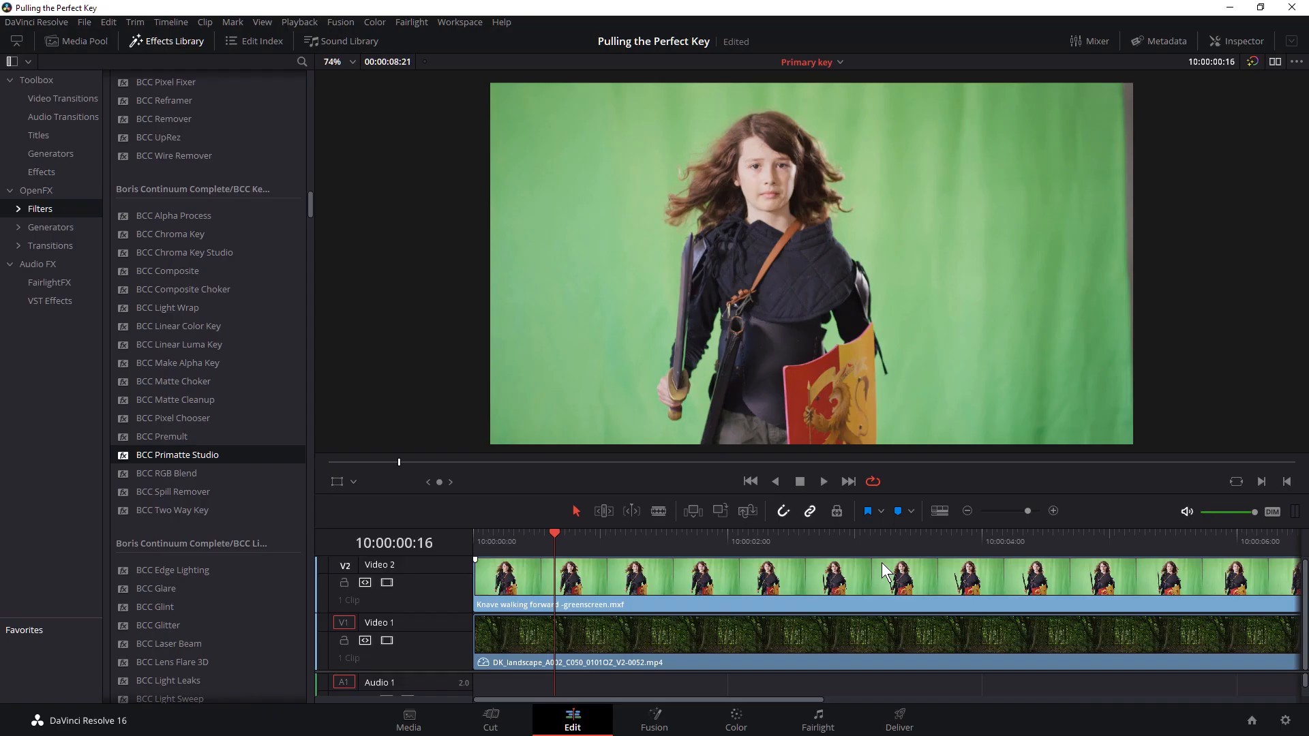
mouse_move(728, 572)
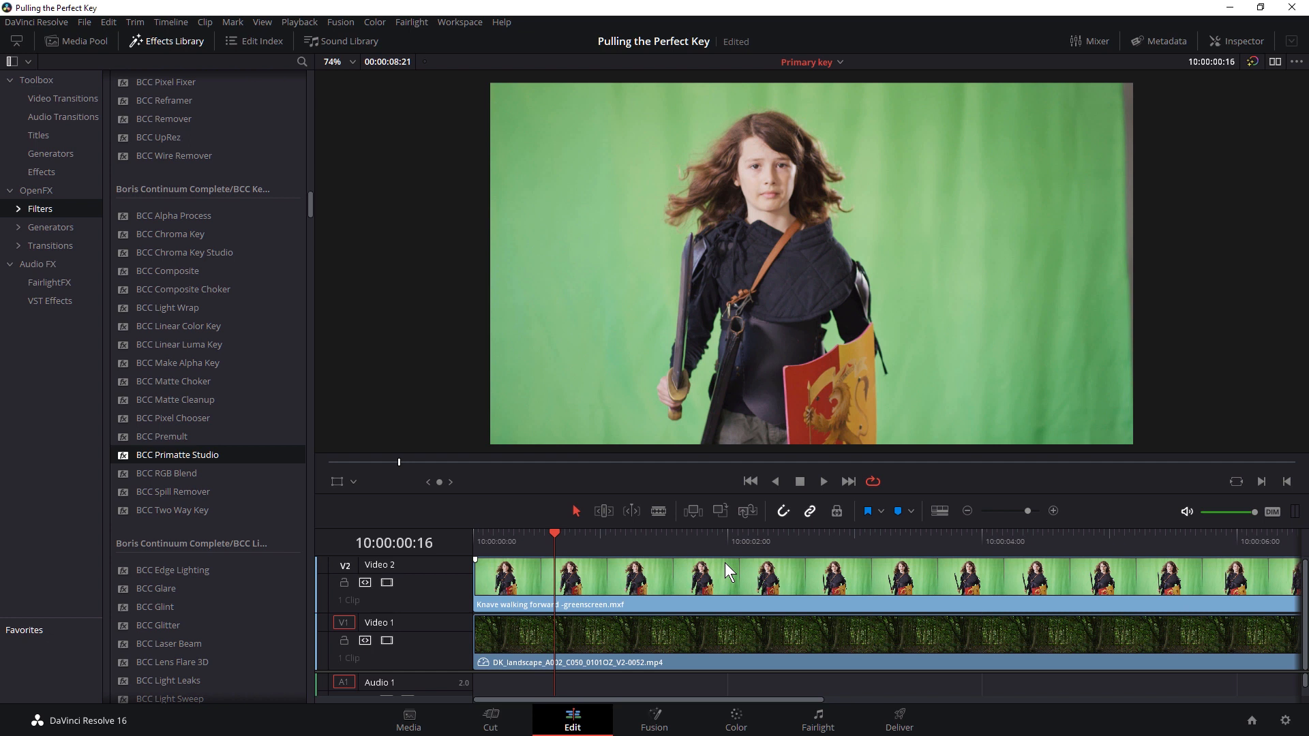
mouse_move(268, 70)
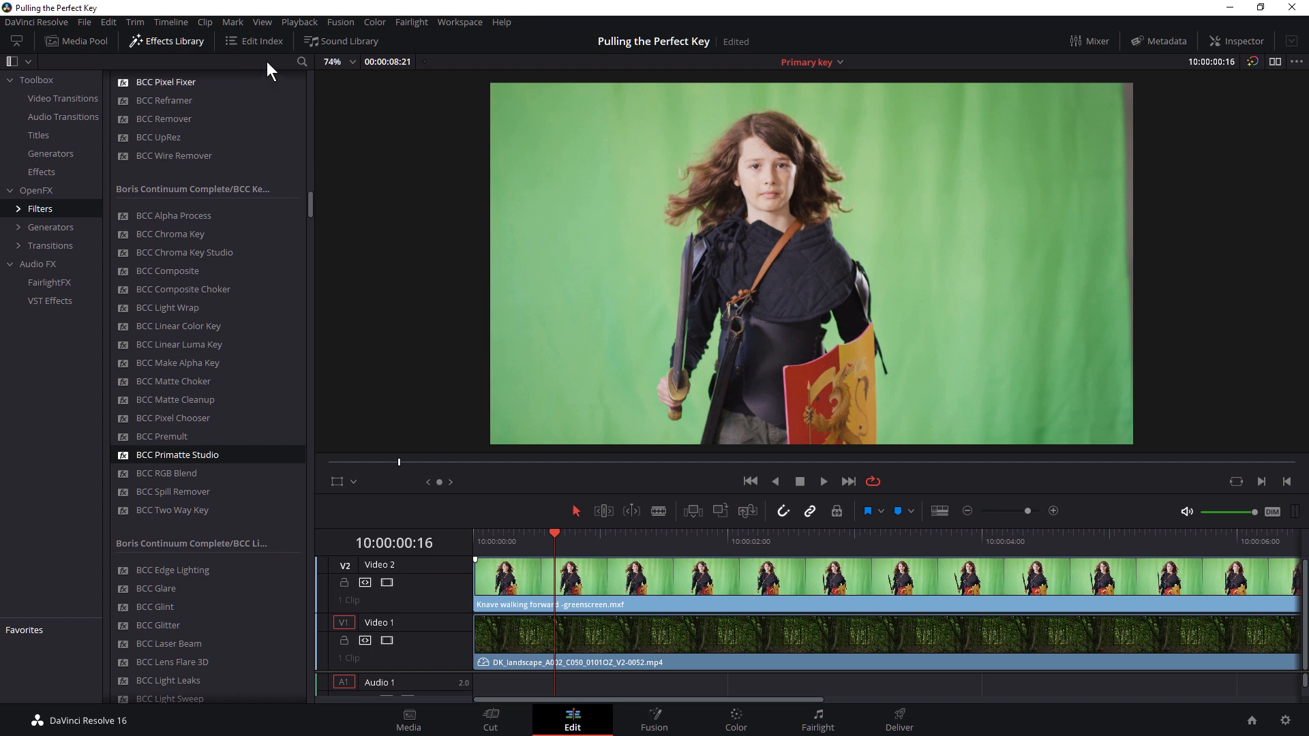
left_click(165, 41)
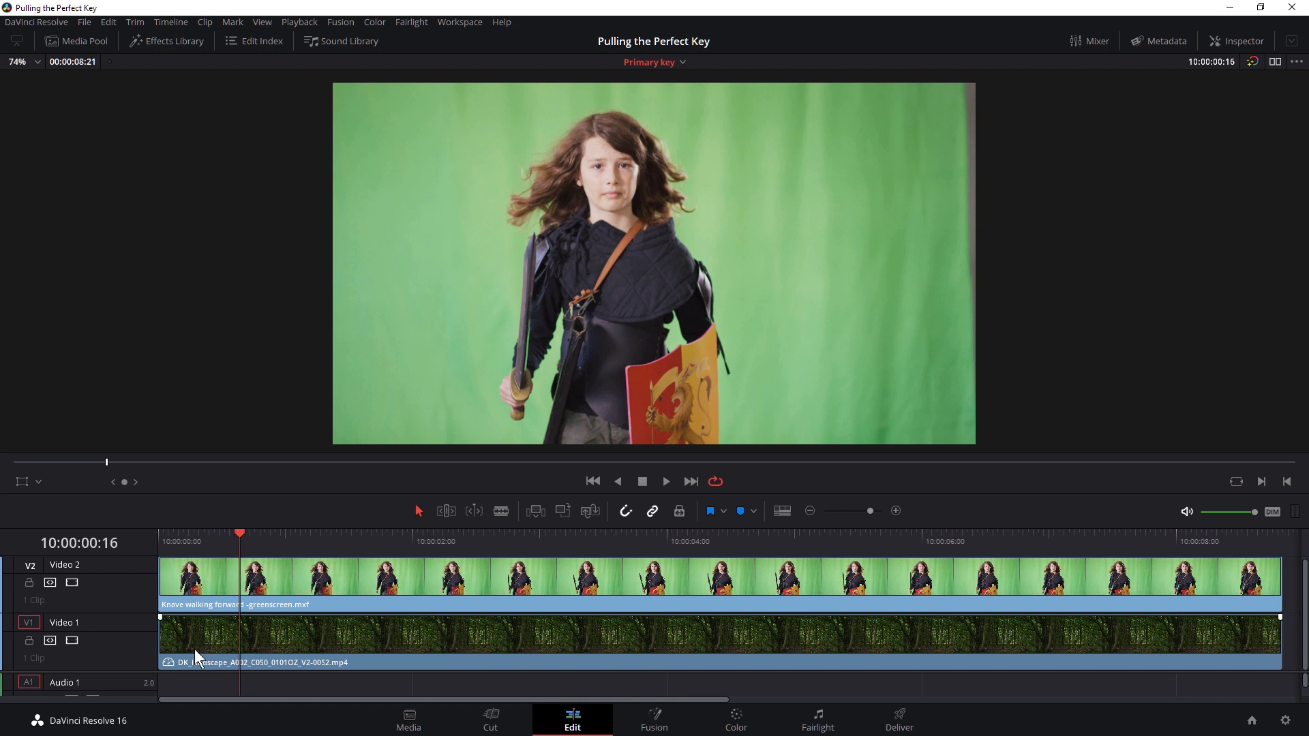
mouse_move(347, 660)
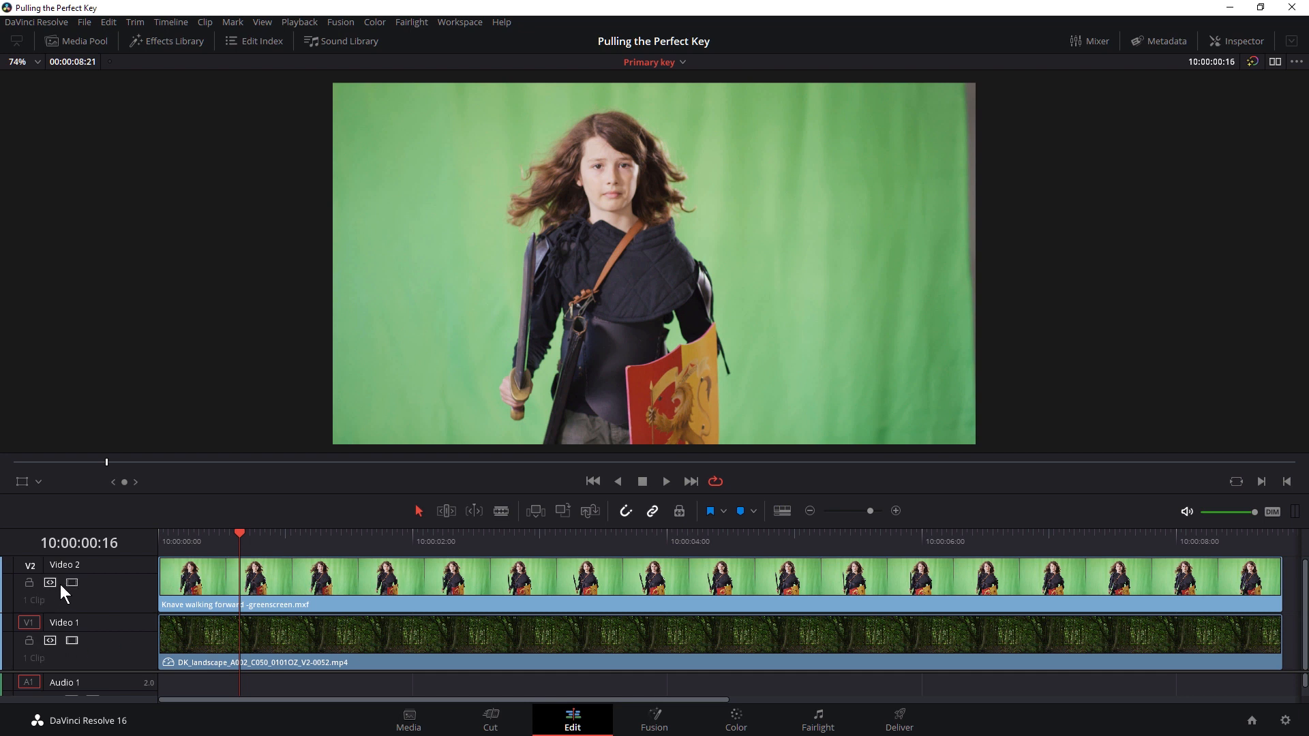
left_click(71, 582)
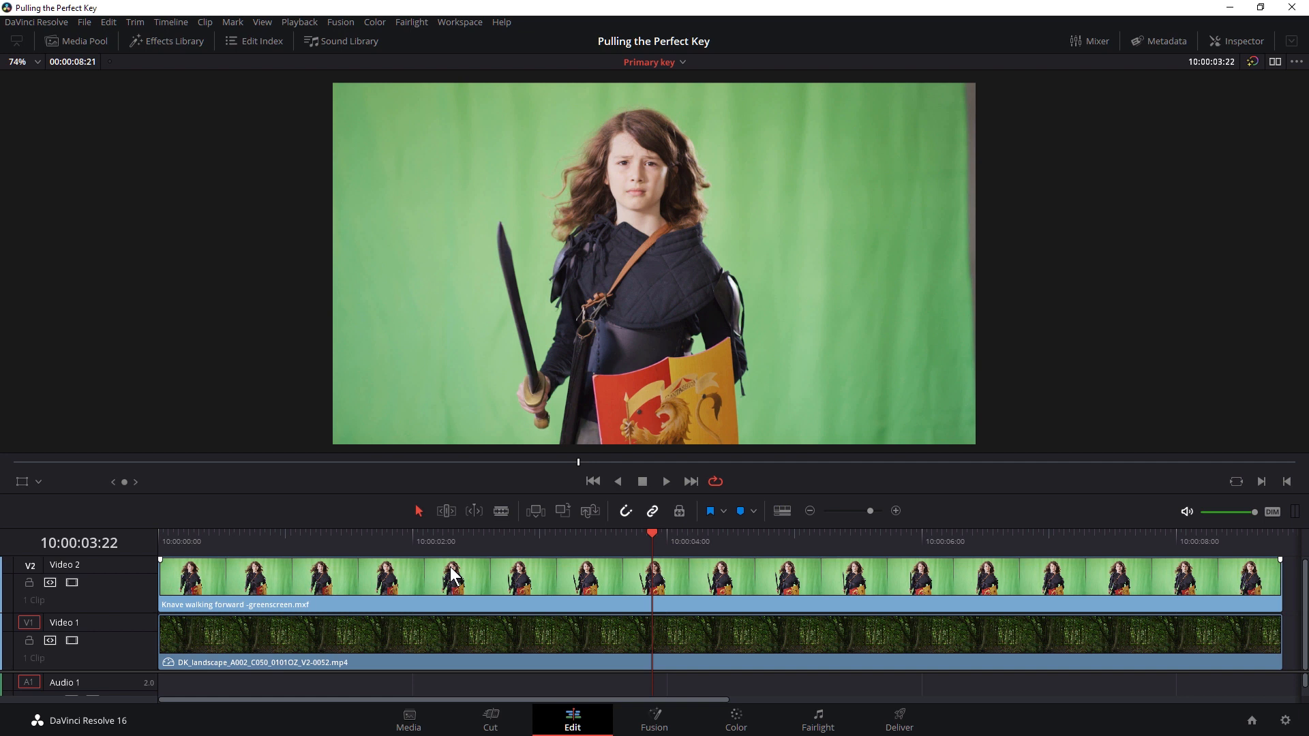
left_click(735, 720)
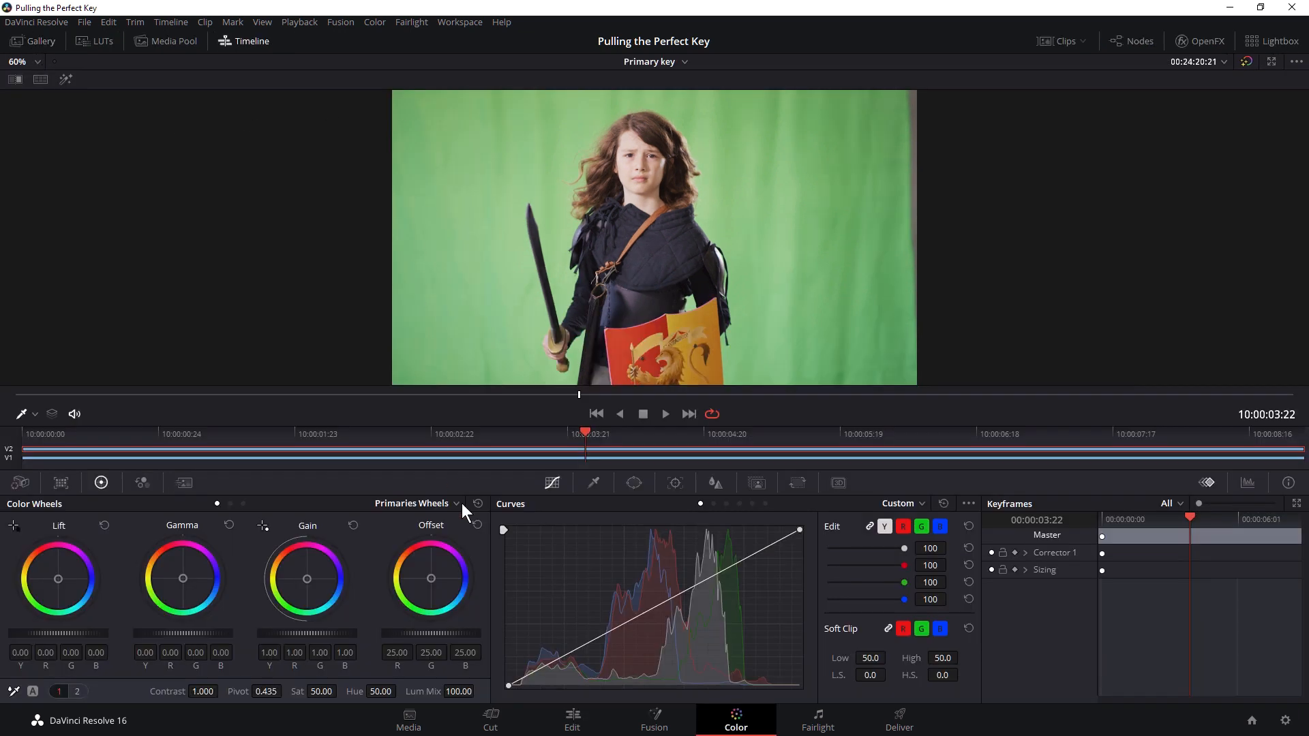
mouse_move(507, 455)
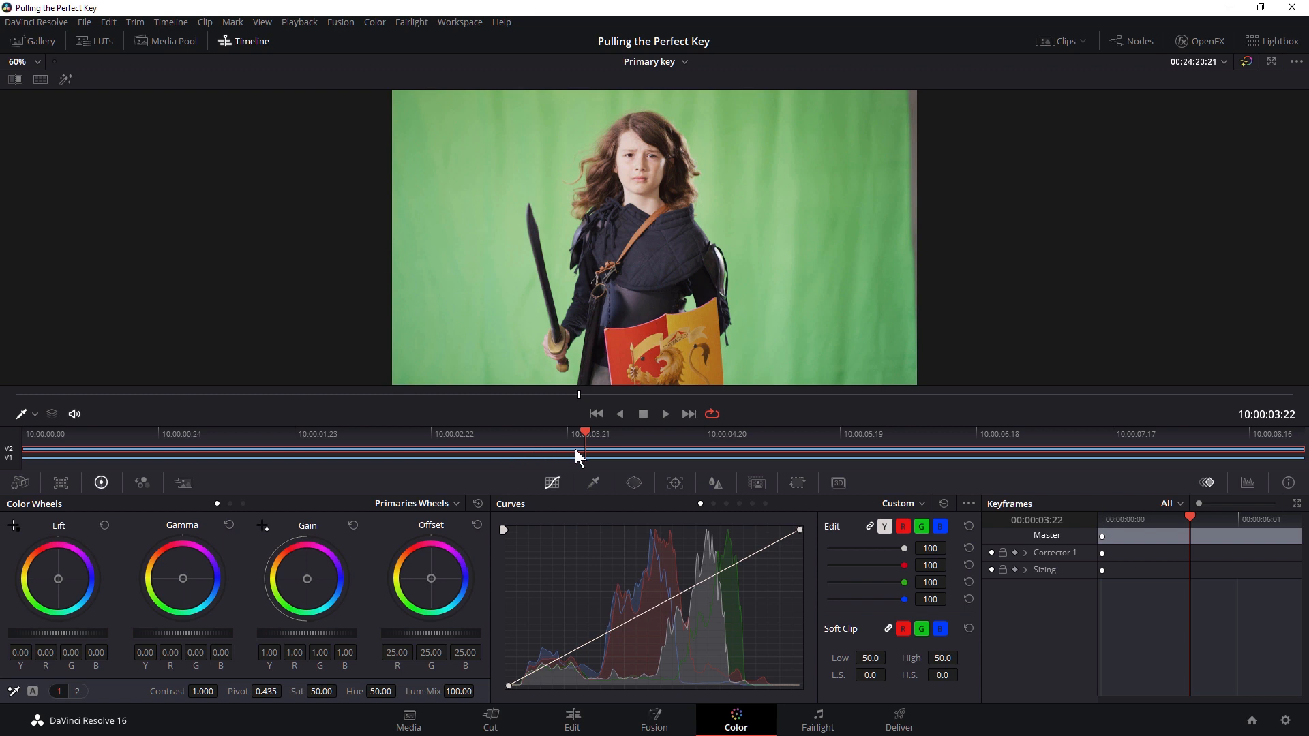
mouse_move(399, 447)
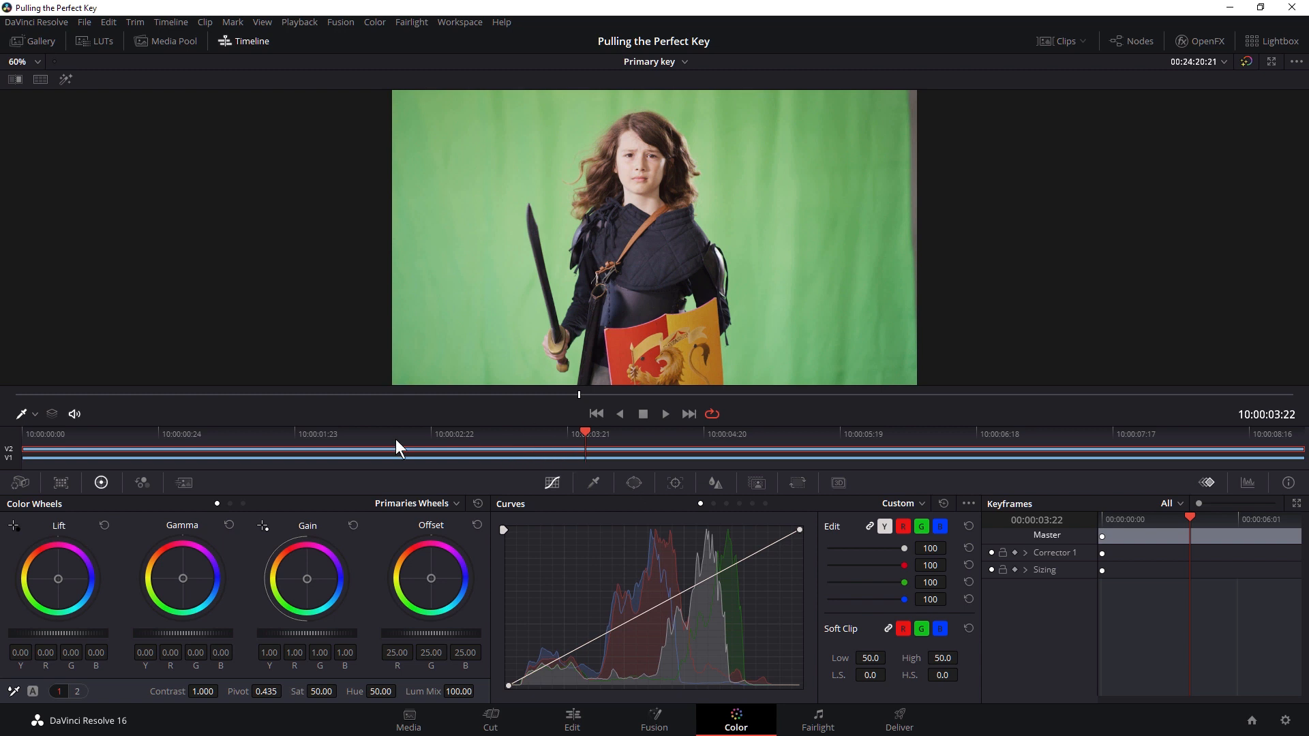
mouse_move(210, 462)
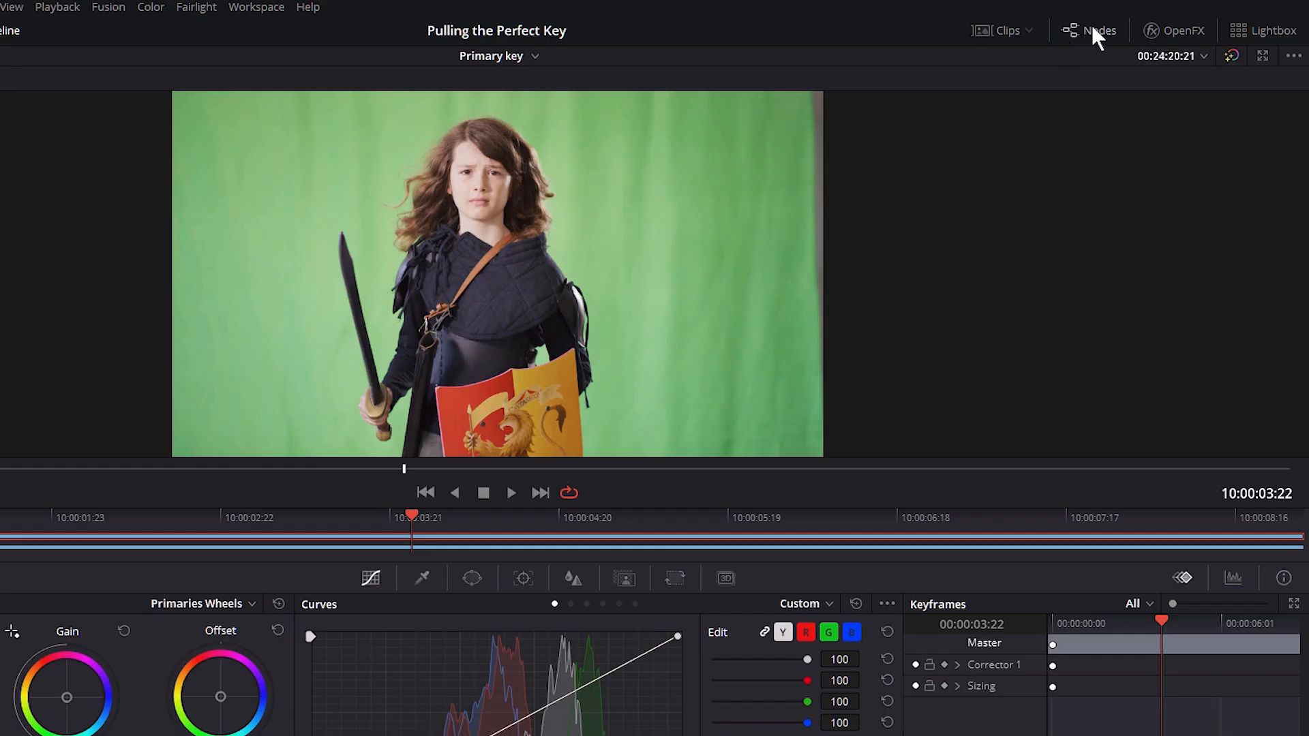
Add a serial node after node 01 and label it 'Primatte Studio'.
left_click(1096, 30)
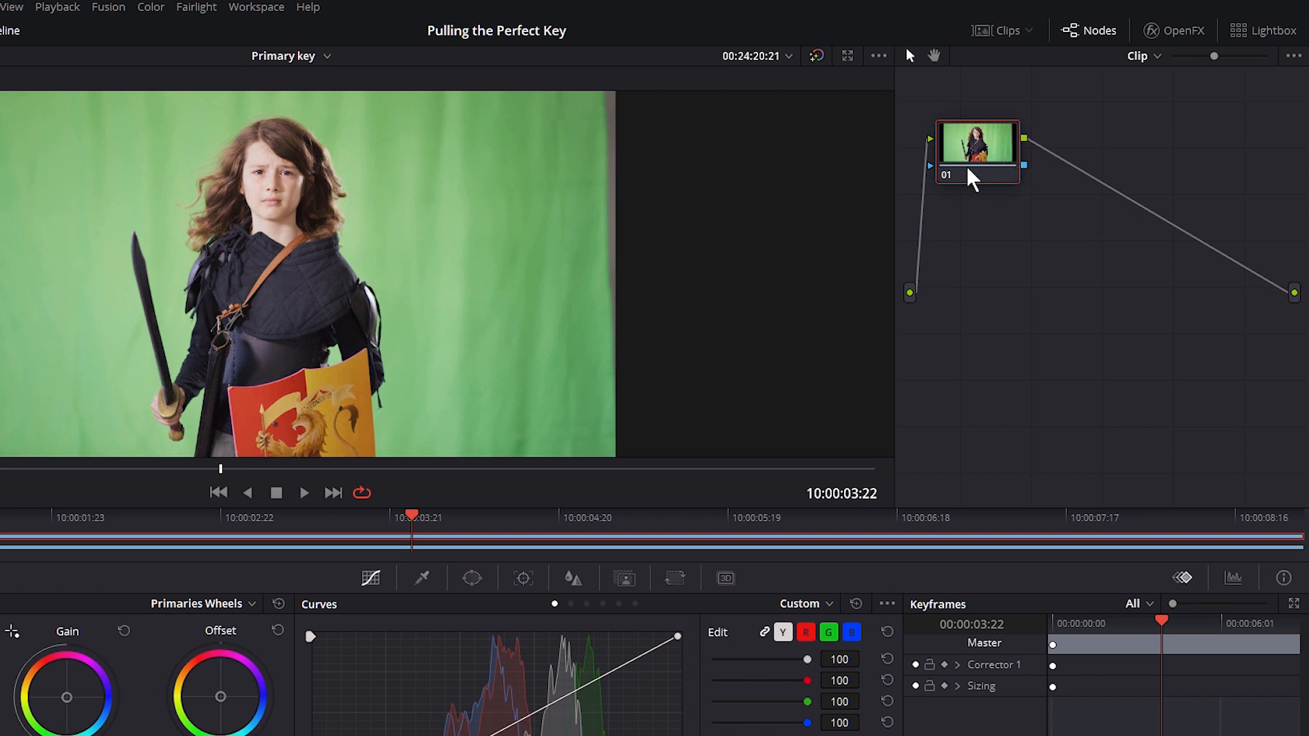
mouse_move(905, 173)
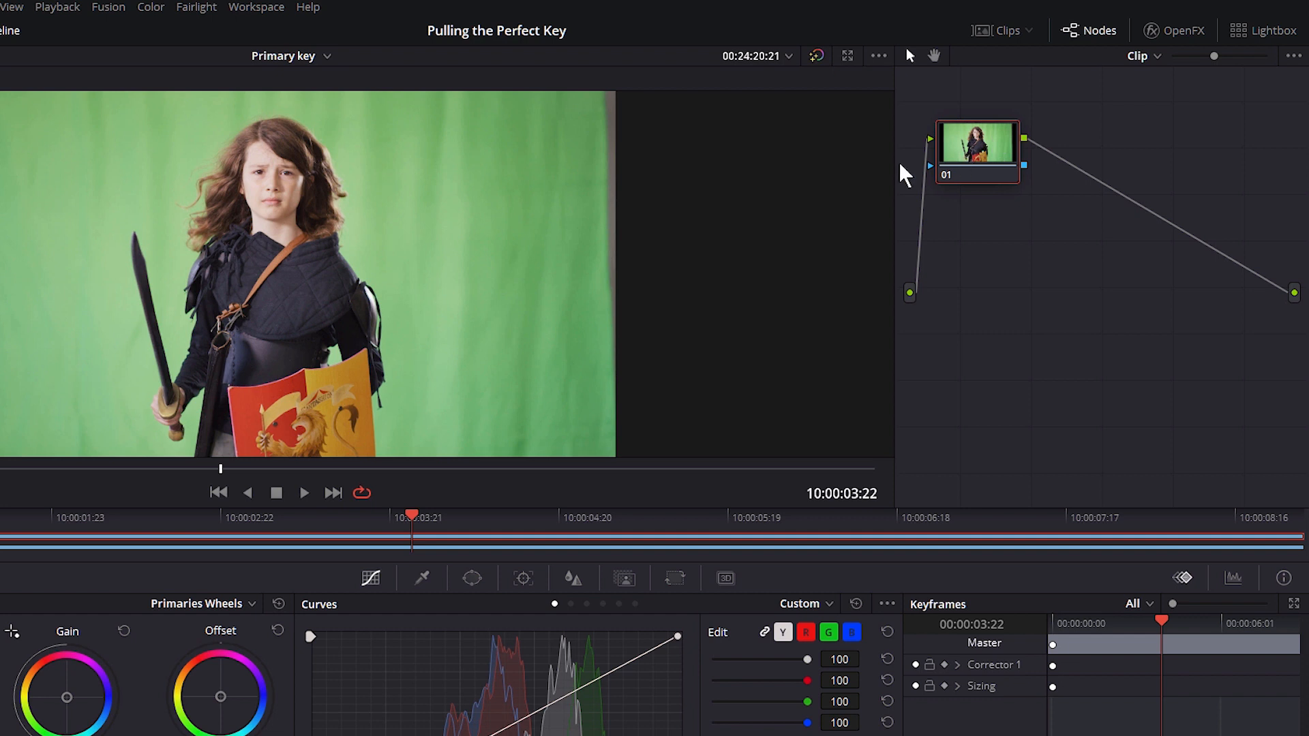
left_click(150, 7)
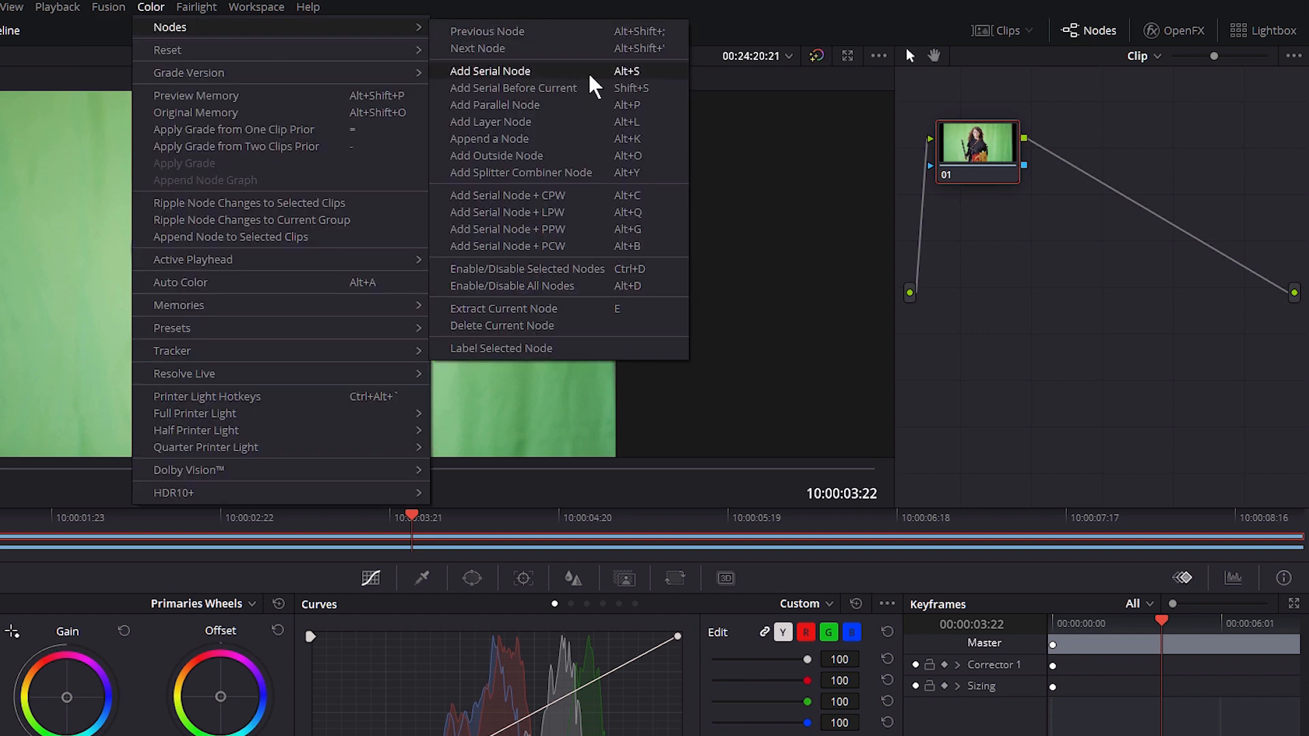
left_click(491, 71)
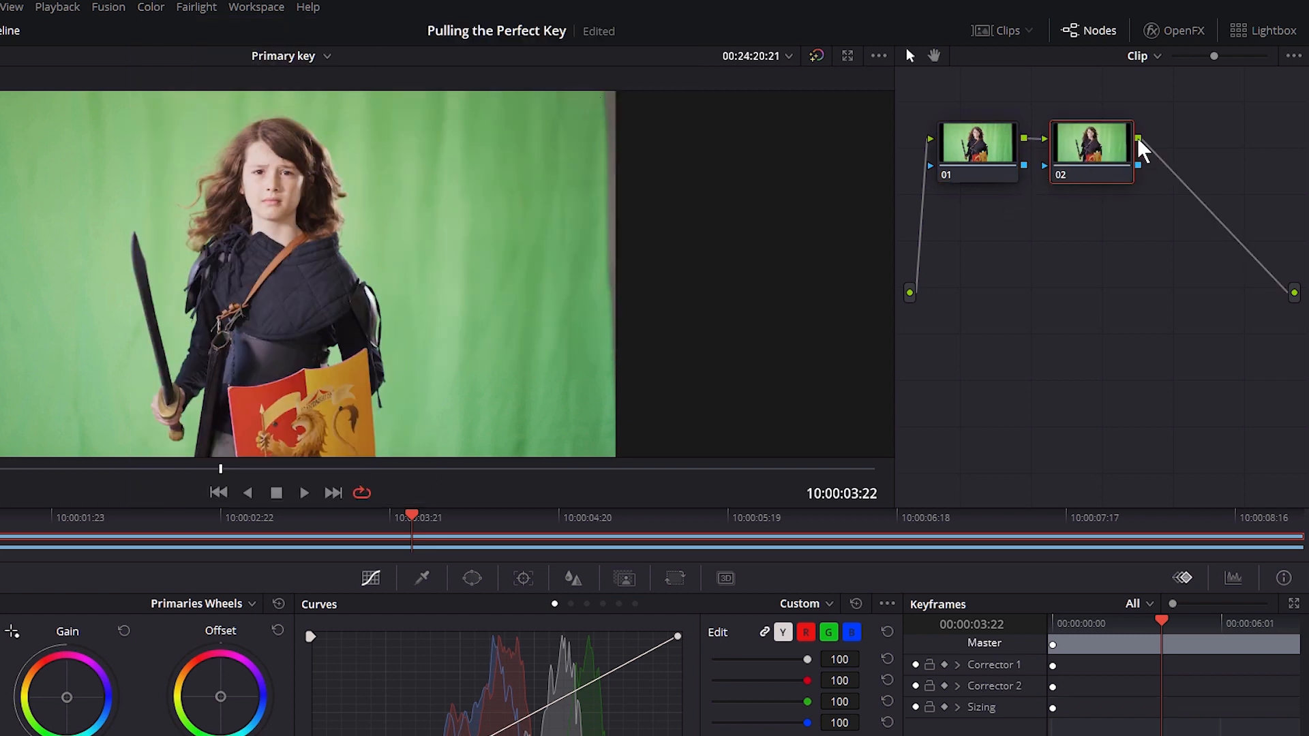
mouse_move(1095, 158)
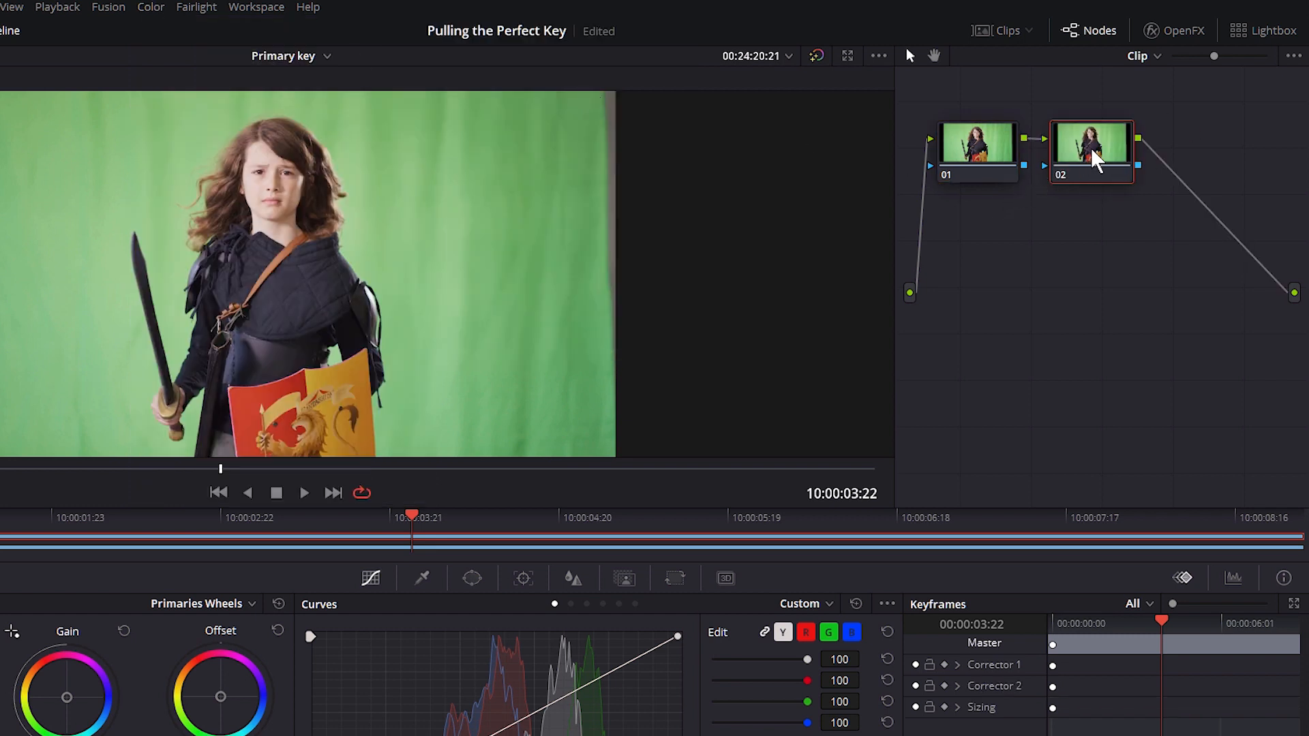
right_click(1091, 150)
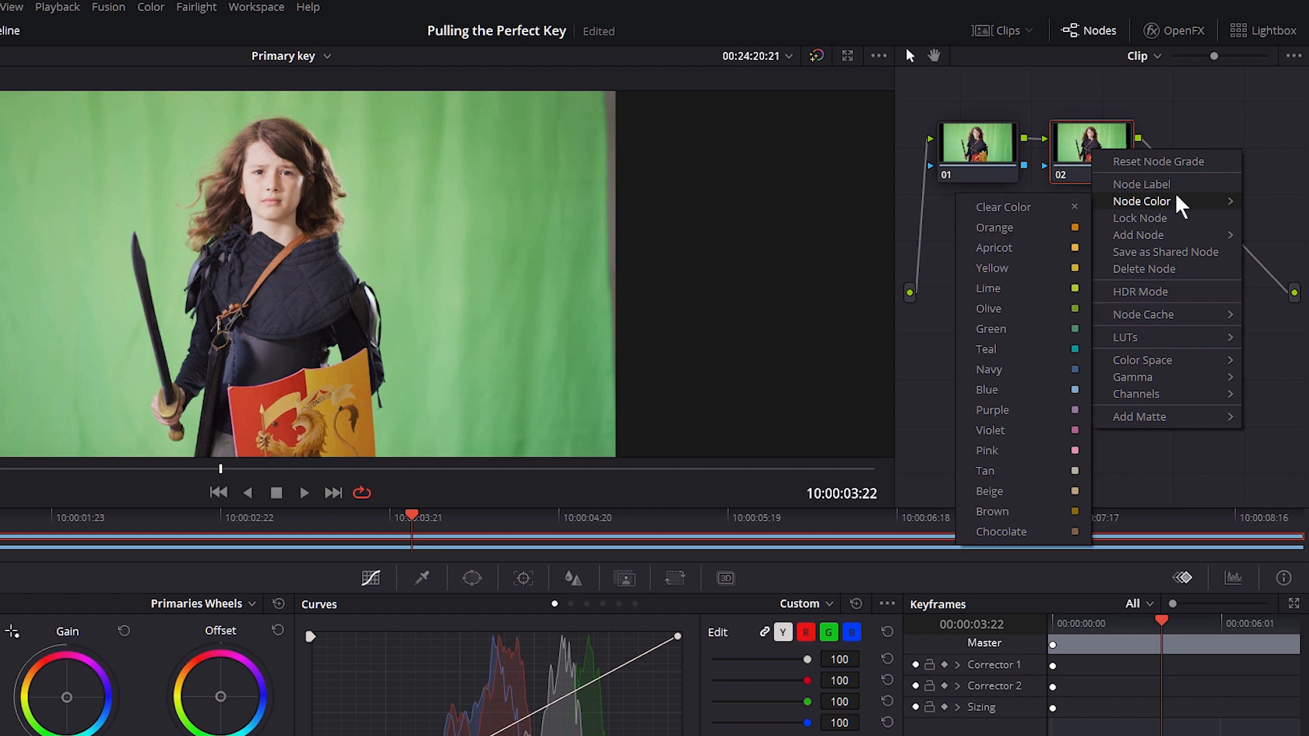
left_click(1152, 212)
type("Primatte Studio")
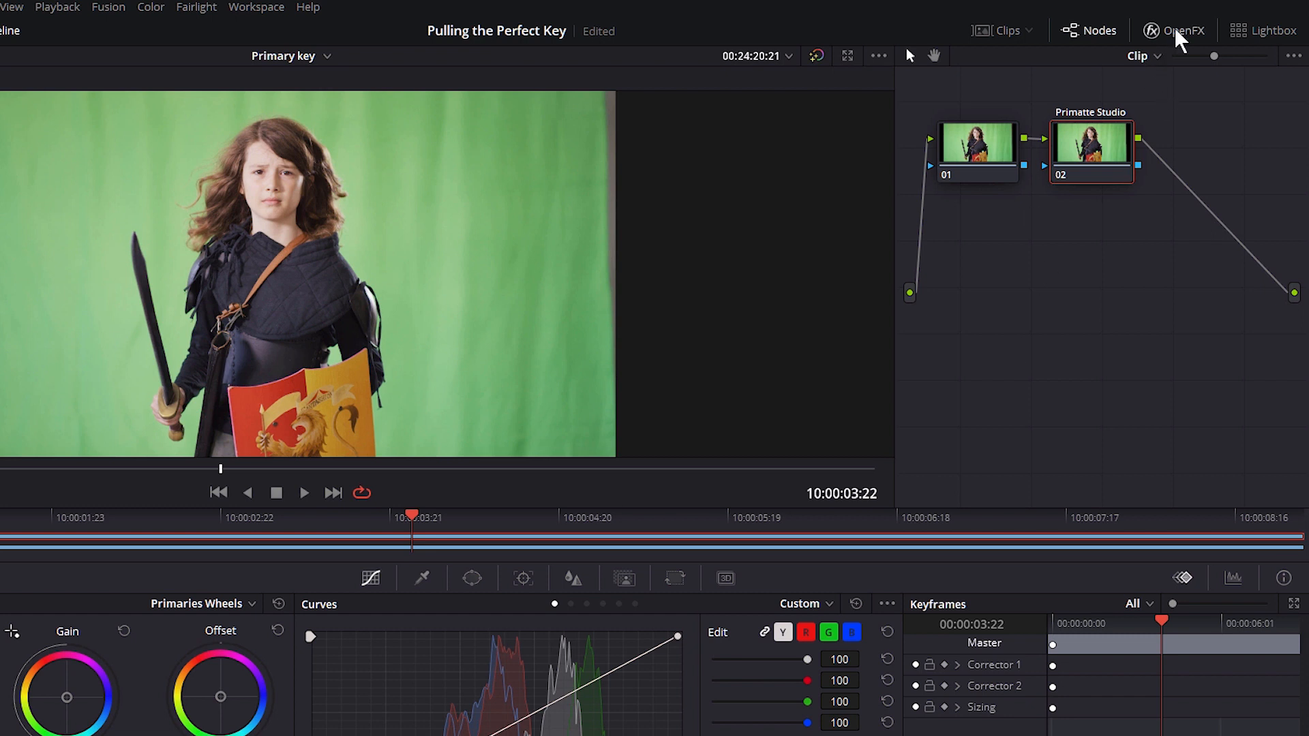
Search the OpenFX library for 'primat' and apply BCC Primatte Studio to node 02.
left_click(1184, 30)
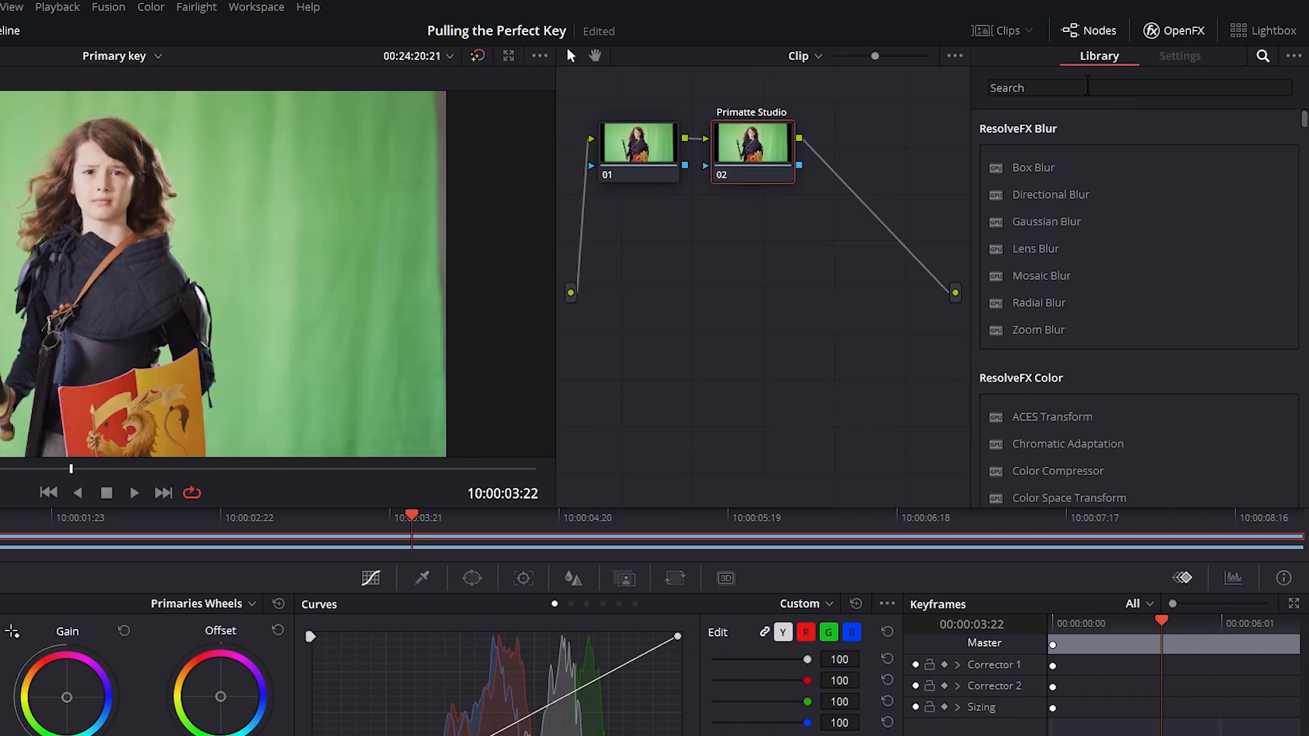
type("primat")
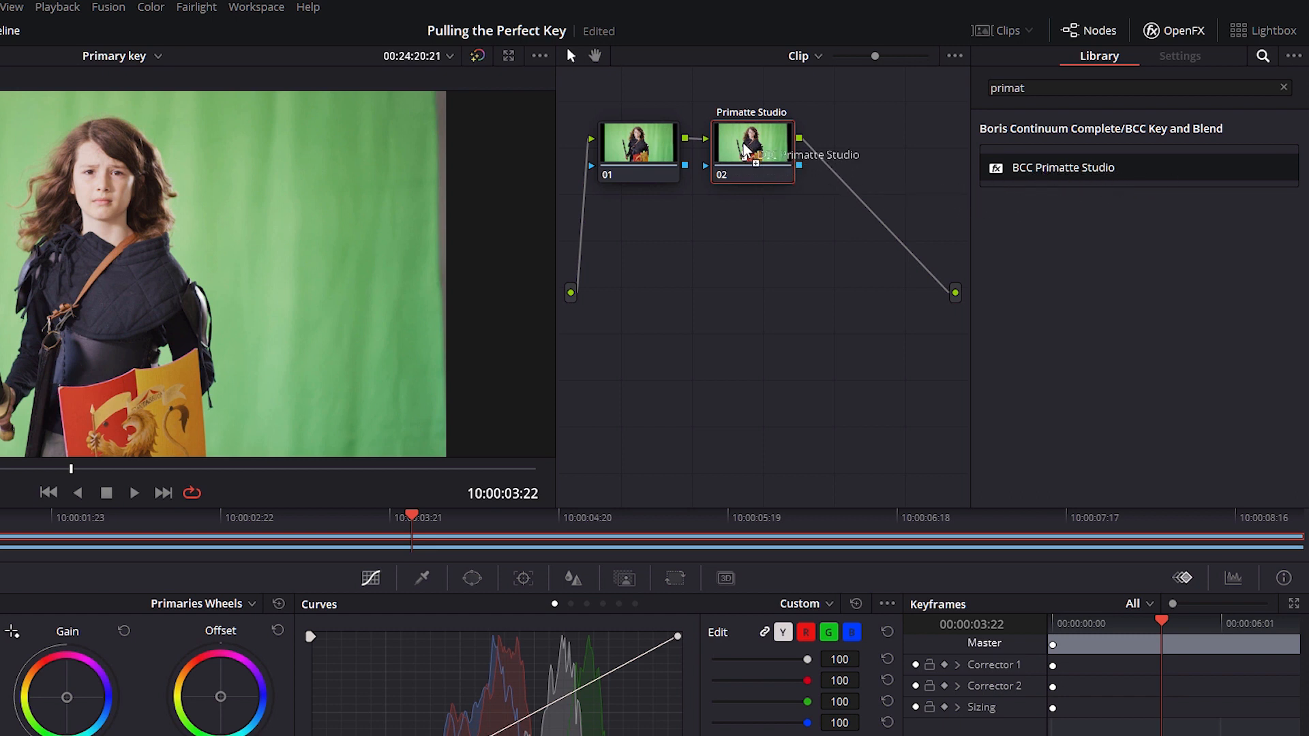
left_click(1180, 56)
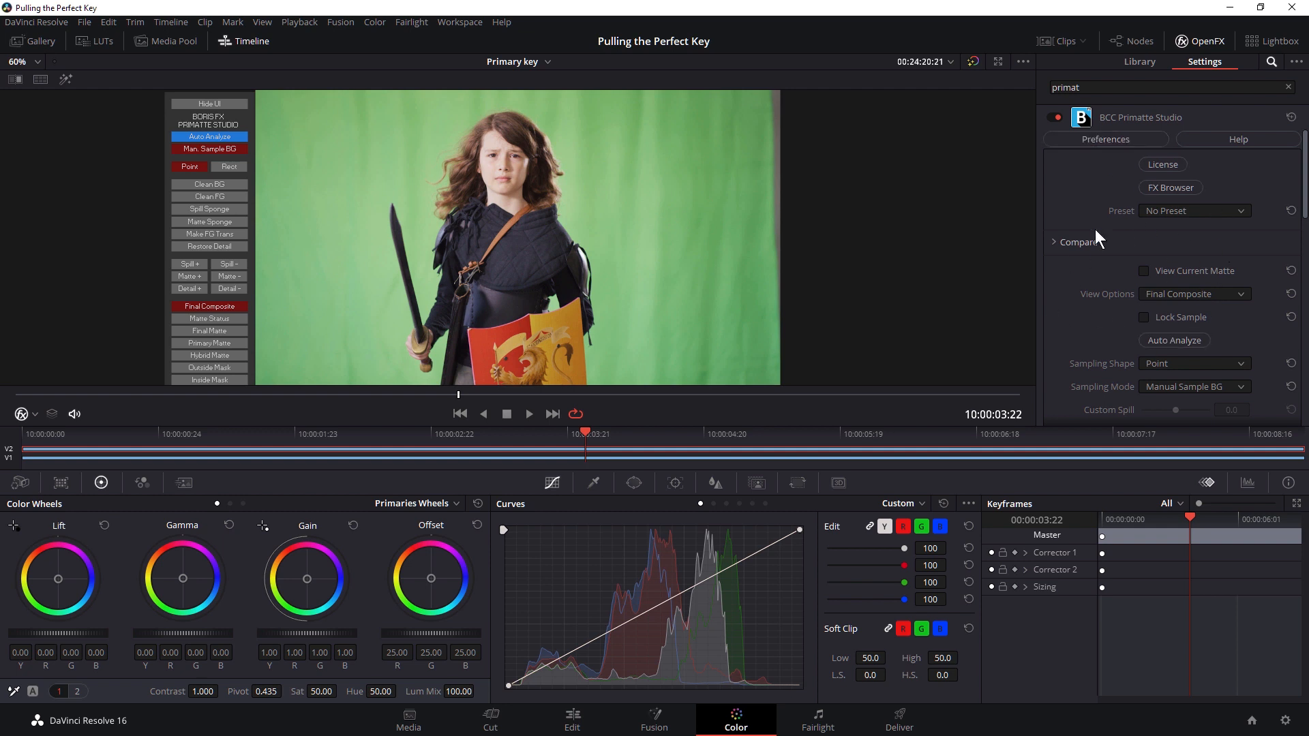
mouse_move(1192, 218)
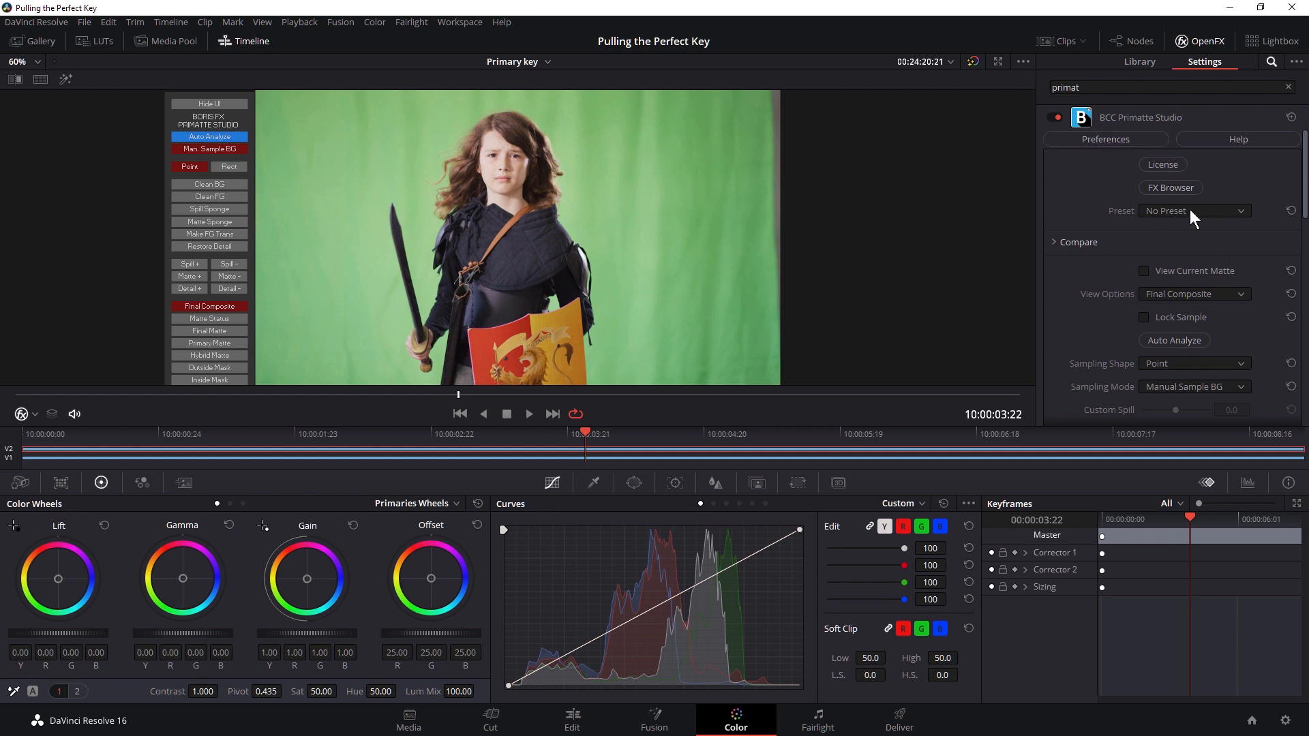
scroll("down", 3)
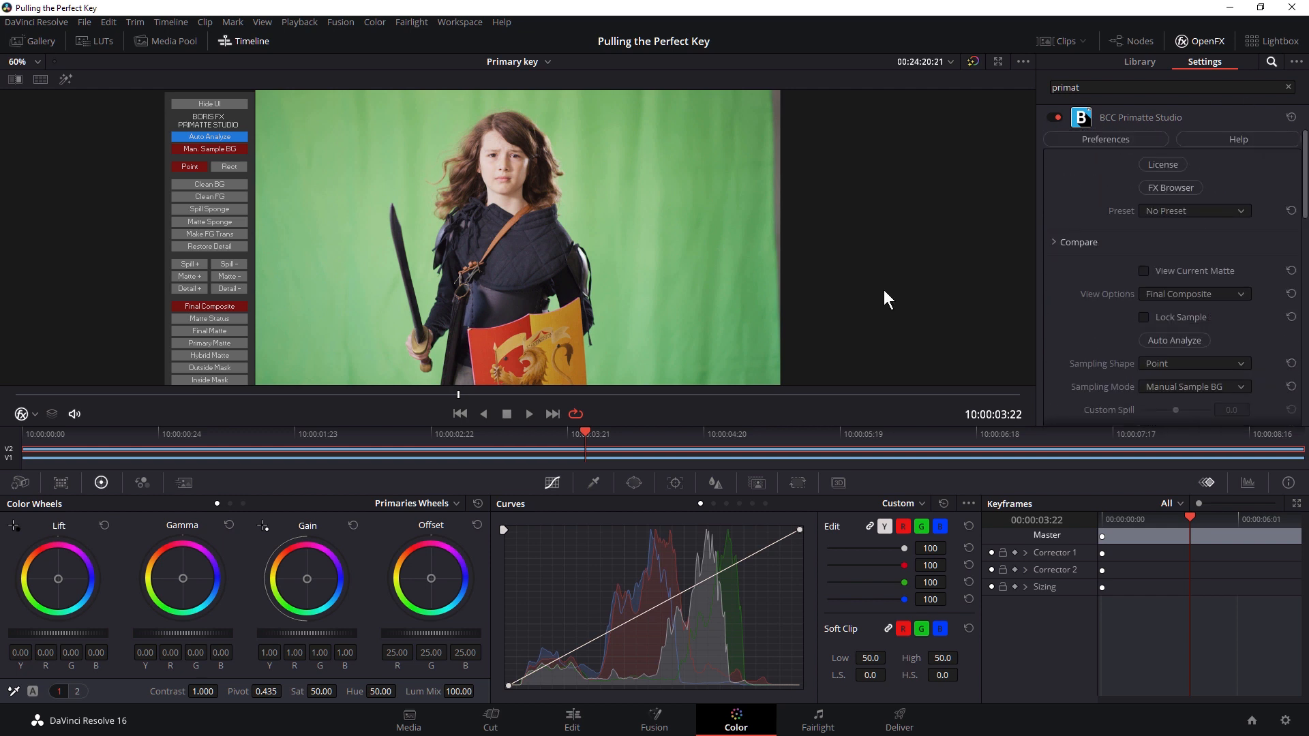
mouse_move(1224, 192)
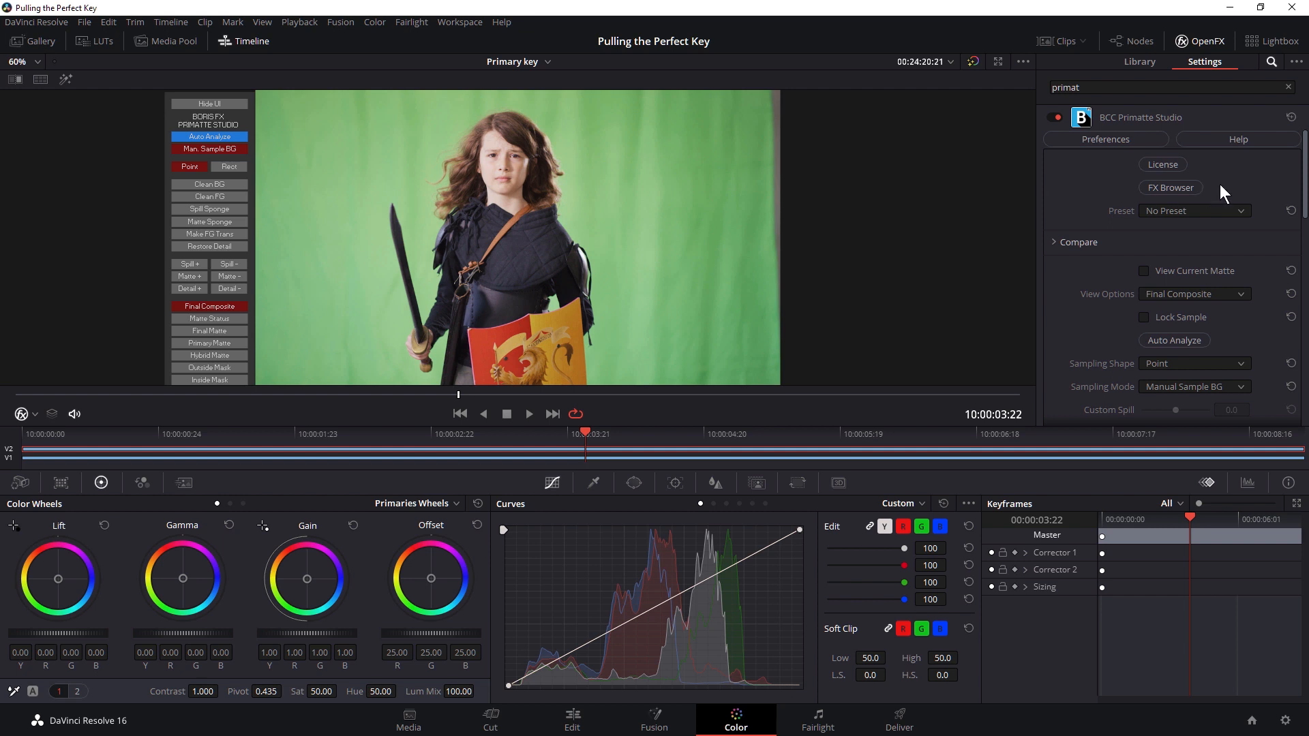
mouse_move(1121, 215)
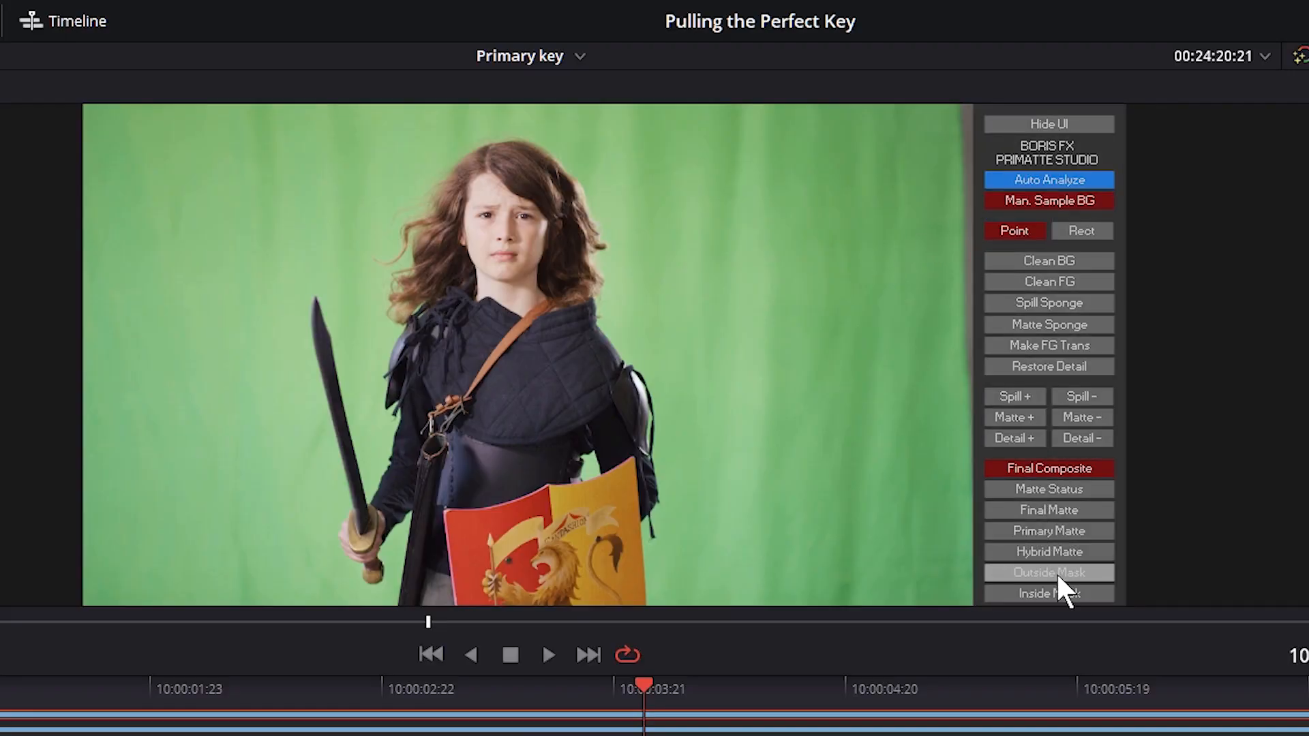
mouse_move(837, 232)
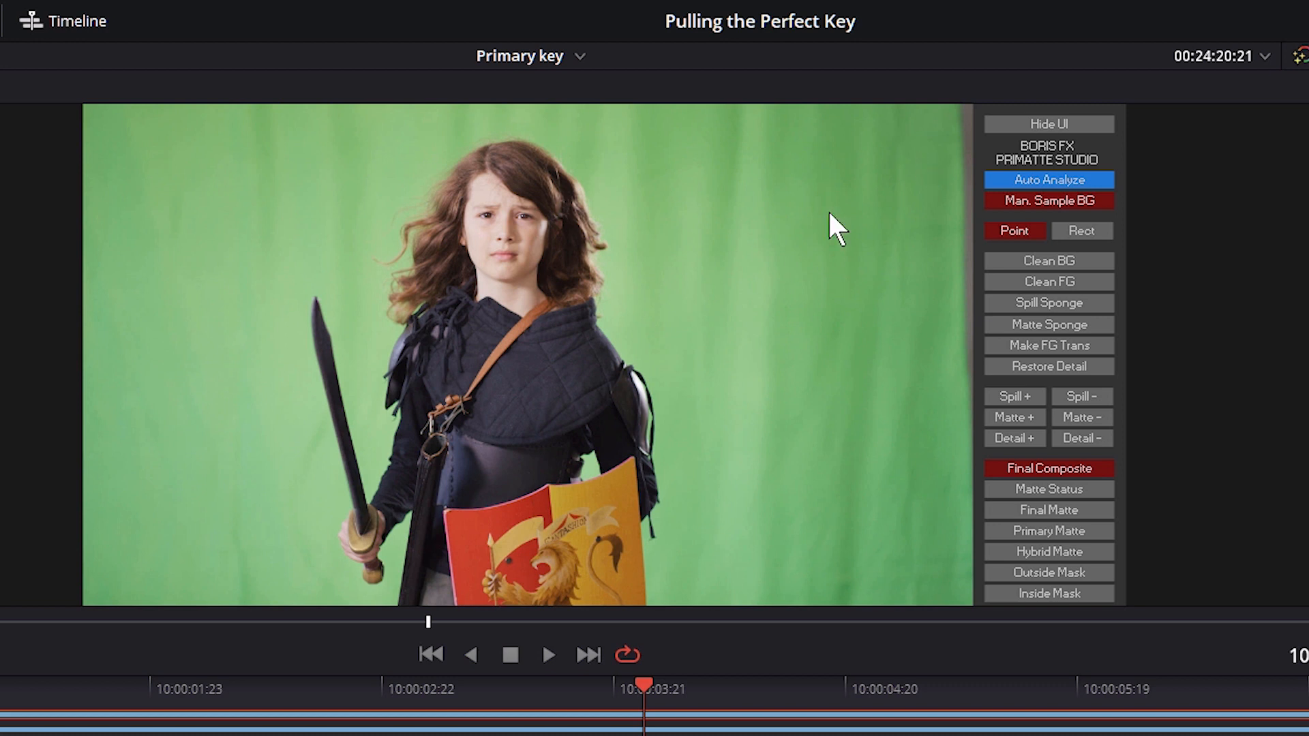
Auto-analyse and sample the green backdrop to key it out, then choose Clean BG.
left_click(1049, 180)
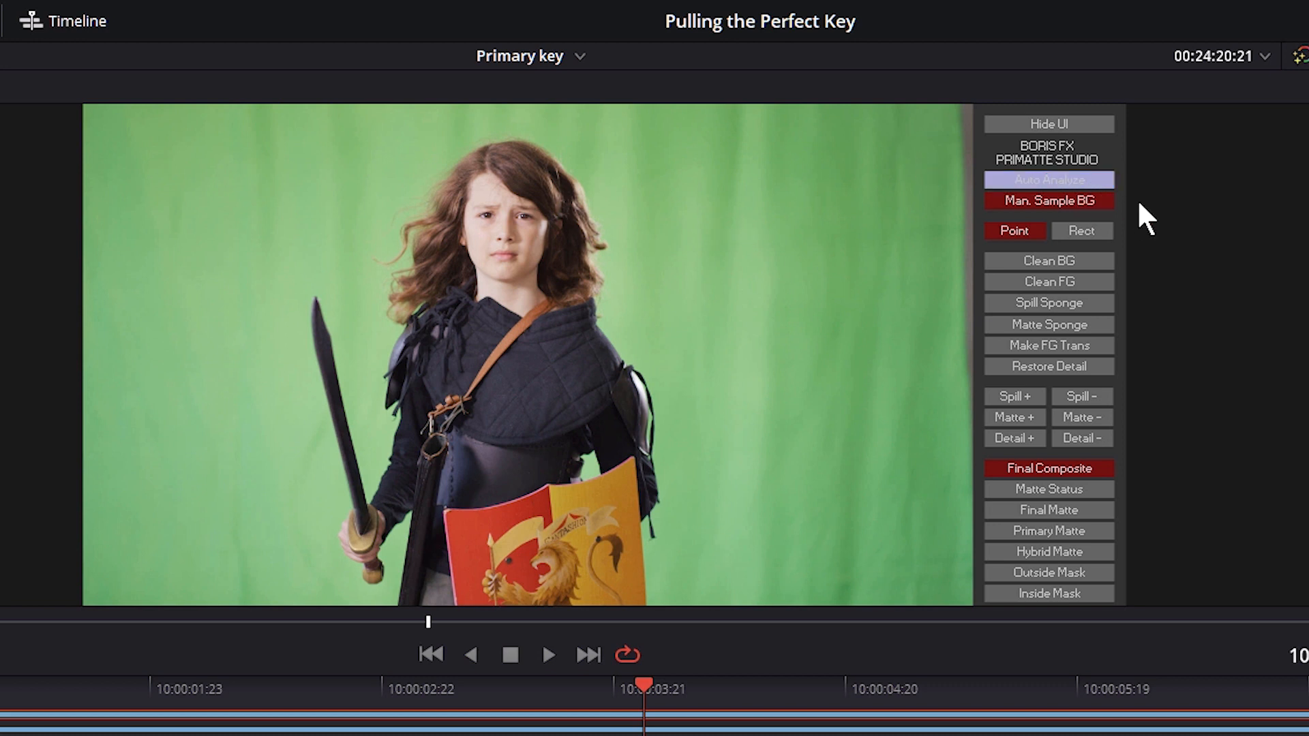
left_click(1049, 180)
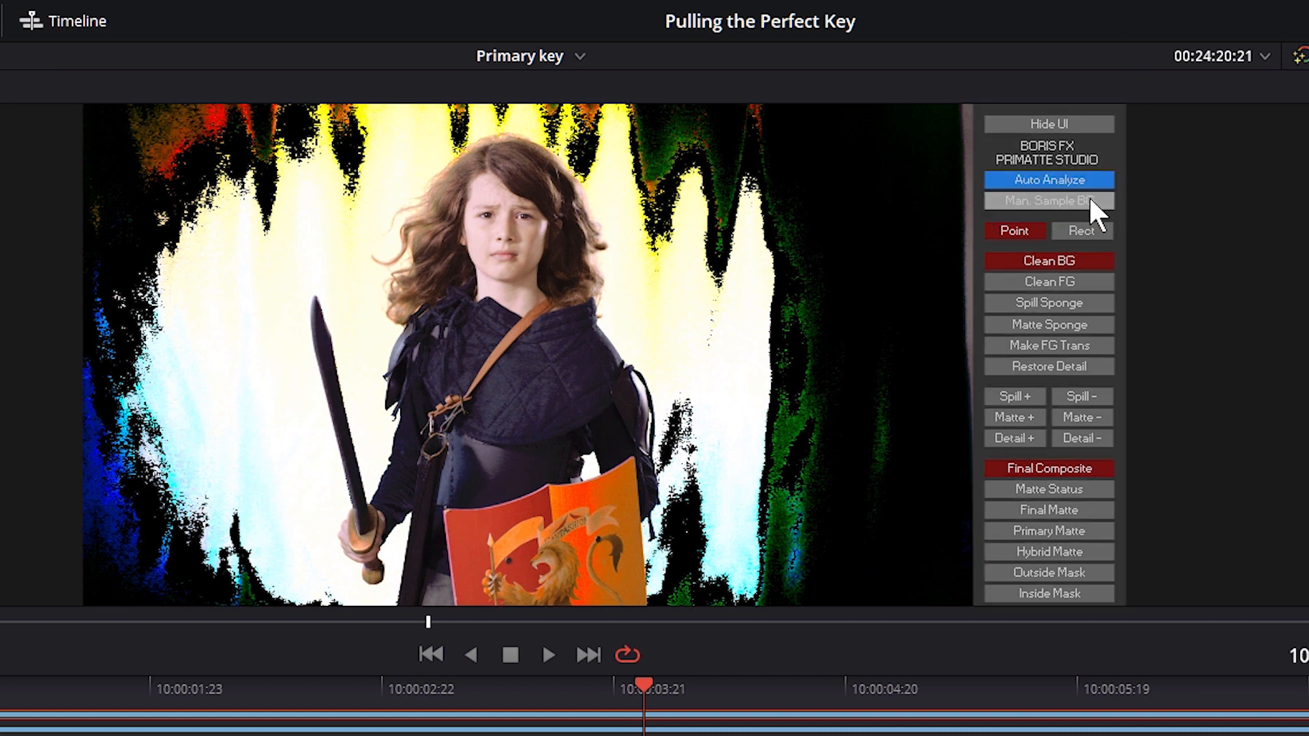
mouse_move(1101, 213)
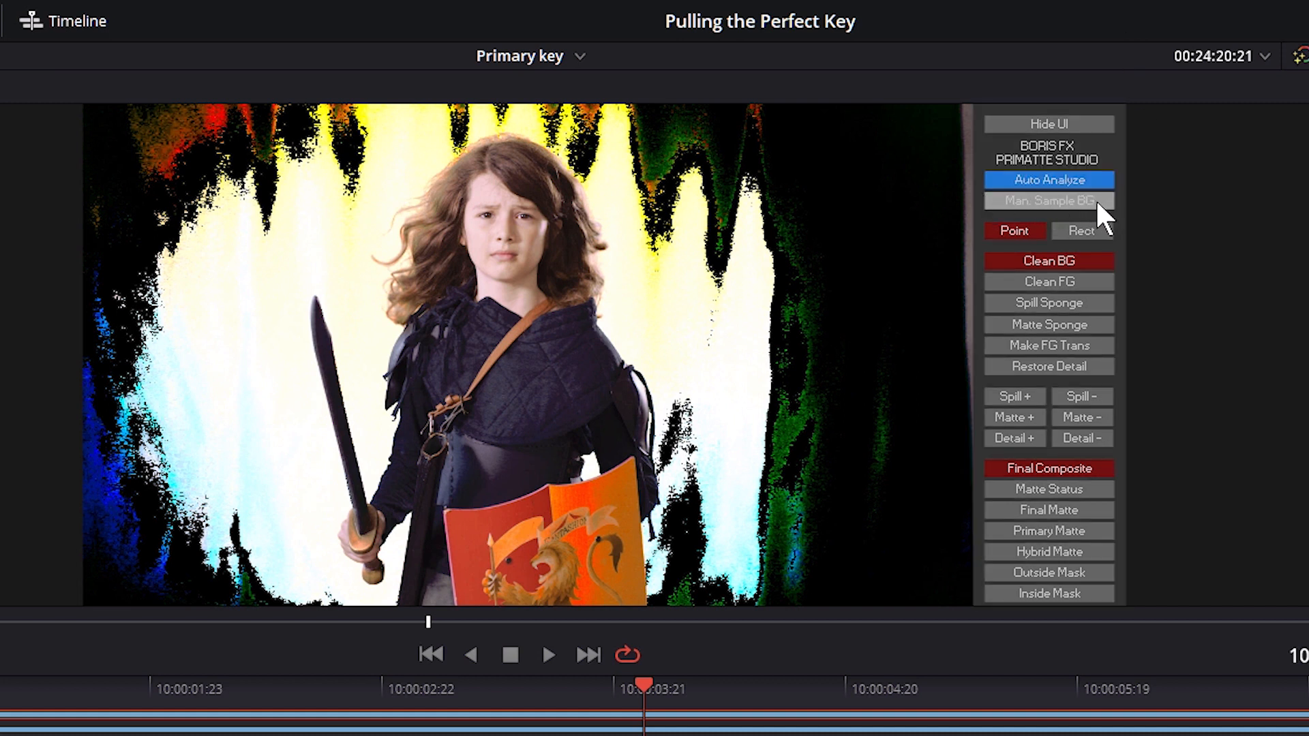
left_click(1048, 200)
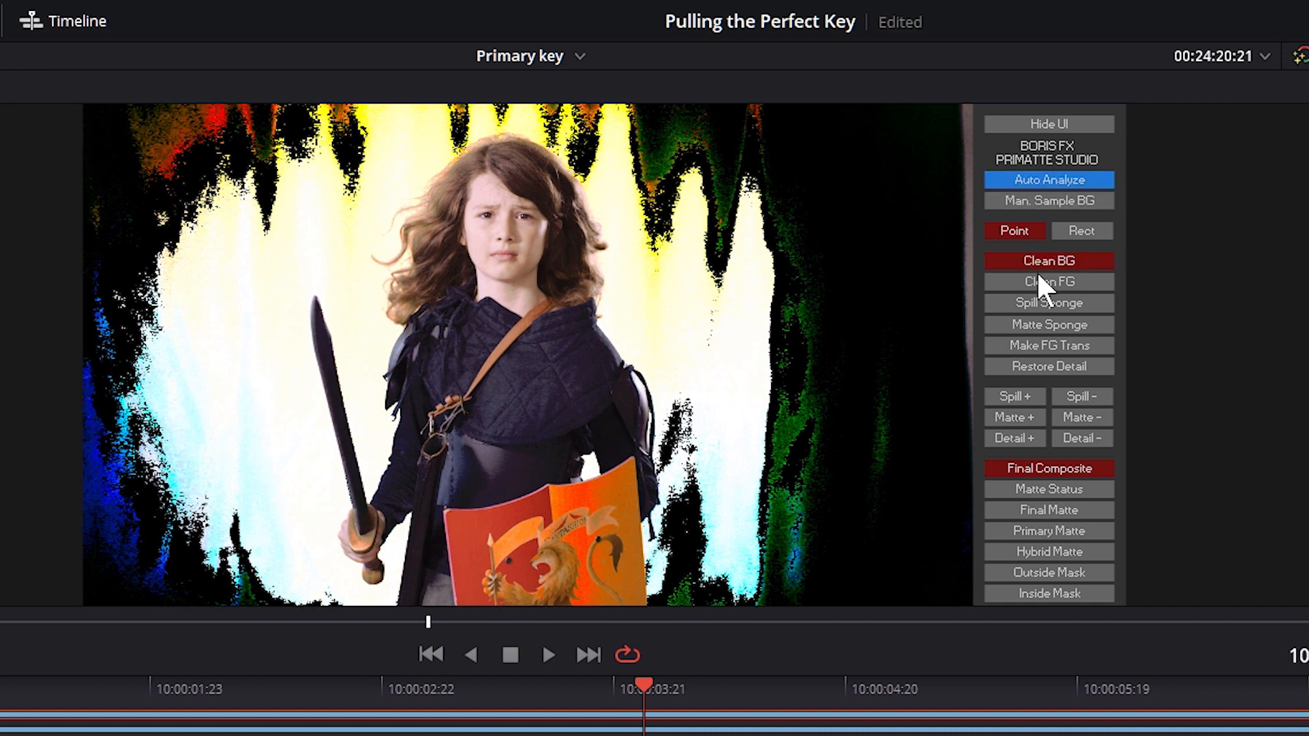
mouse_move(932, 342)
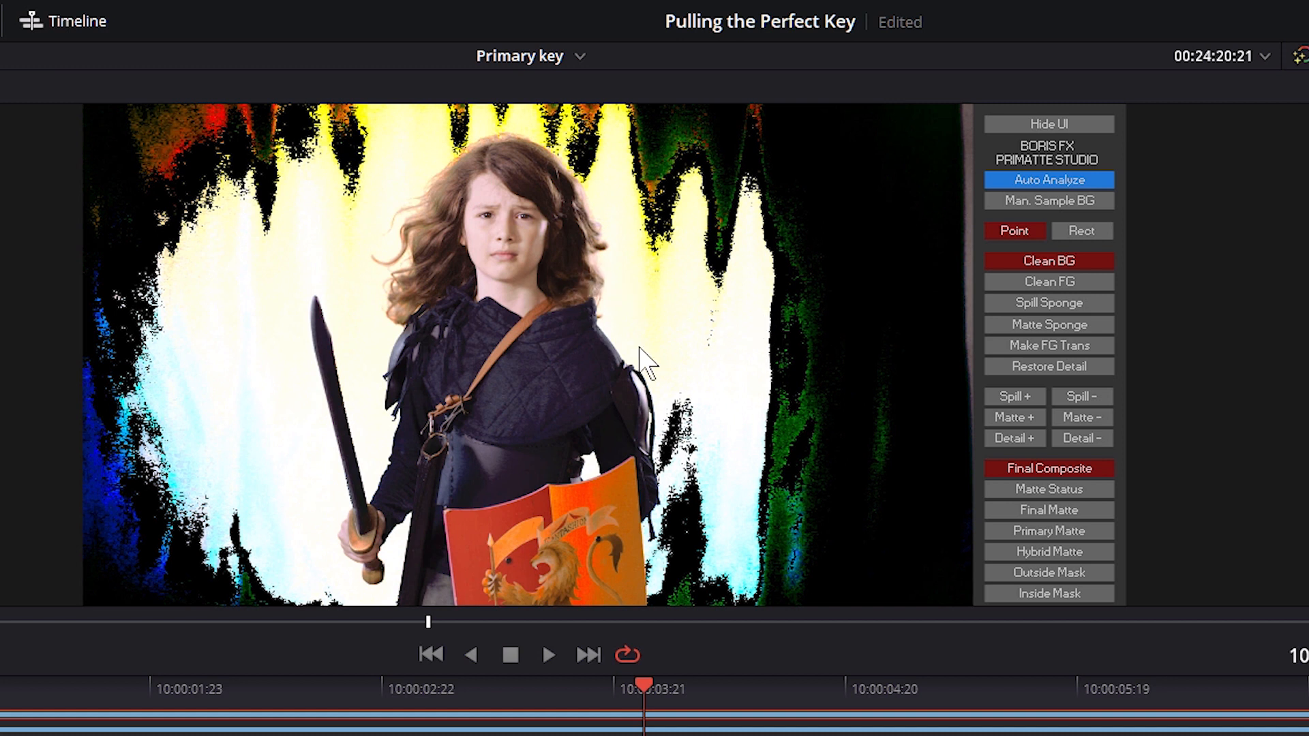
mouse_move(741, 397)
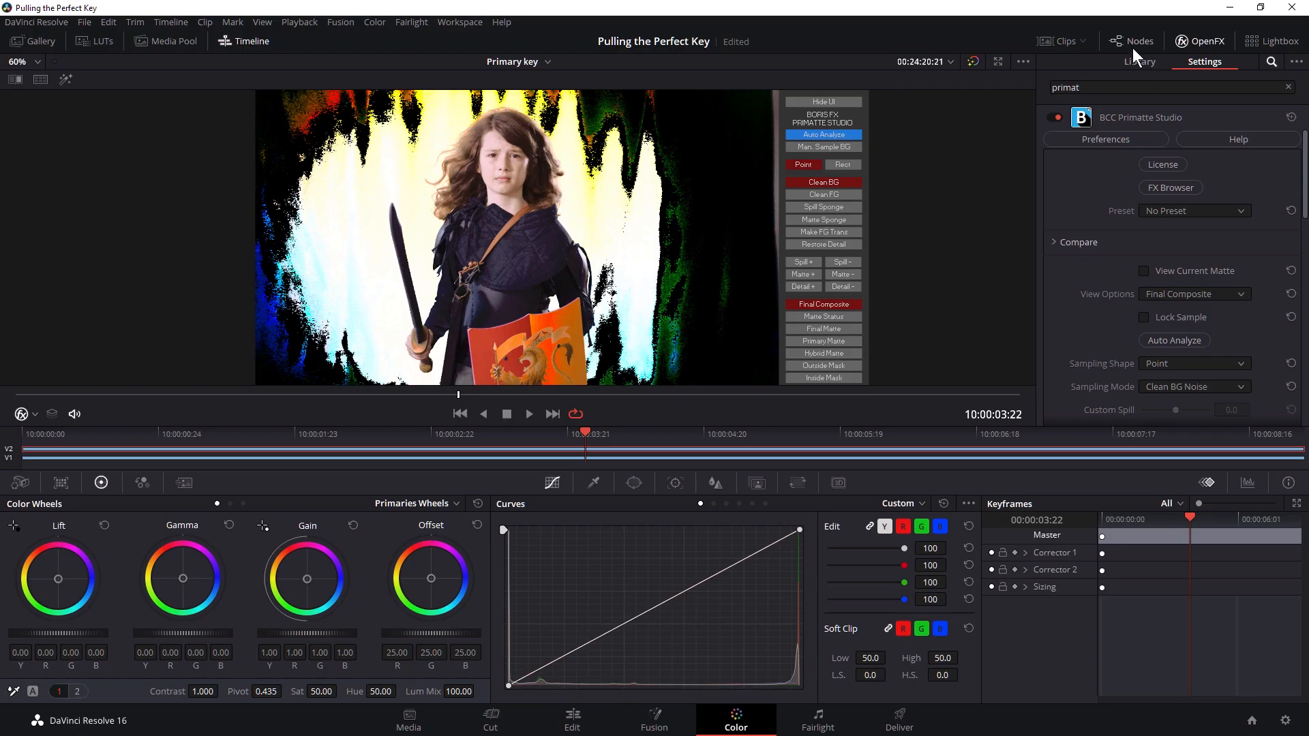
Add an alpha output to the node tree for the Primatte Studio node to feed.
left_click(1131, 39)
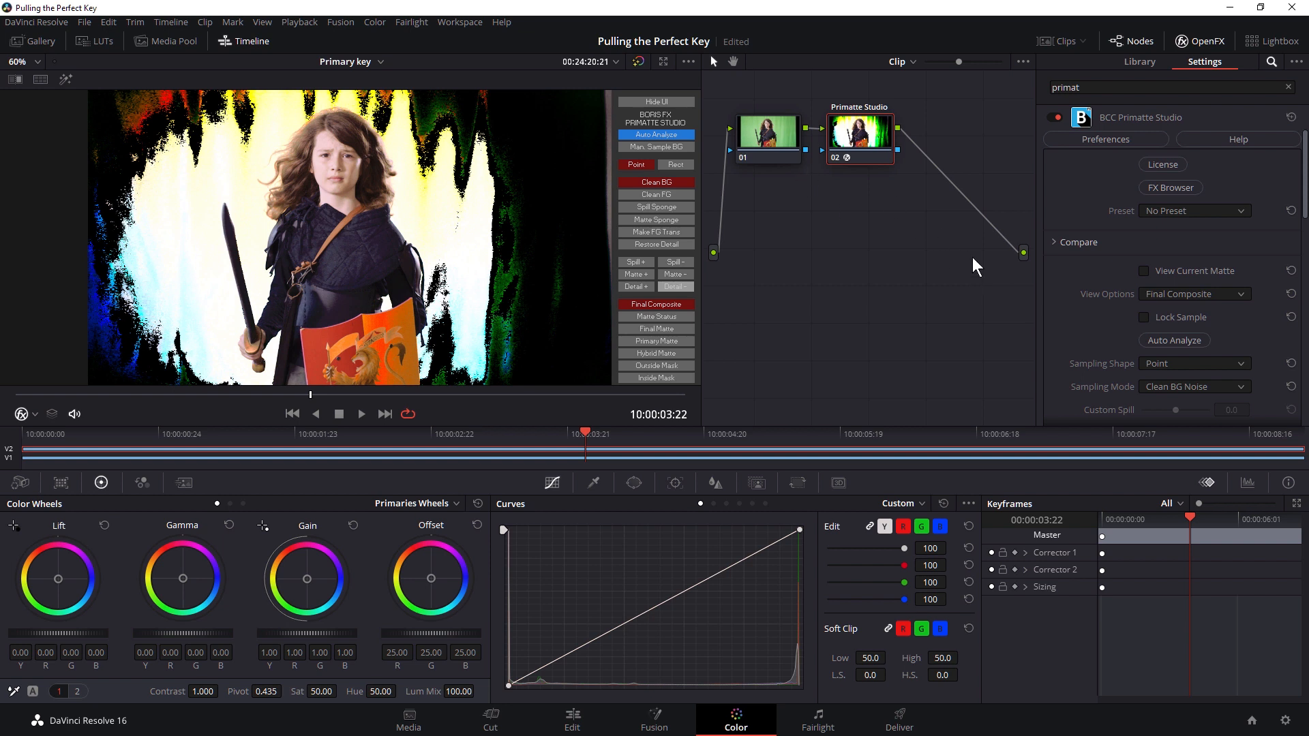
mouse_move(957, 275)
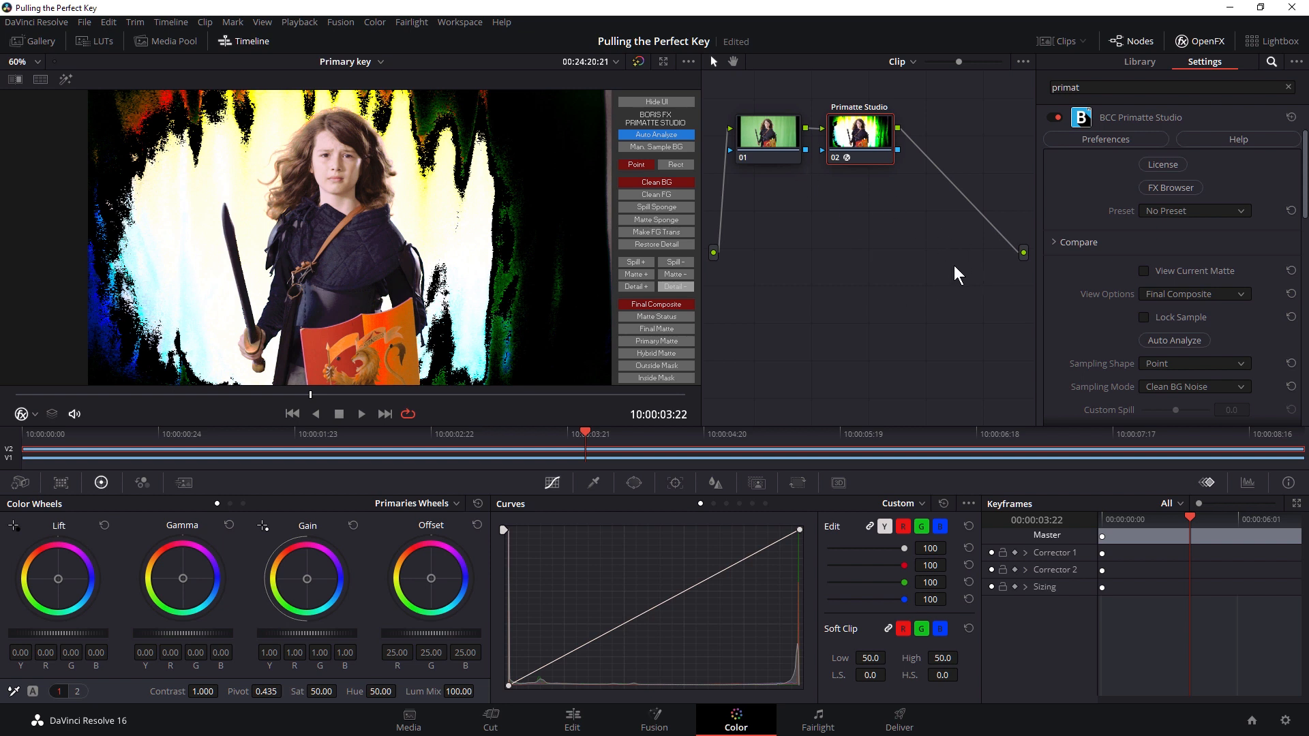
right_click(956, 275)
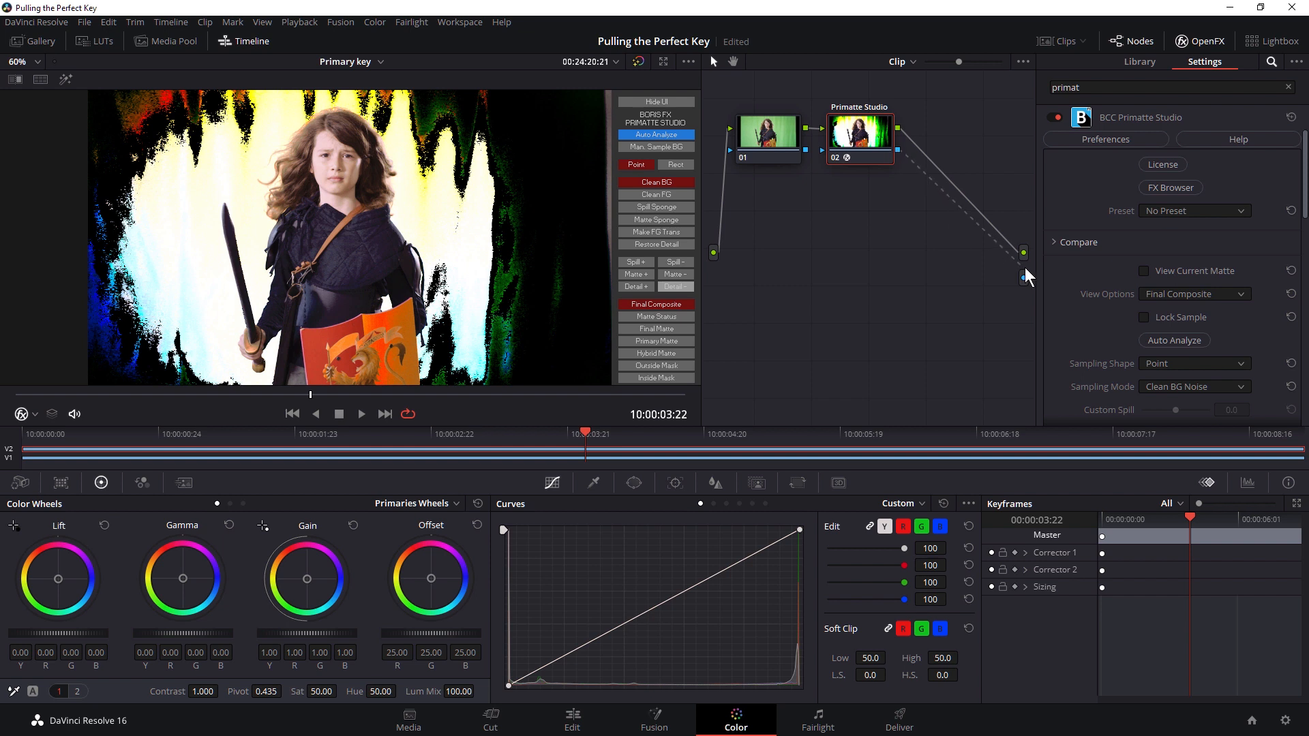
mouse_move(1025, 284)
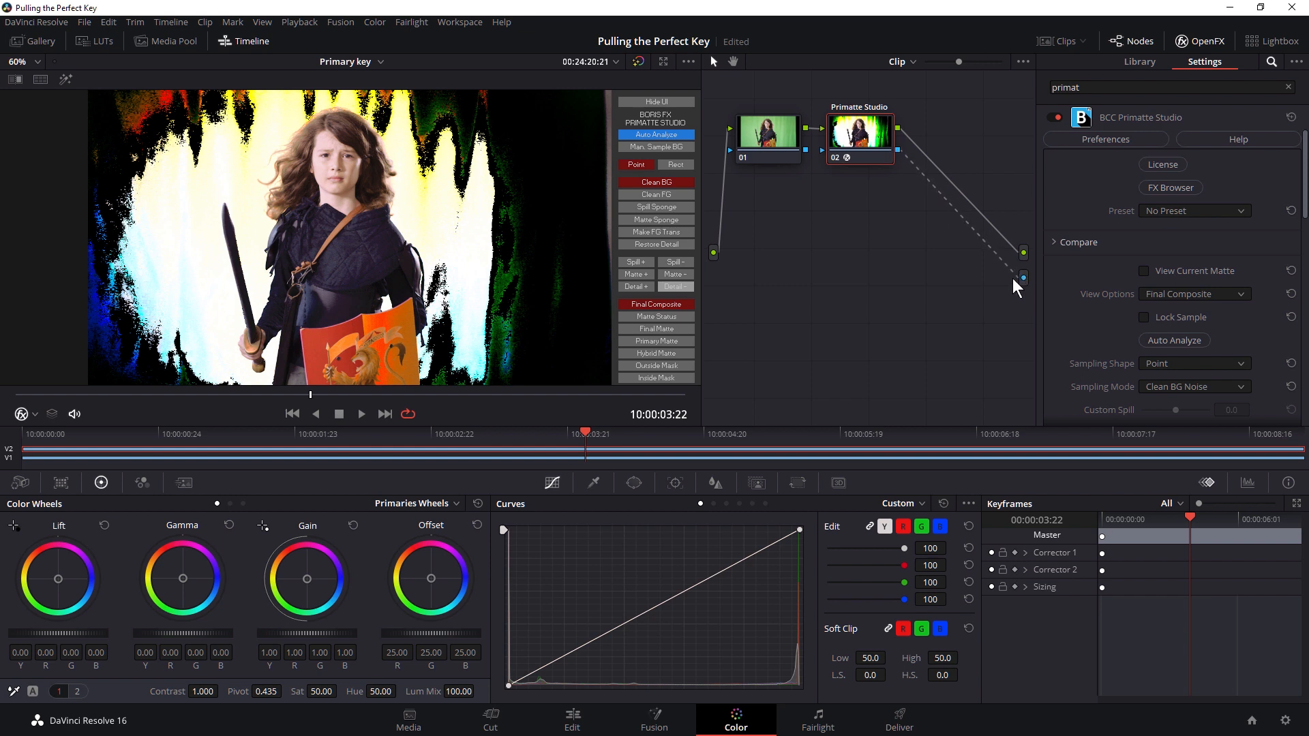
mouse_move(917, 162)
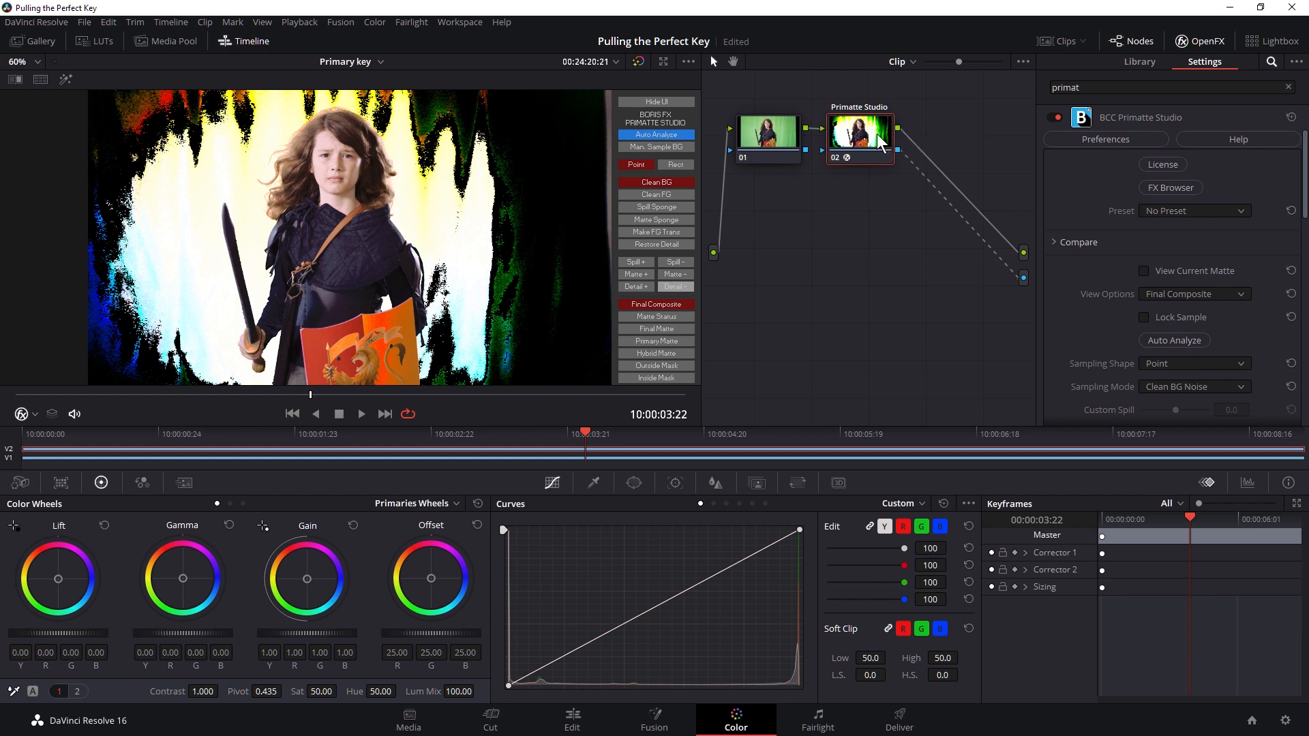
Enable Use OFX Alpha on the Primatte Studio node and review the knight-over-forest composite.
right_click(858, 138)
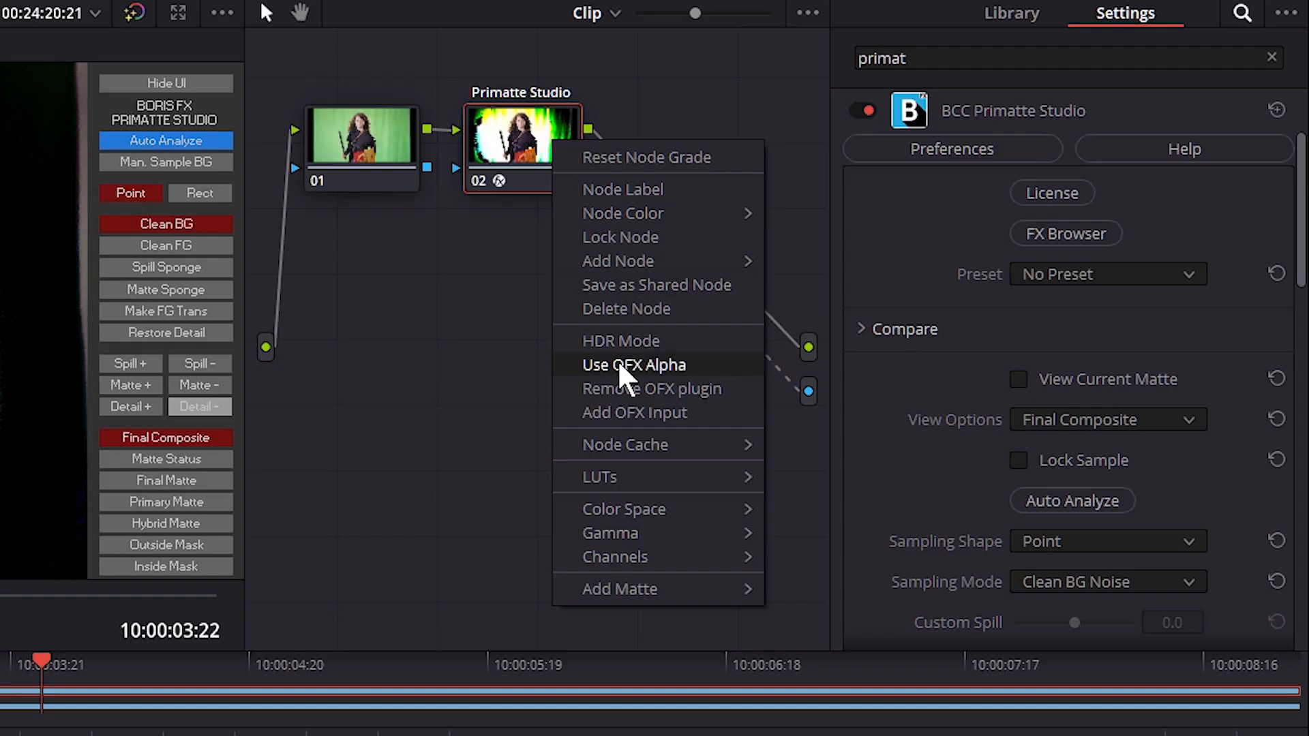
mouse_move(667, 378)
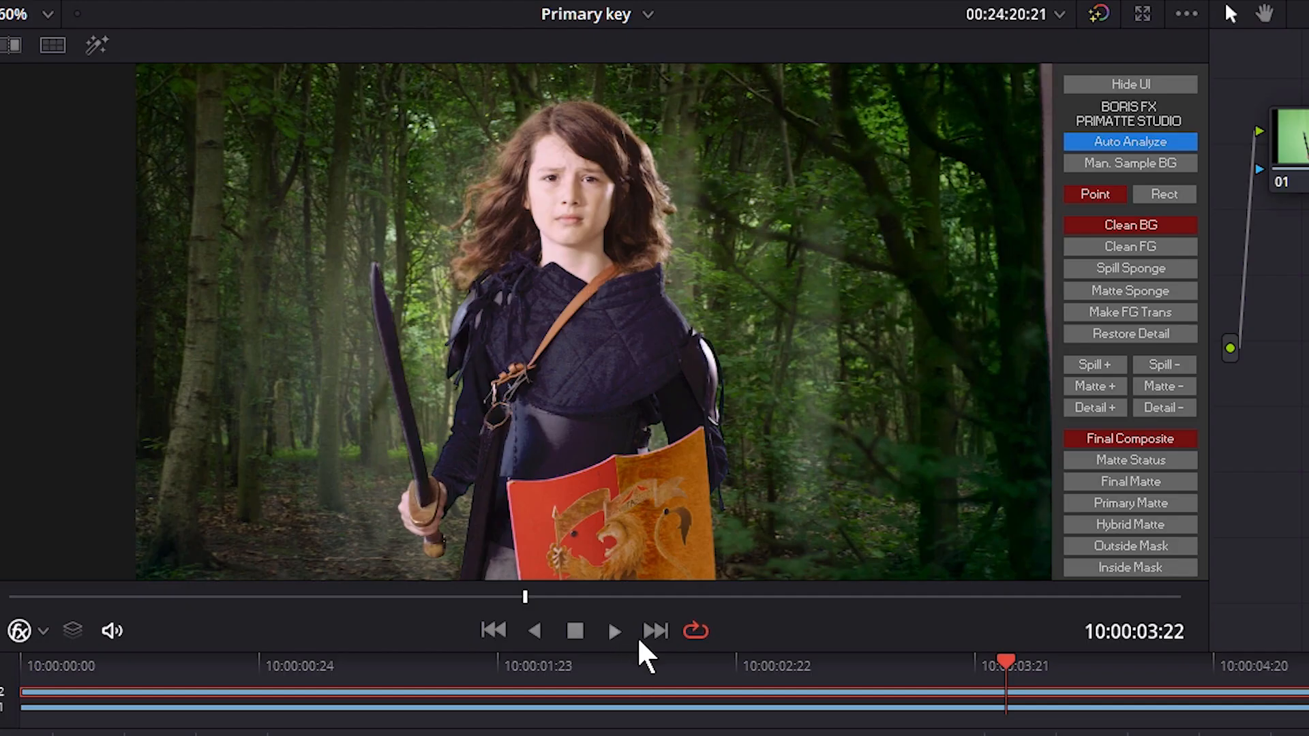
left_click(615, 630)
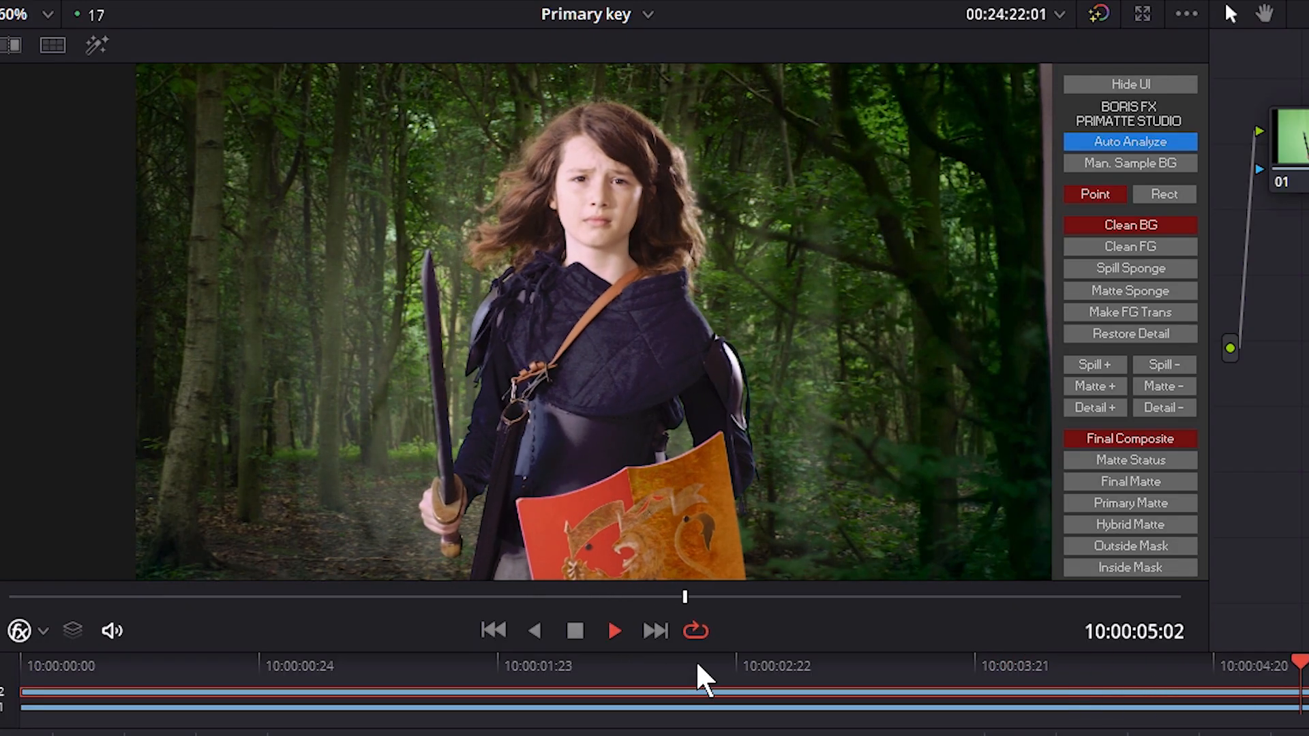
left_click(614, 630)
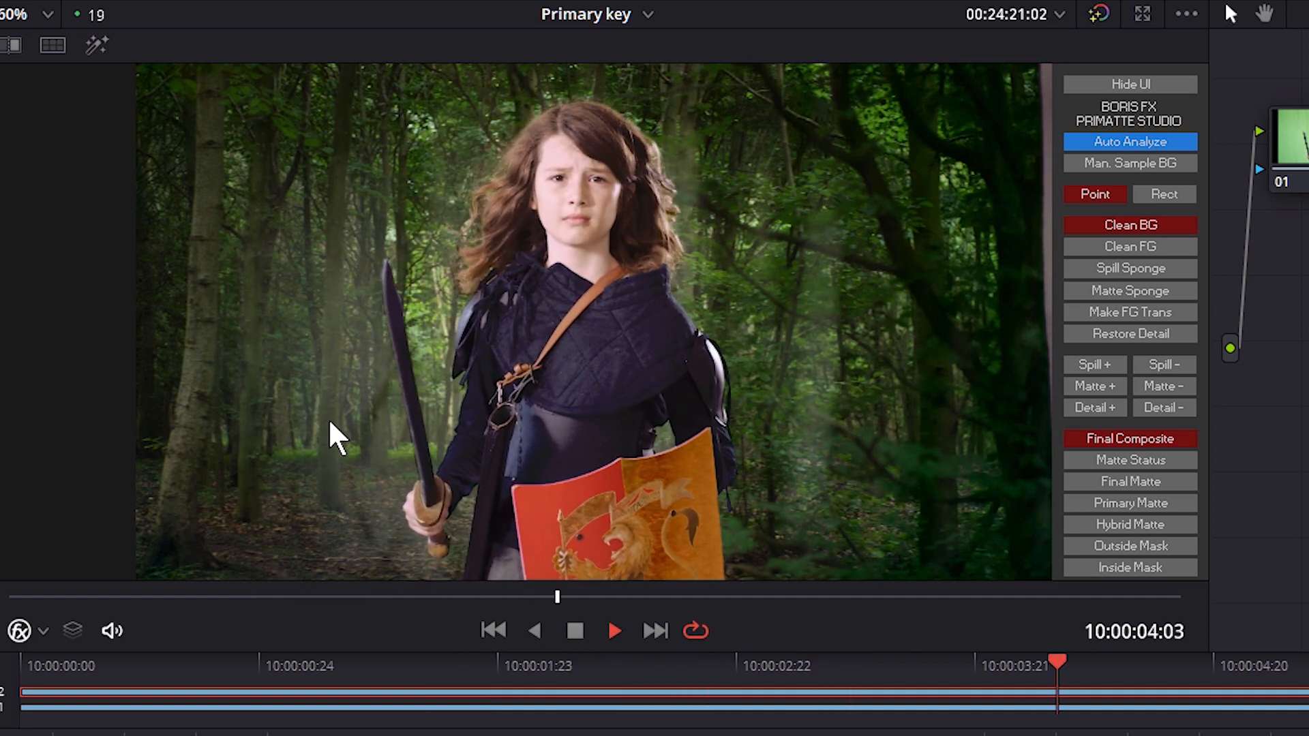
left_click(615, 630)
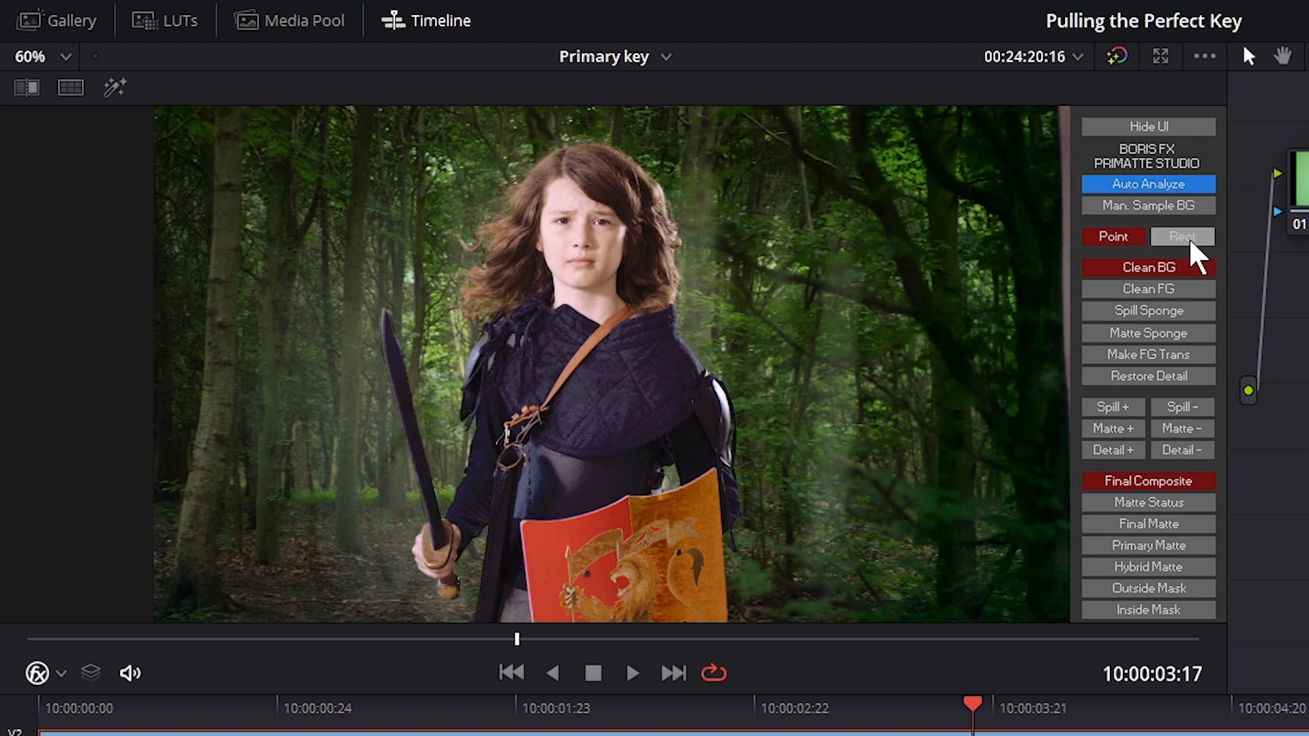
Switch Primatte to rectangular sampling for cleaning the leftover green haze.
left_click(1113, 236)
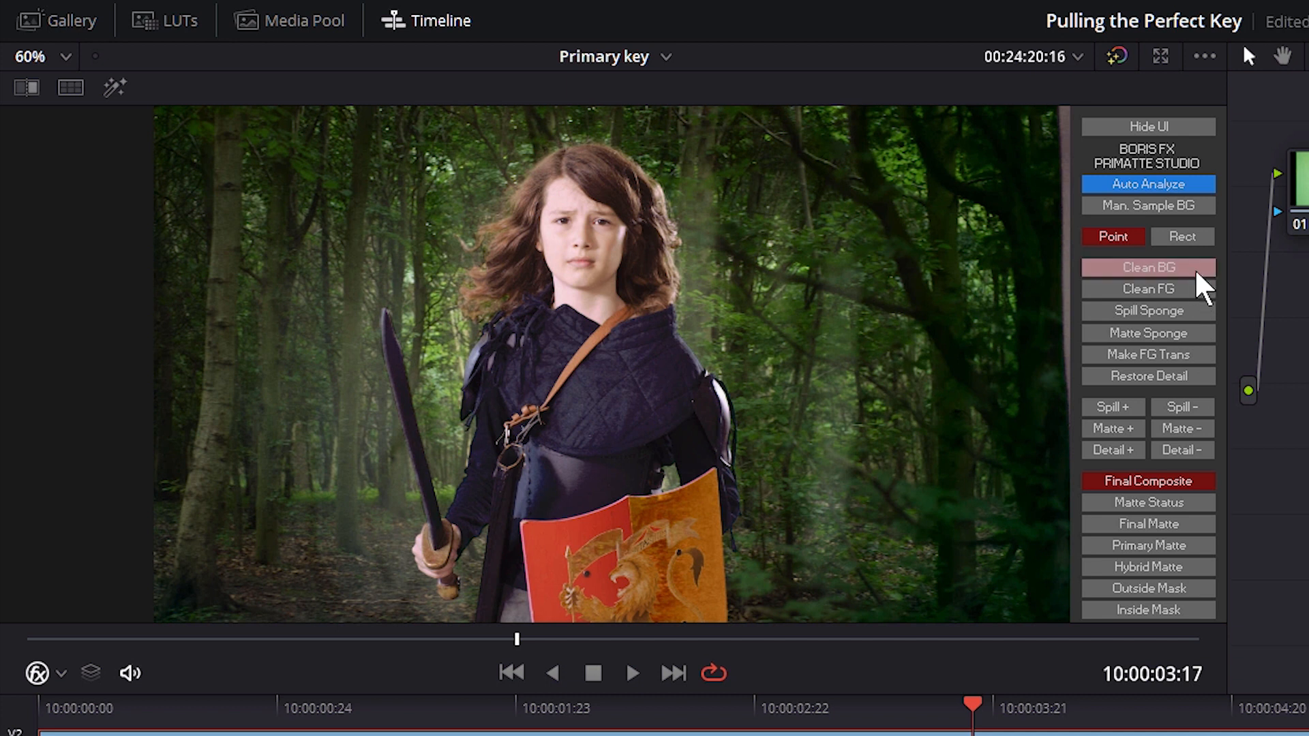
mouse_move(1185, 288)
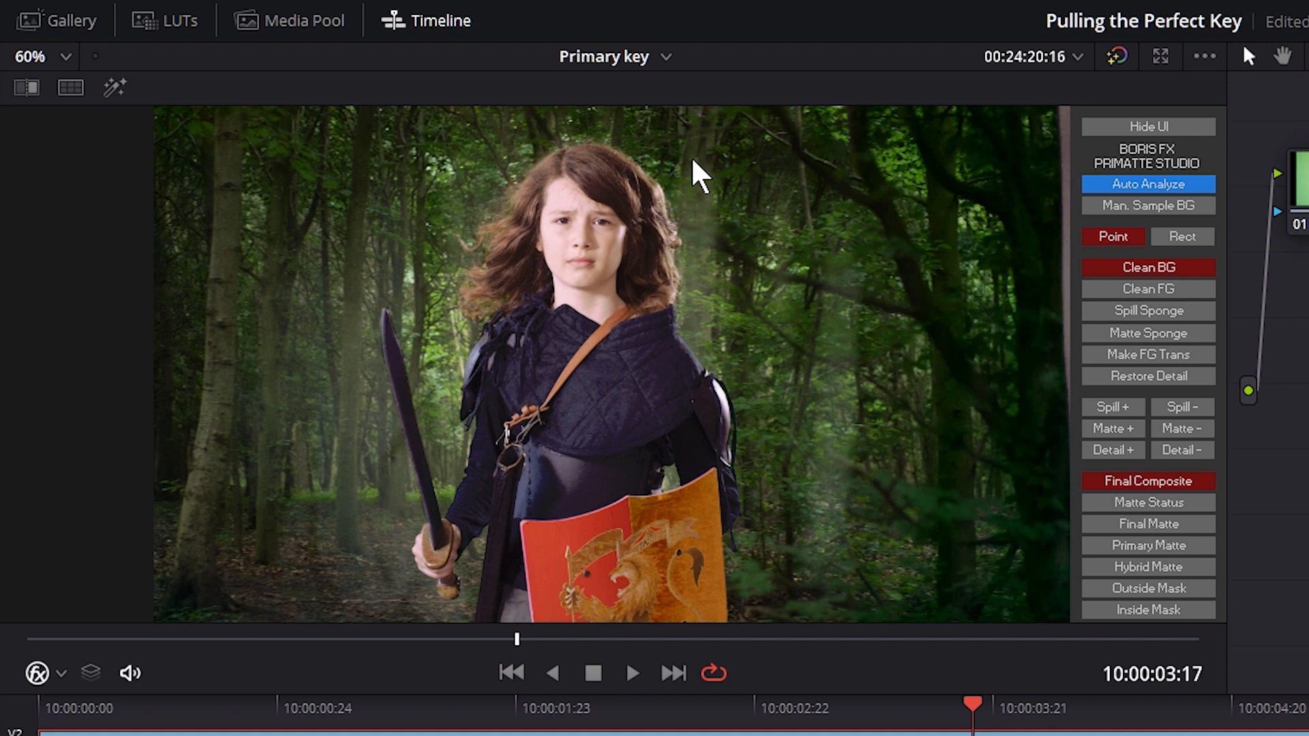
mouse_move(850, 440)
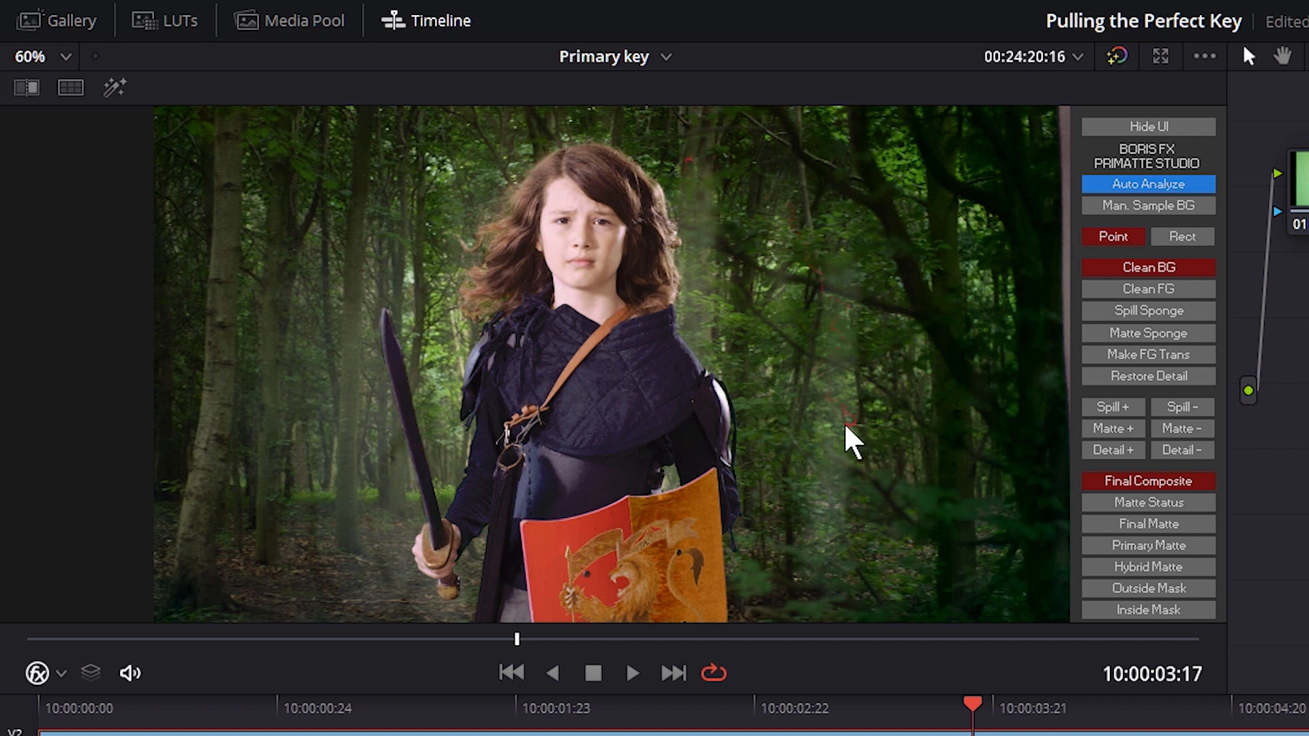
mouse_move(848, 472)
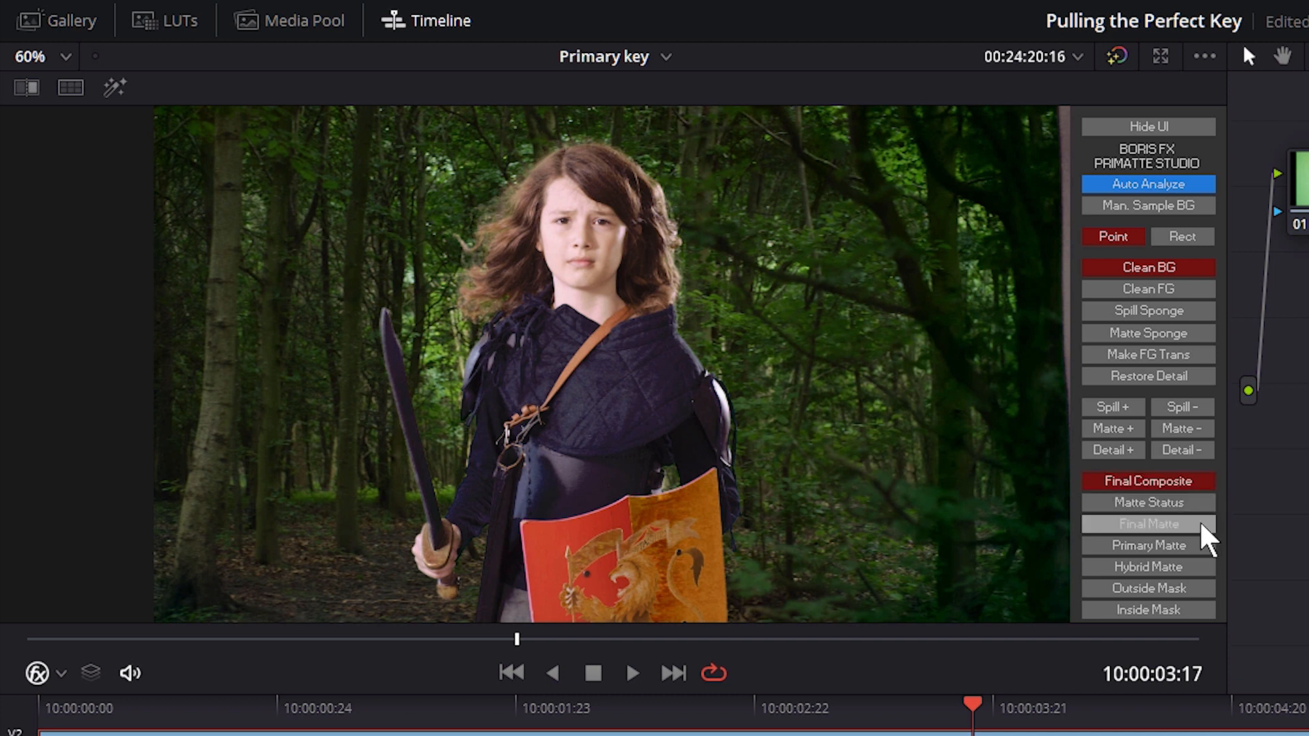
View the key's Final Matte, then its Matte Status map.
left_click(1148, 524)
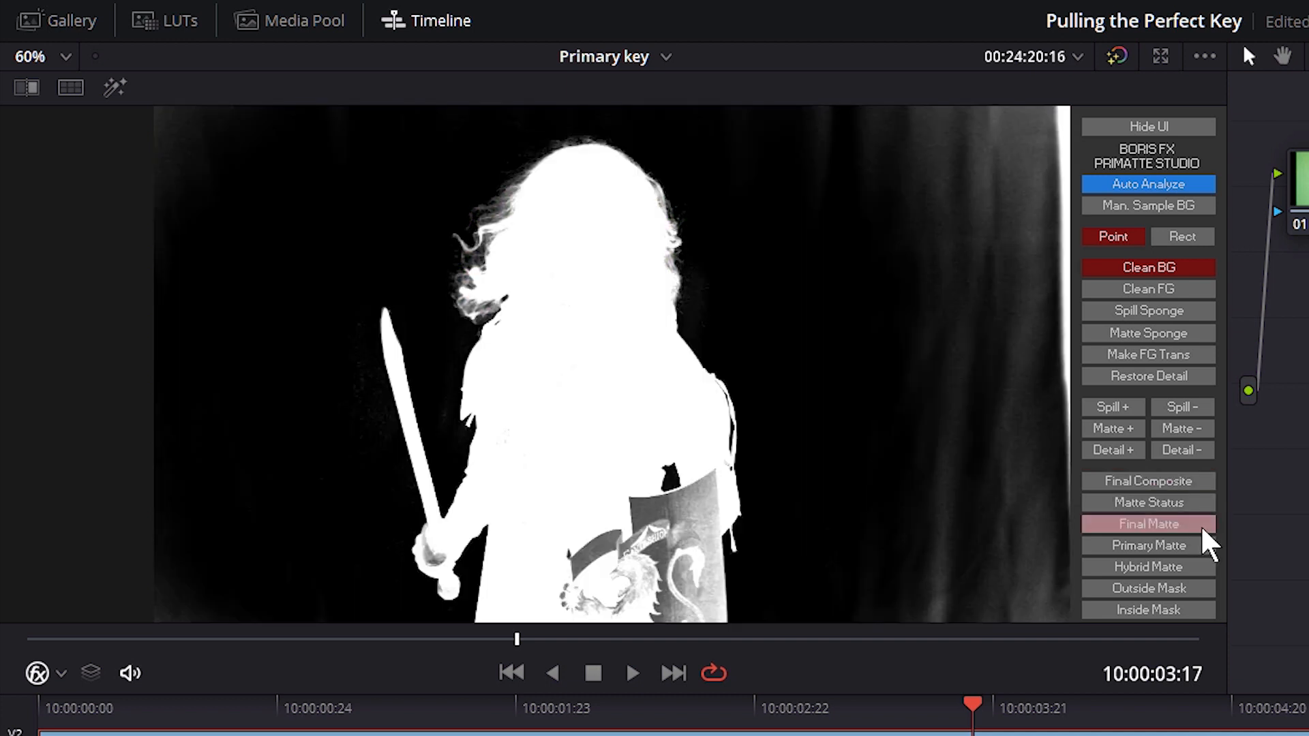
left_click(1148, 524)
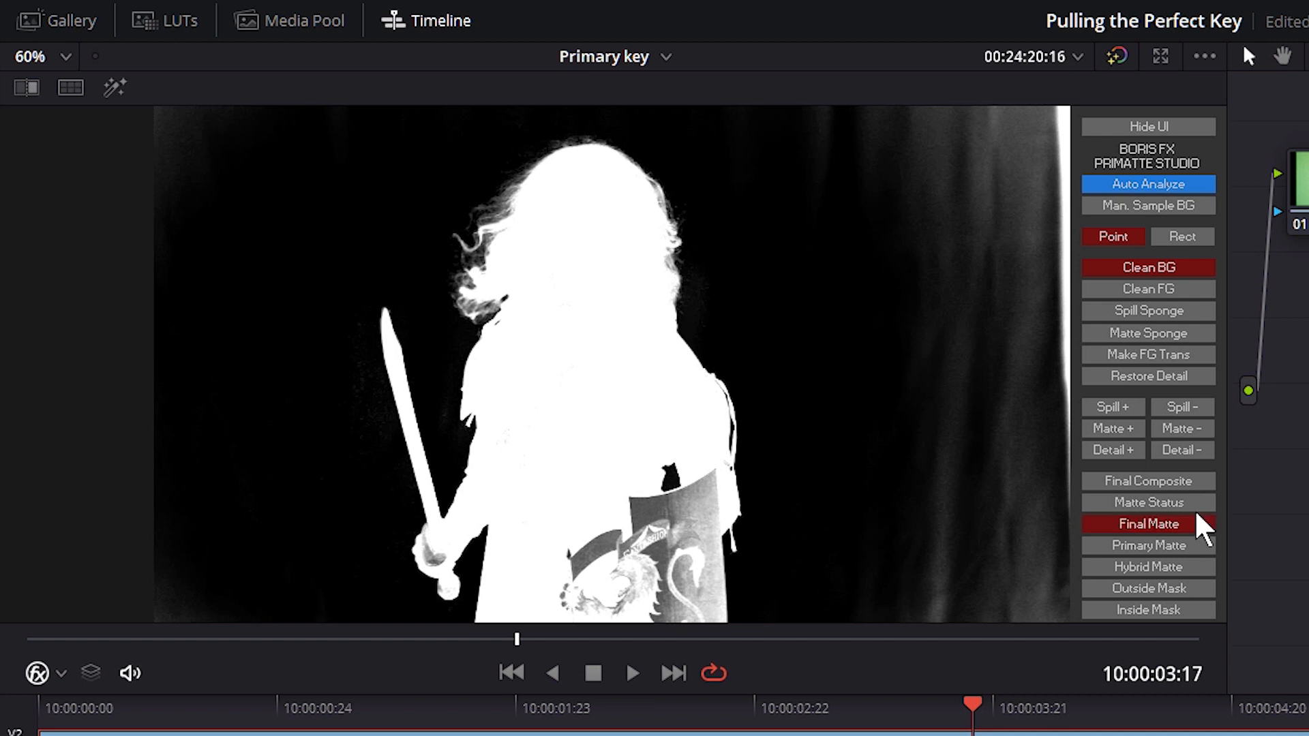
left_click(1148, 502)
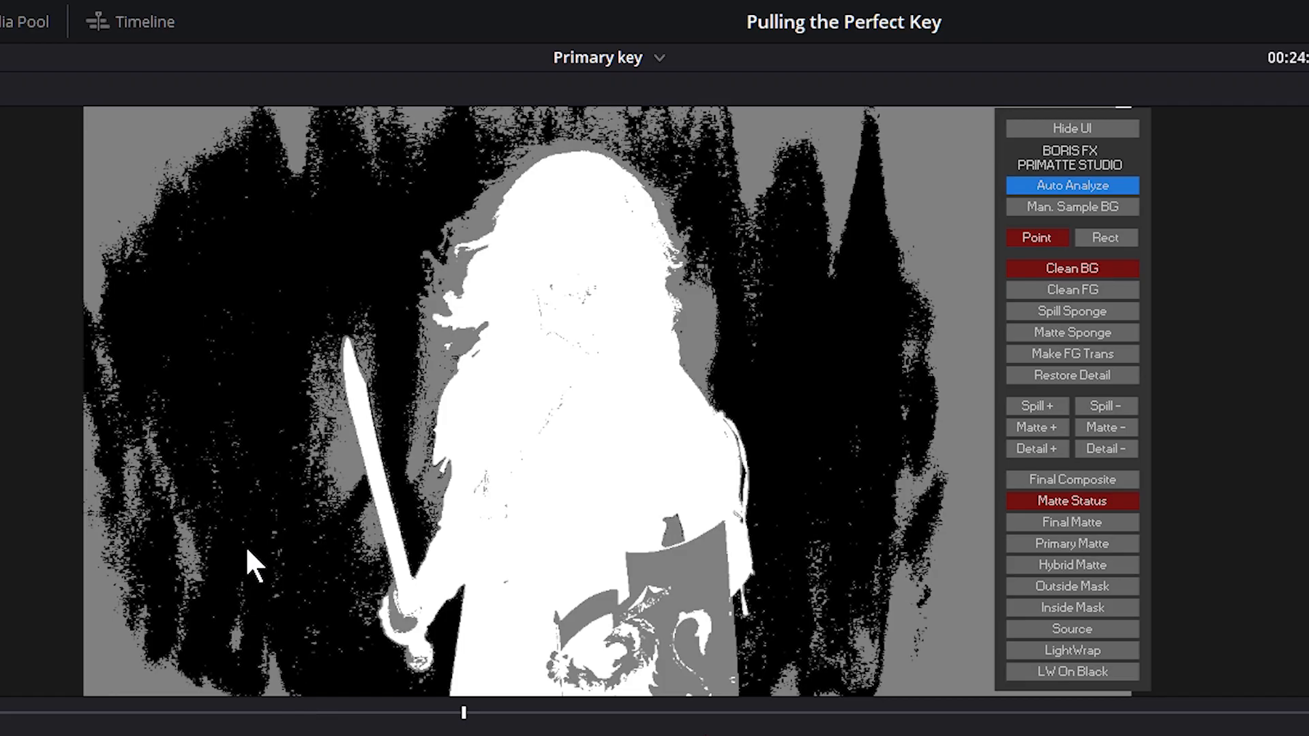
mouse_move(732, 328)
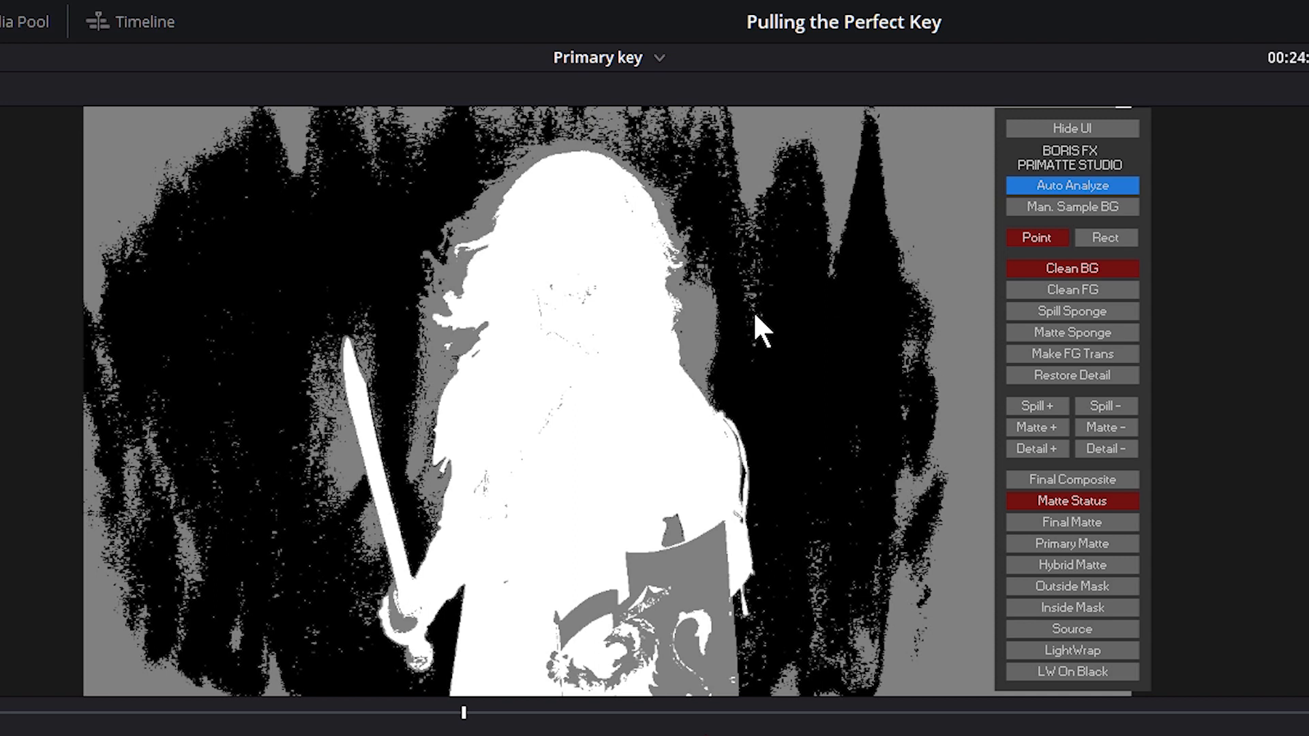
mouse_move(568, 509)
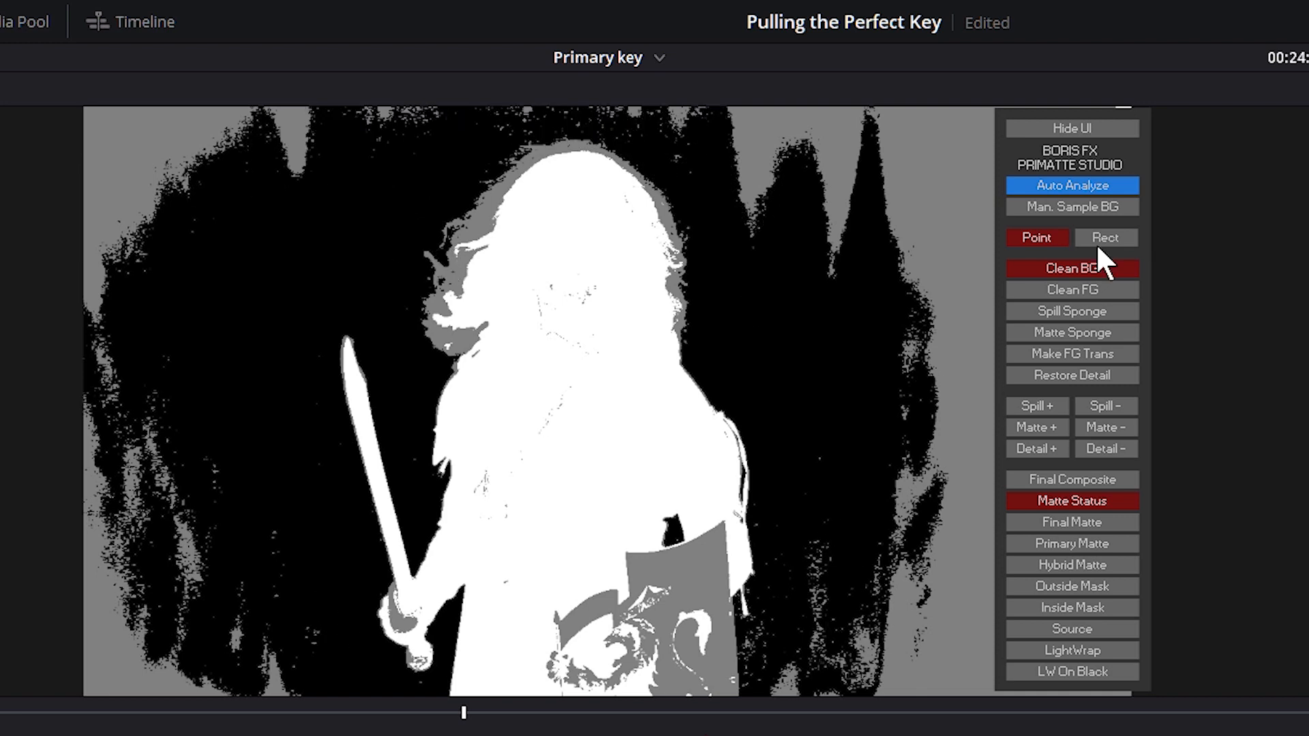
Sample leftover grey background patches so they clean to solid black in the matte.
left_click(1071, 268)
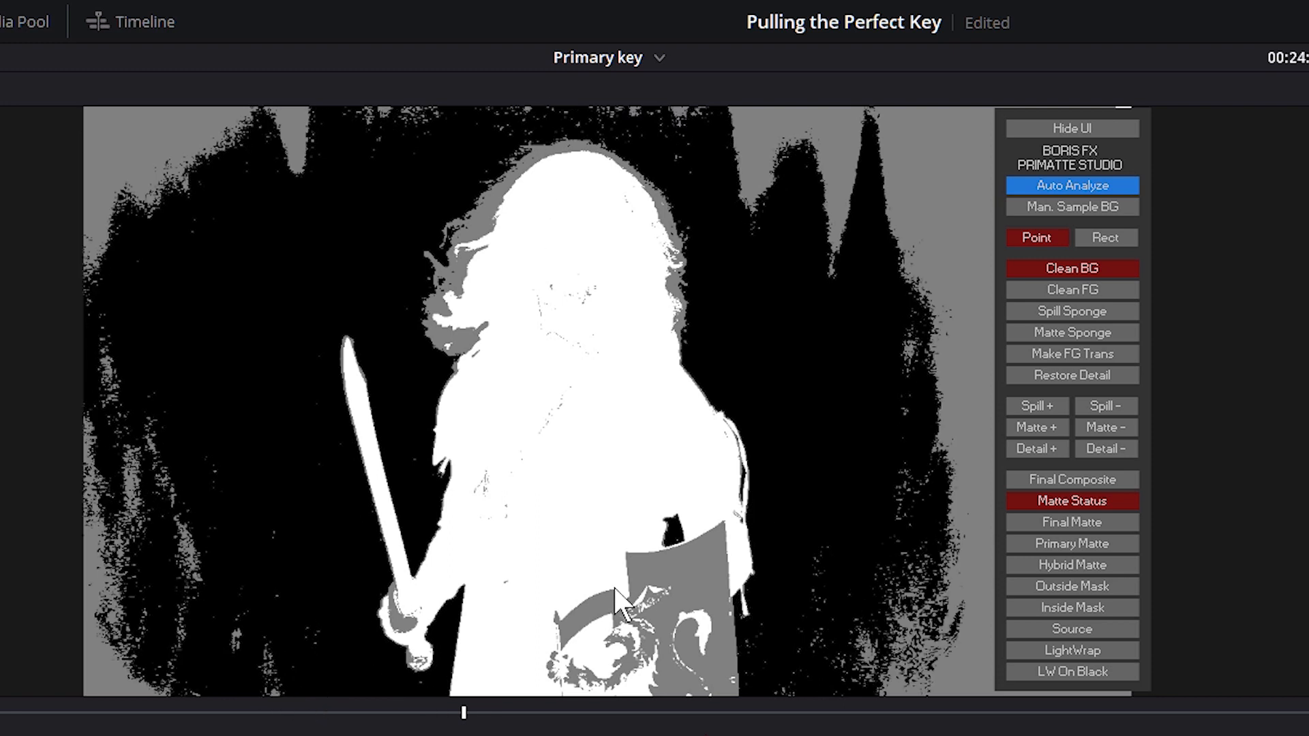
mouse_move(467, 209)
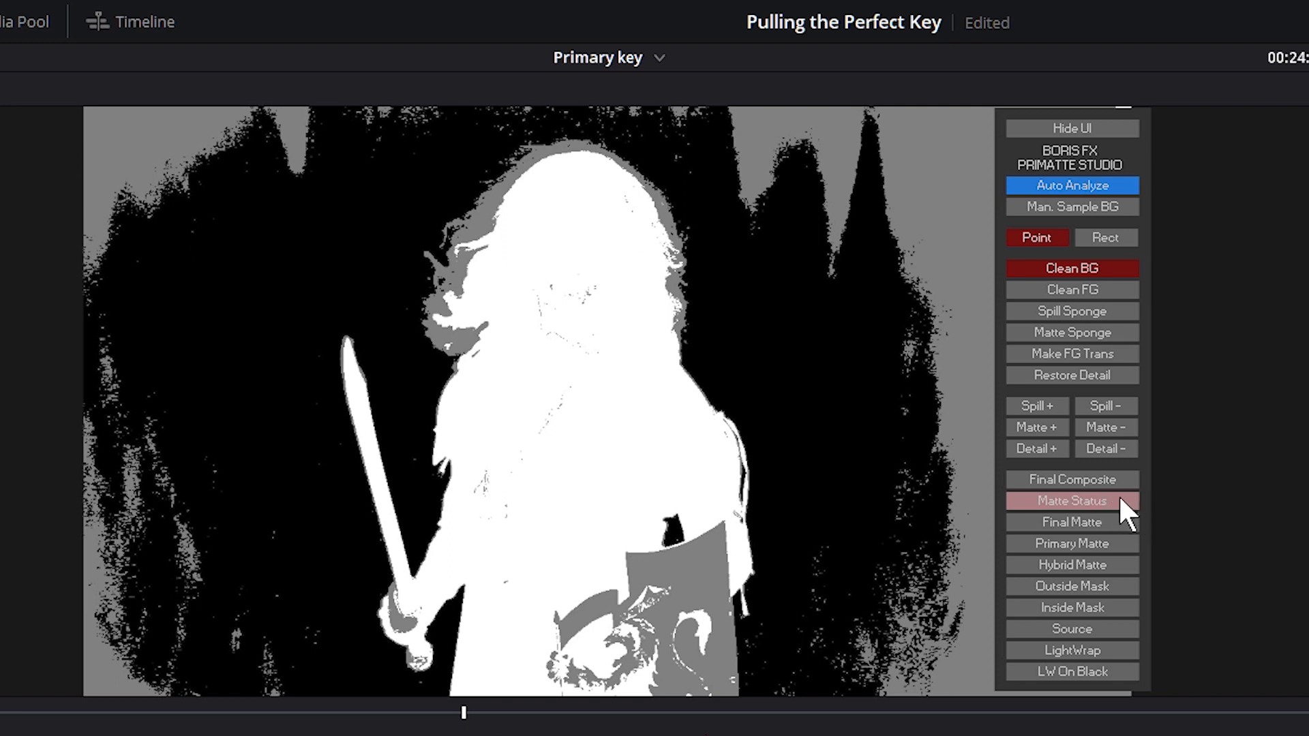
left_click(1071, 501)
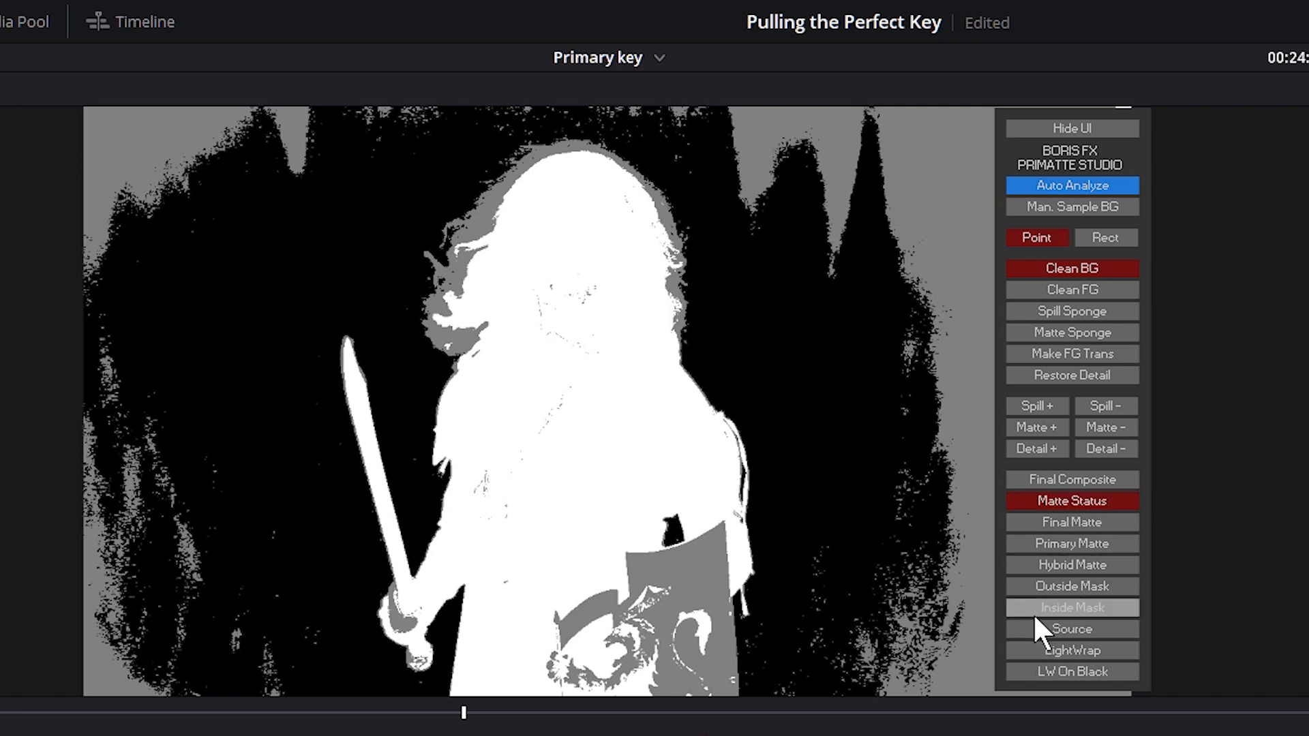
mouse_move(676, 605)
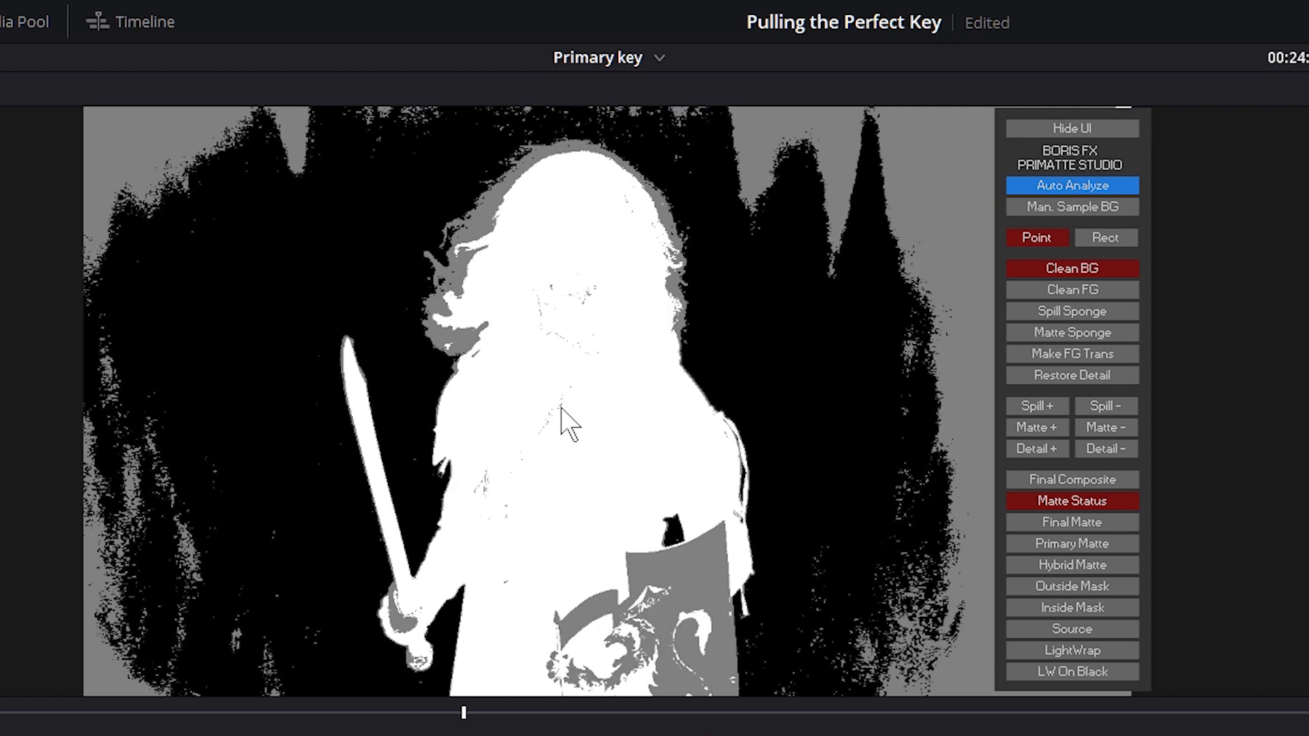
mouse_move(662, 691)
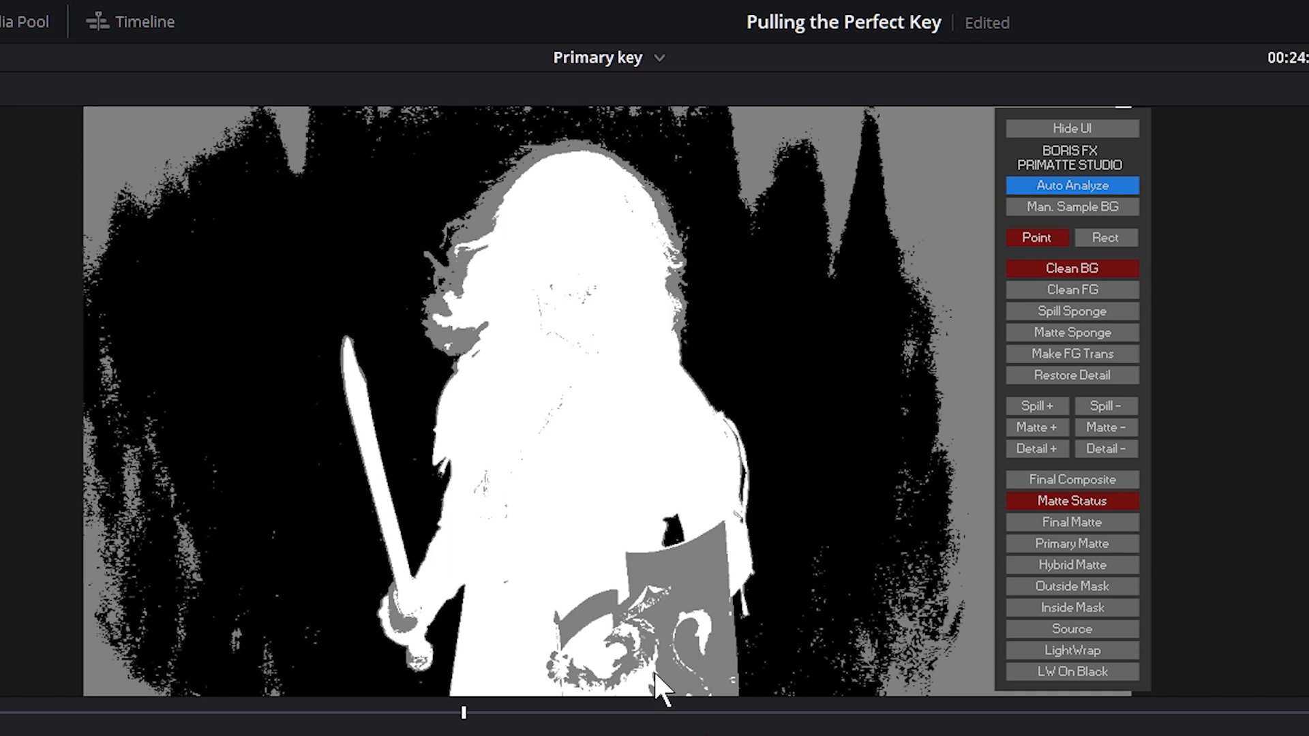
mouse_move(1071, 289)
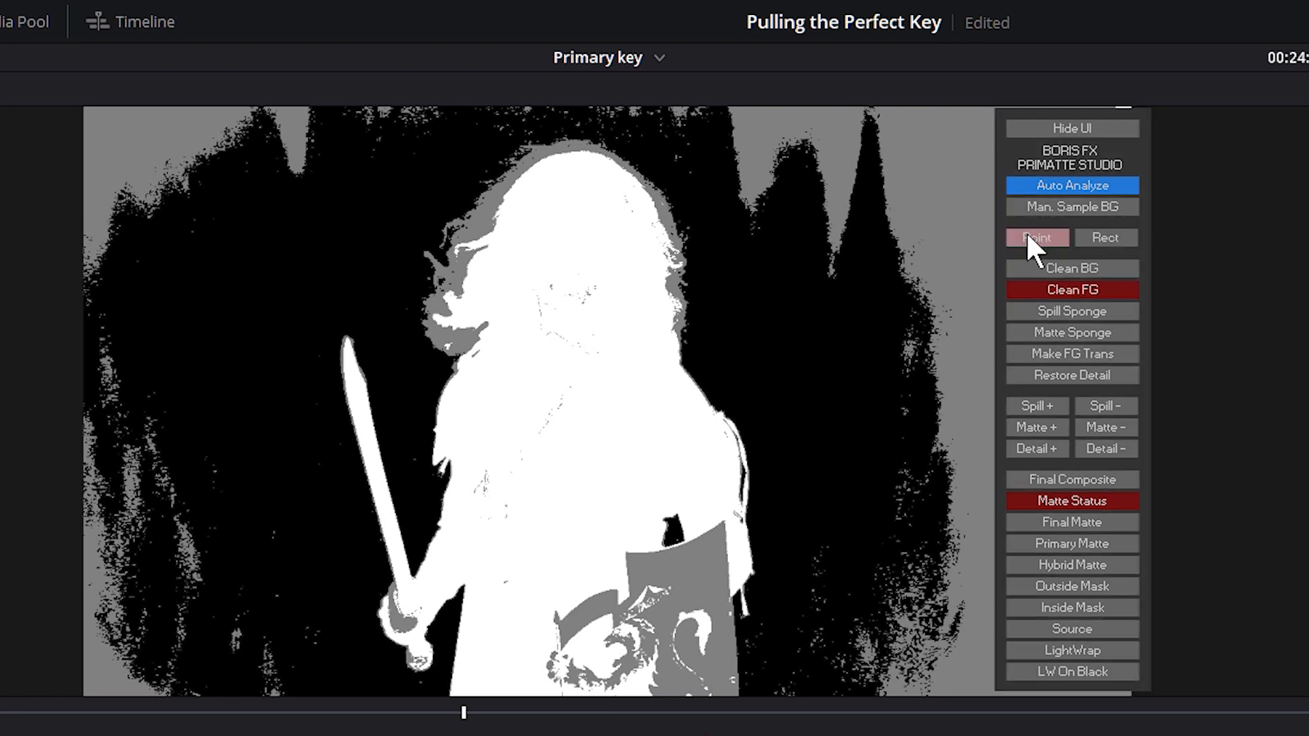
Rect-sample the grey shield area with Clean FG until it reads solid white, then return to Point sampling.
left_click(1106, 237)
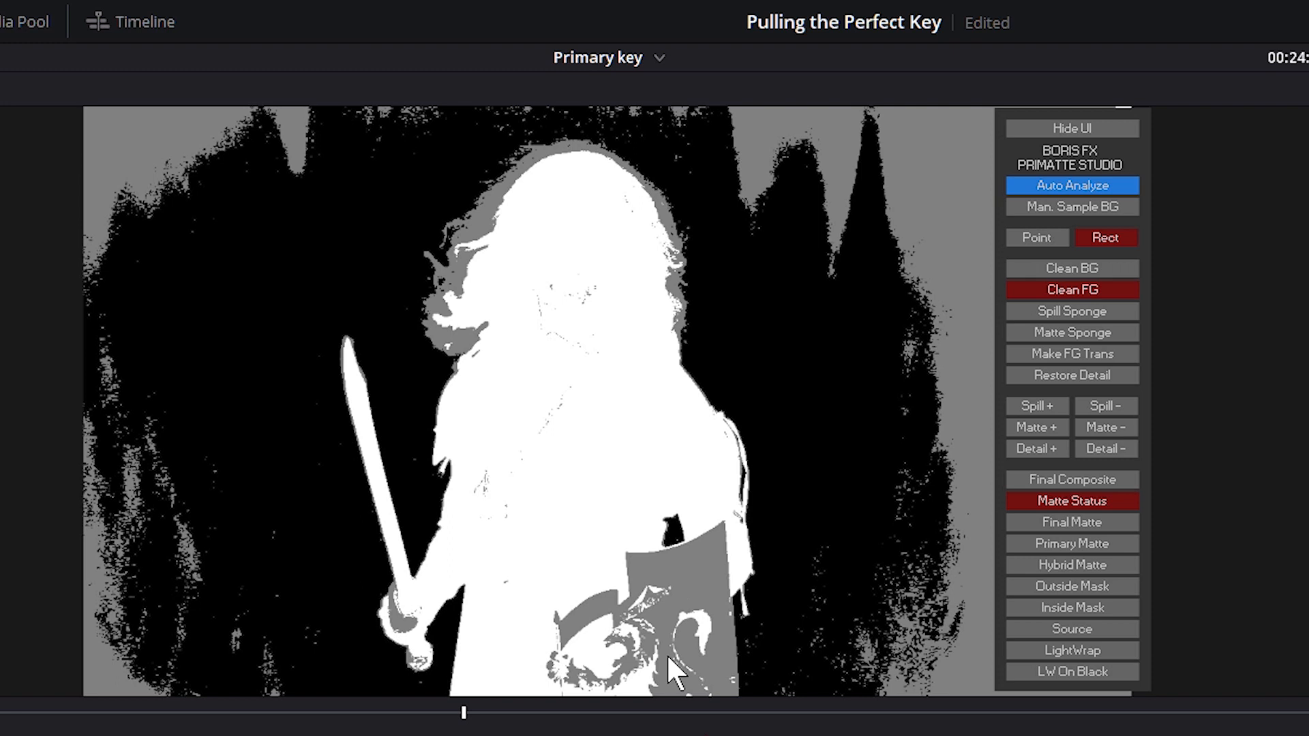
left_click_drag(668, 673, 636, 606)
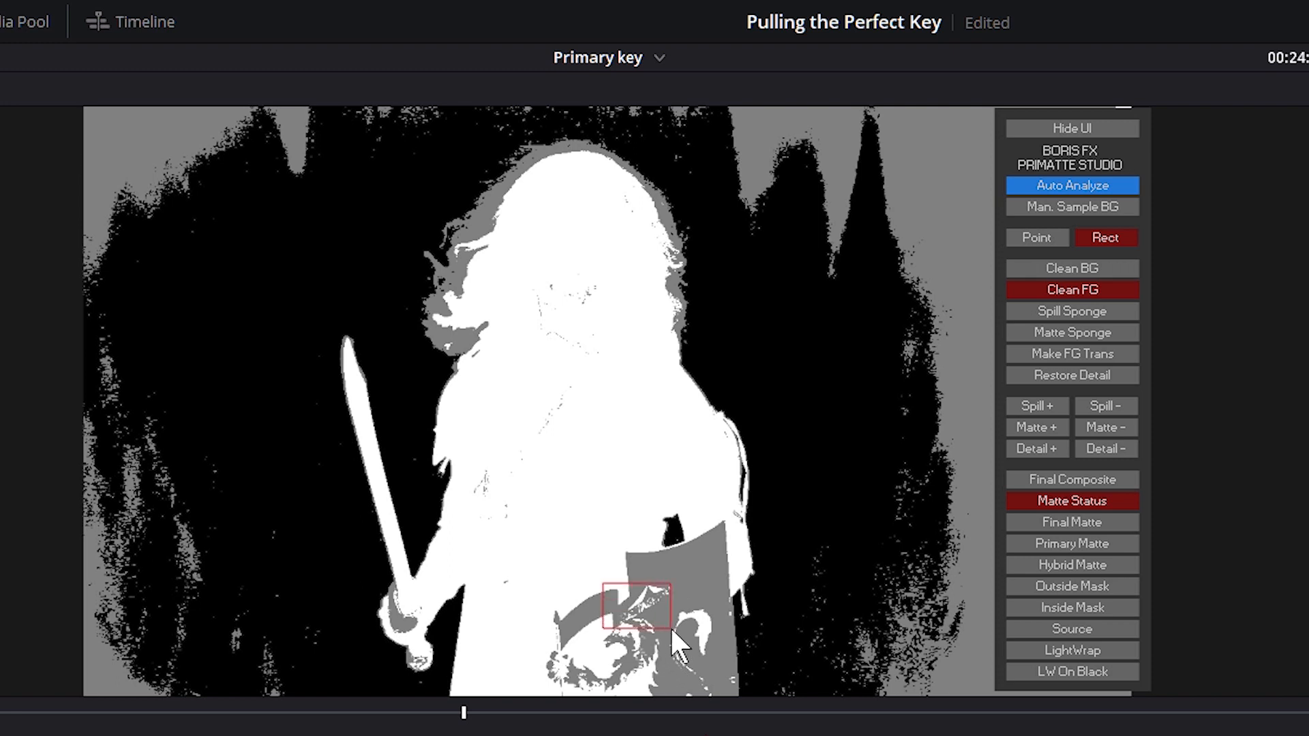
left_click_drag(676, 634, 684, 656)
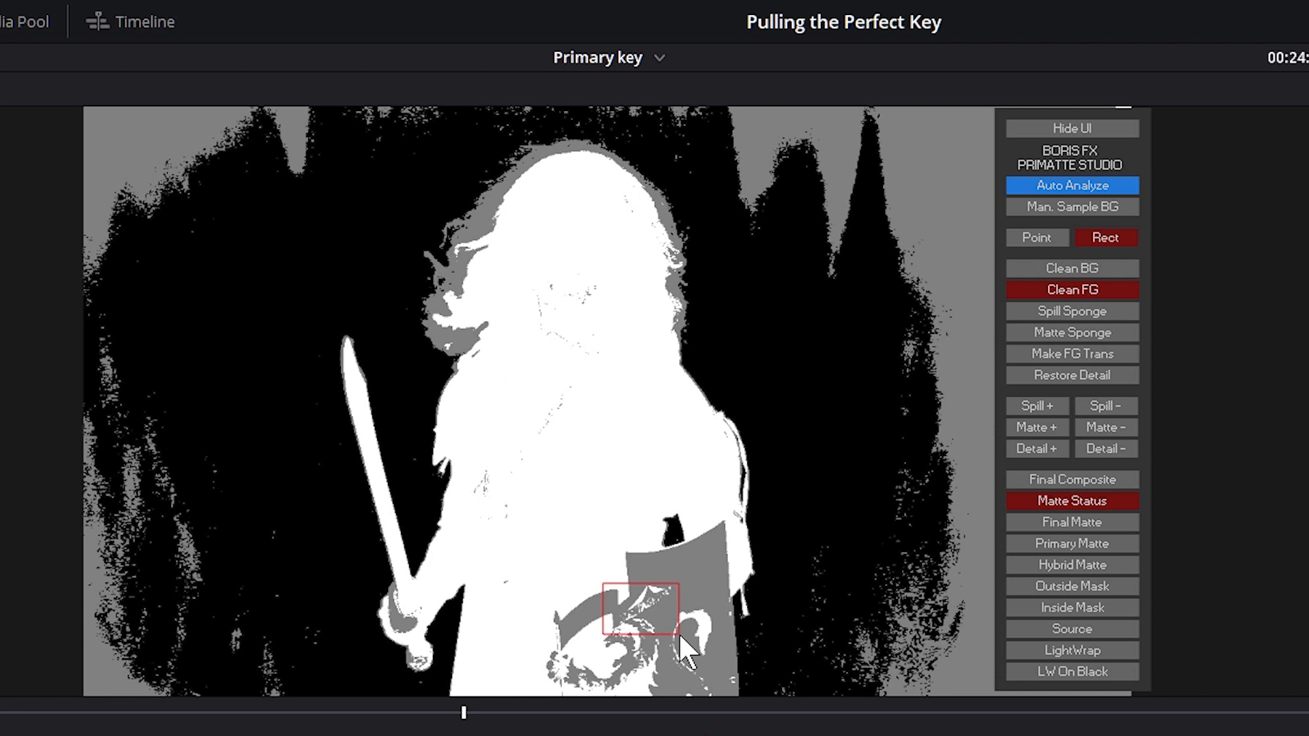
left_click_drag(604, 590, 678, 631)
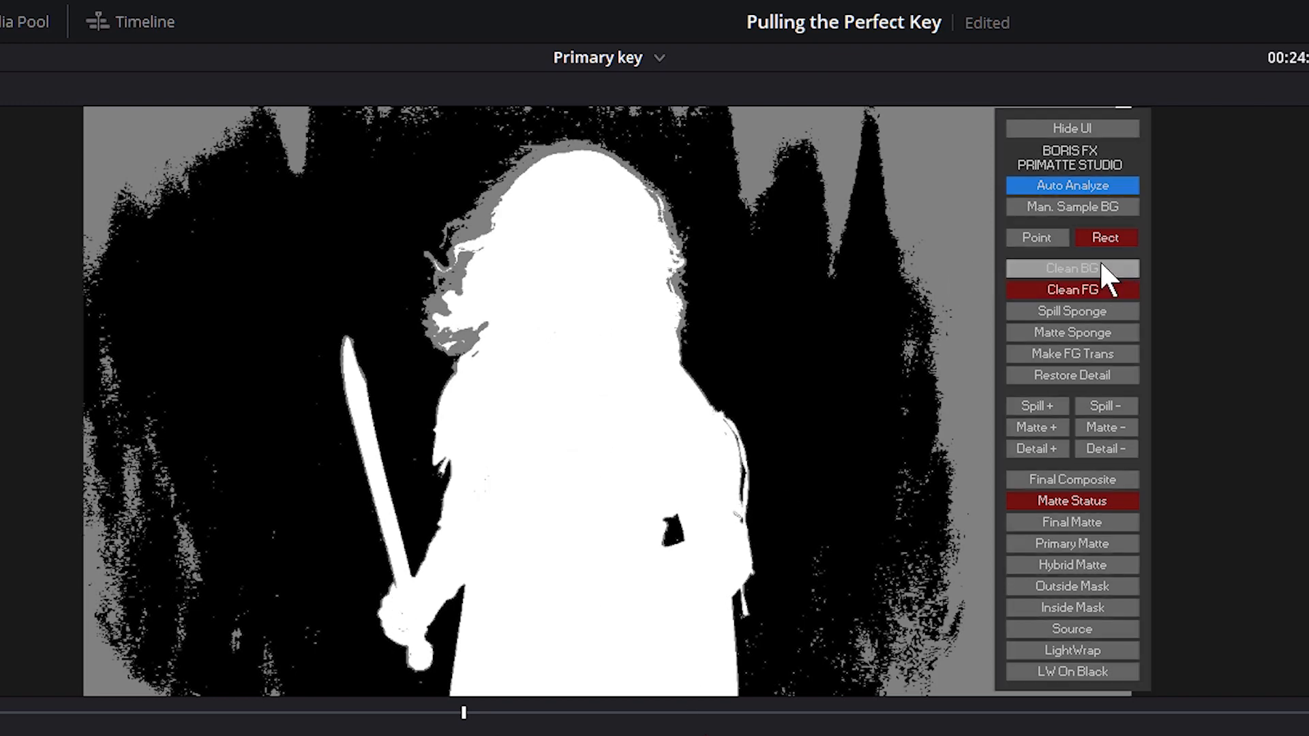
left_click(1035, 237)
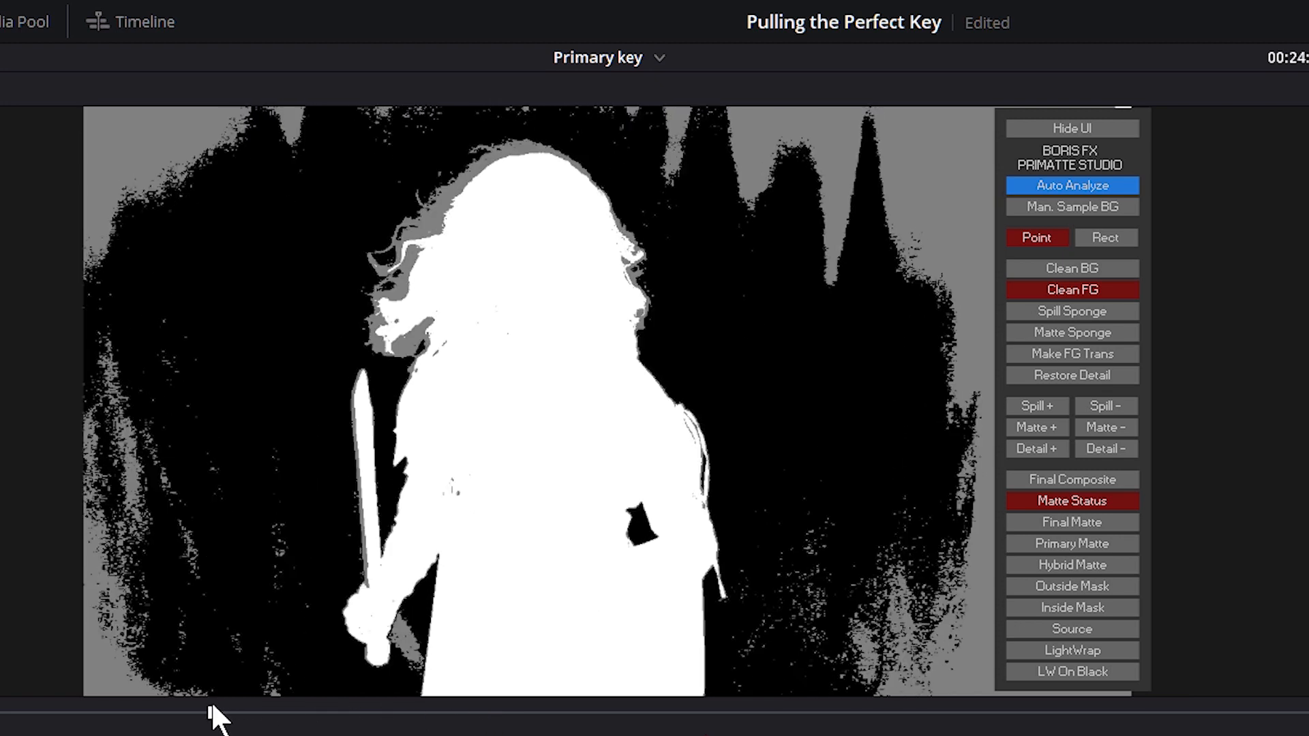
Move to an earlier frame and sample the grey fringes around the hair with Clean BG.
left_click(1072, 268)
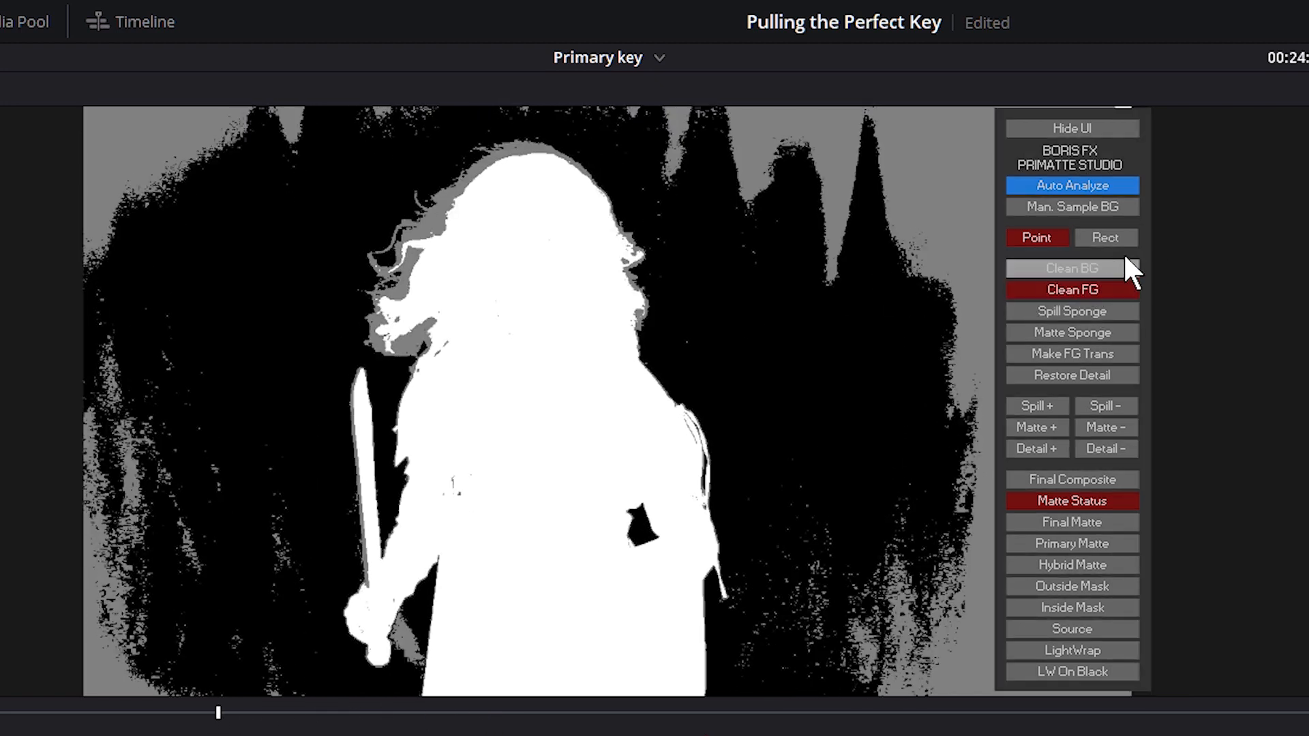
left_click(1072, 267)
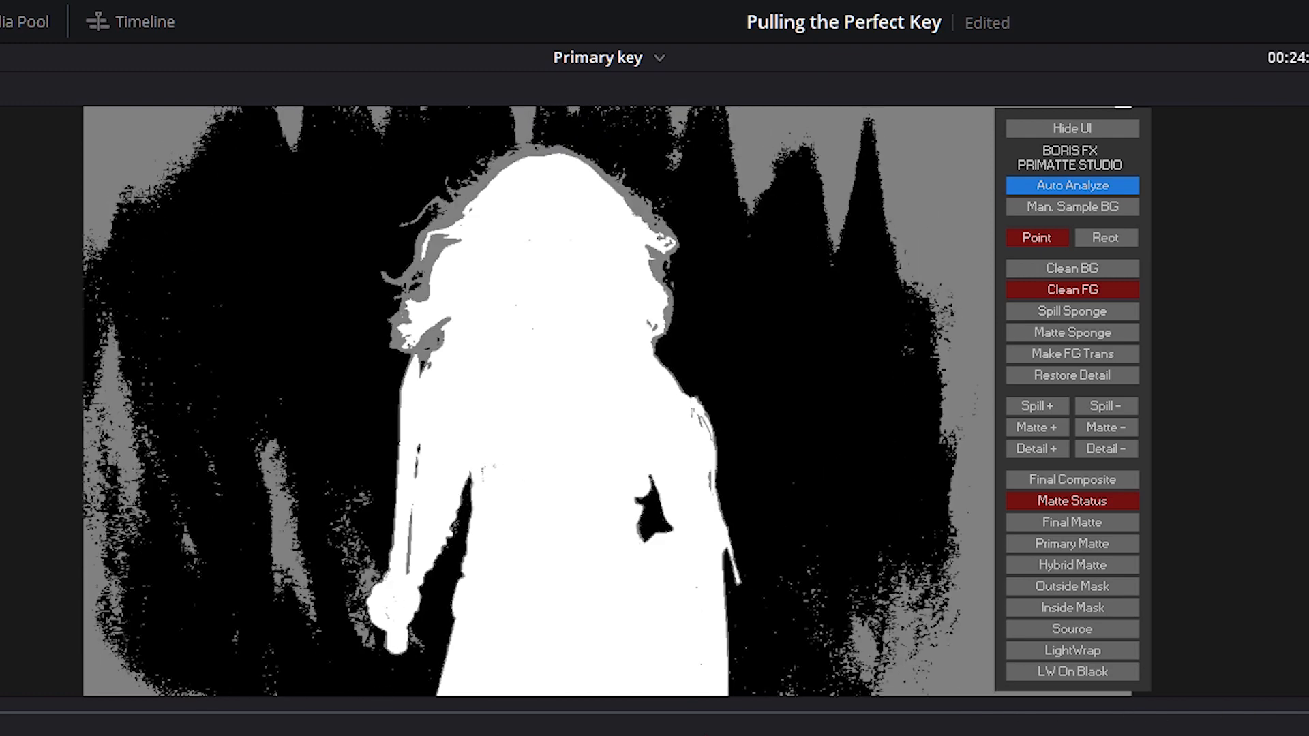
left_click(1072, 267)
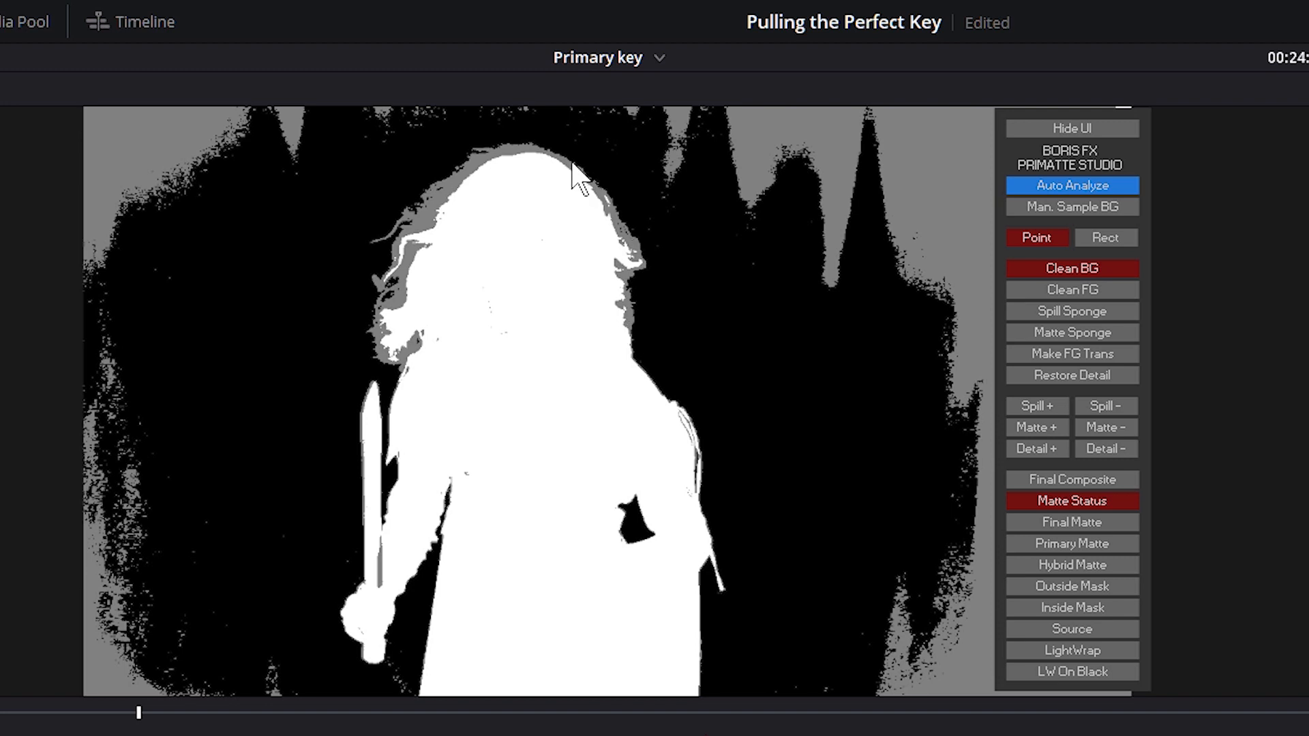
mouse_move(459, 490)
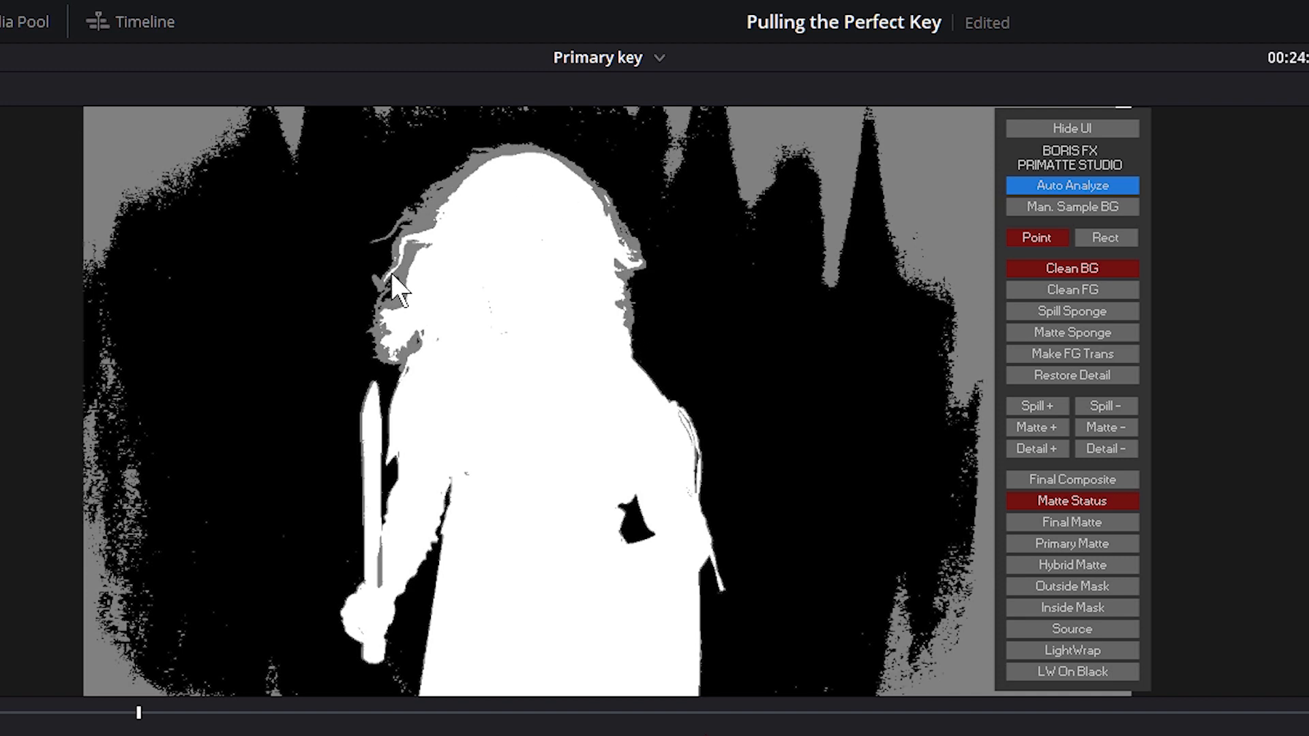
mouse_move(405, 313)
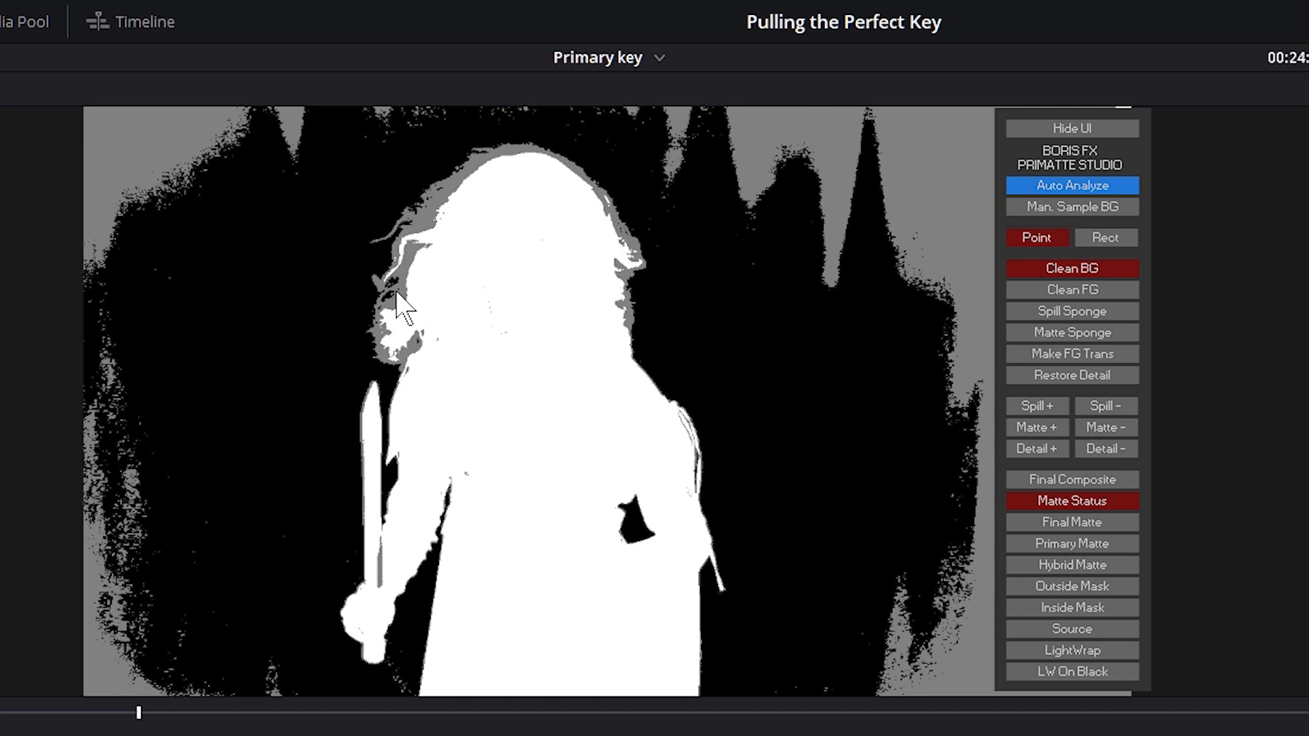
mouse_move(976, 417)
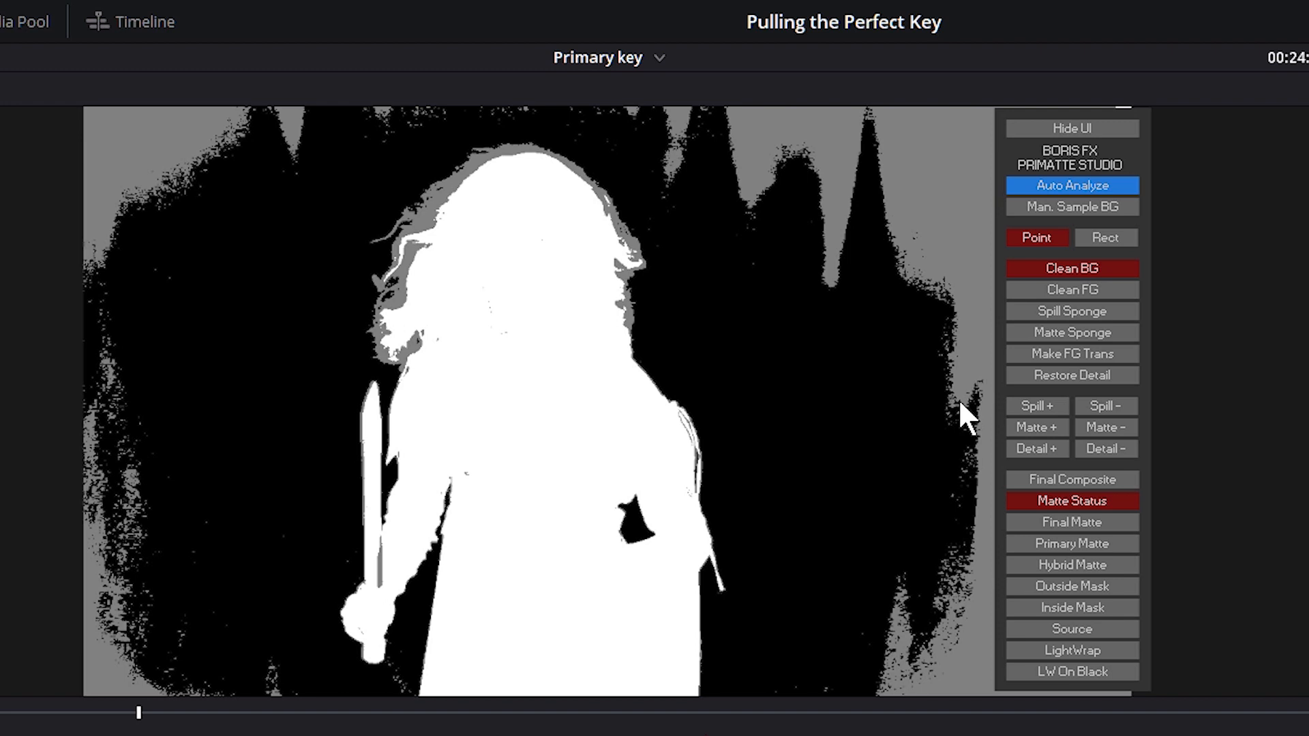
mouse_move(496, 222)
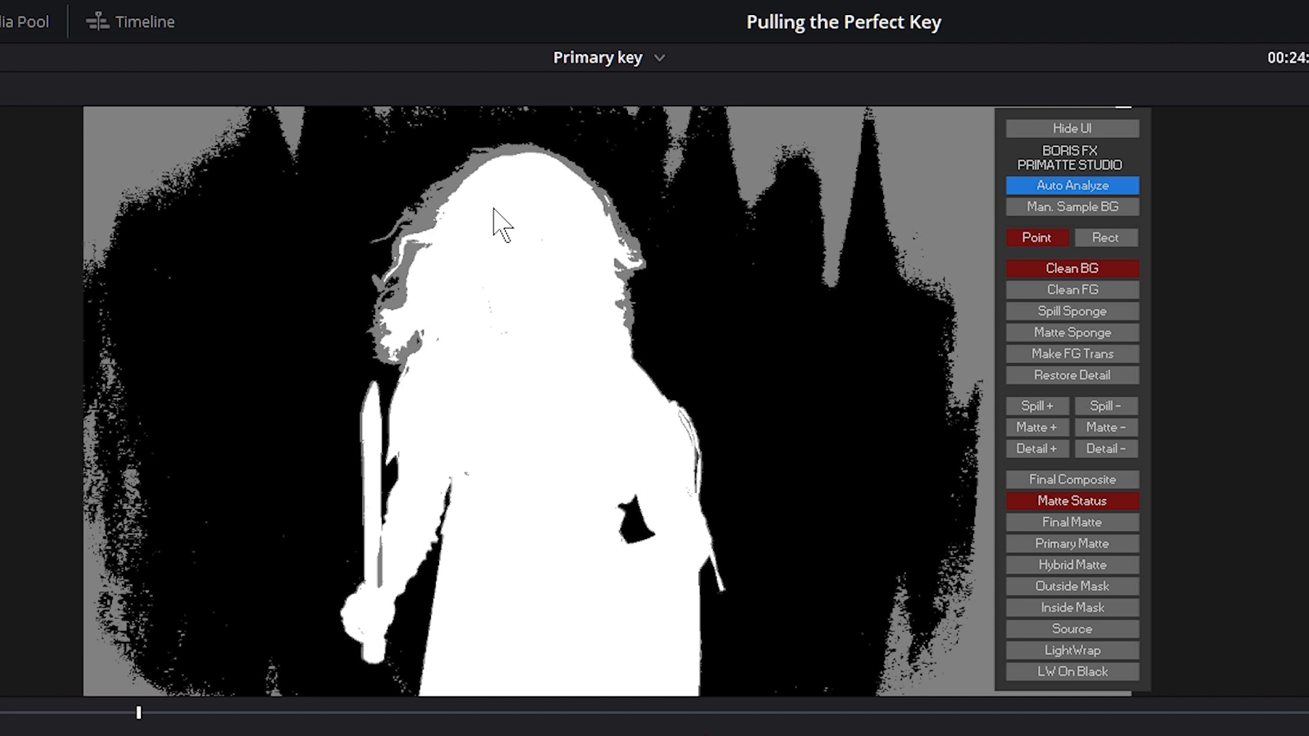
mouse_move(315, 343)
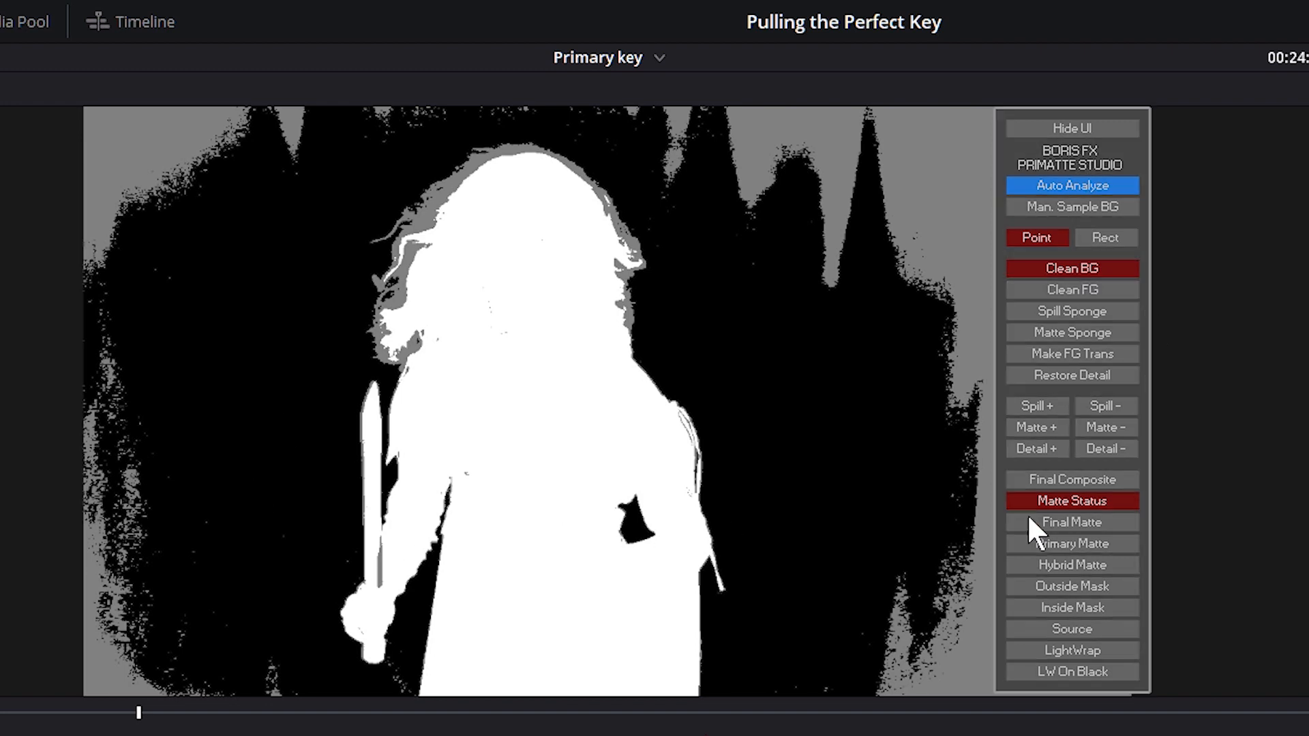
Show the Final Matte view and scrub the clip to confirm a clean white-on-black silhouette.
left_click(1072, 522)
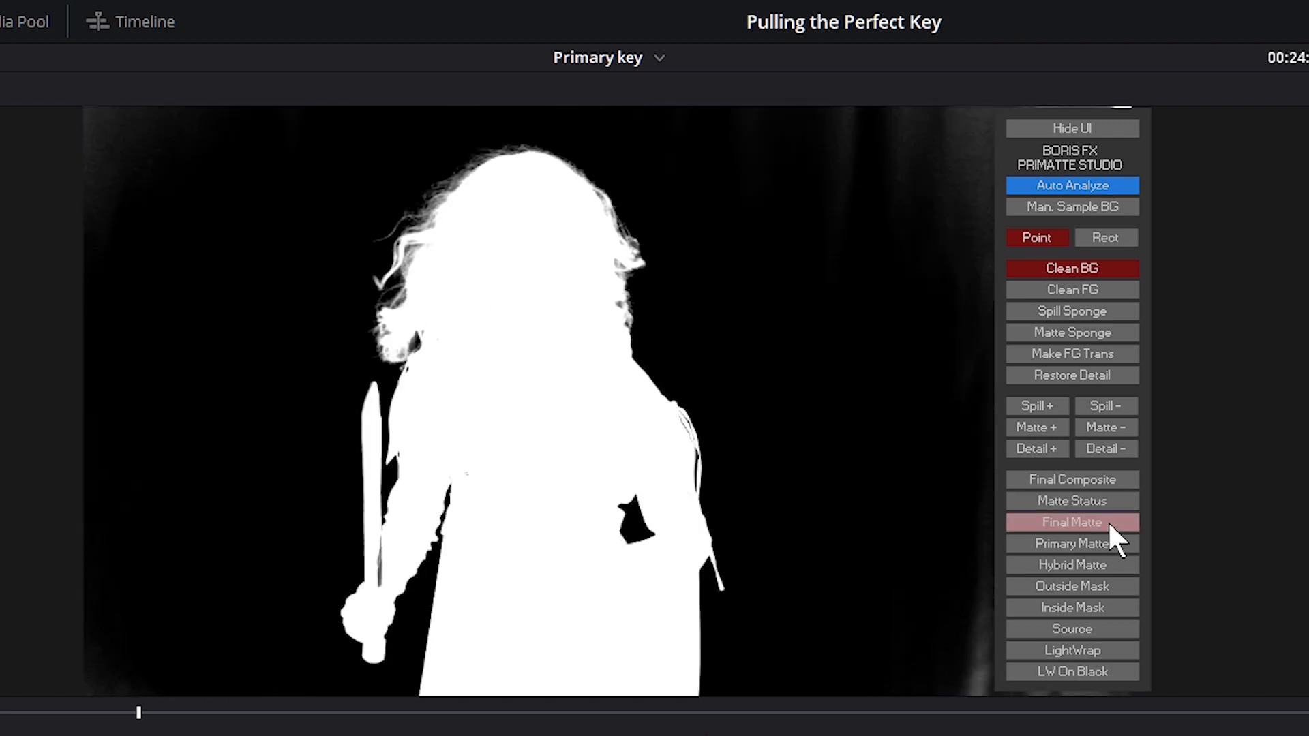
left_click(1072, 523)
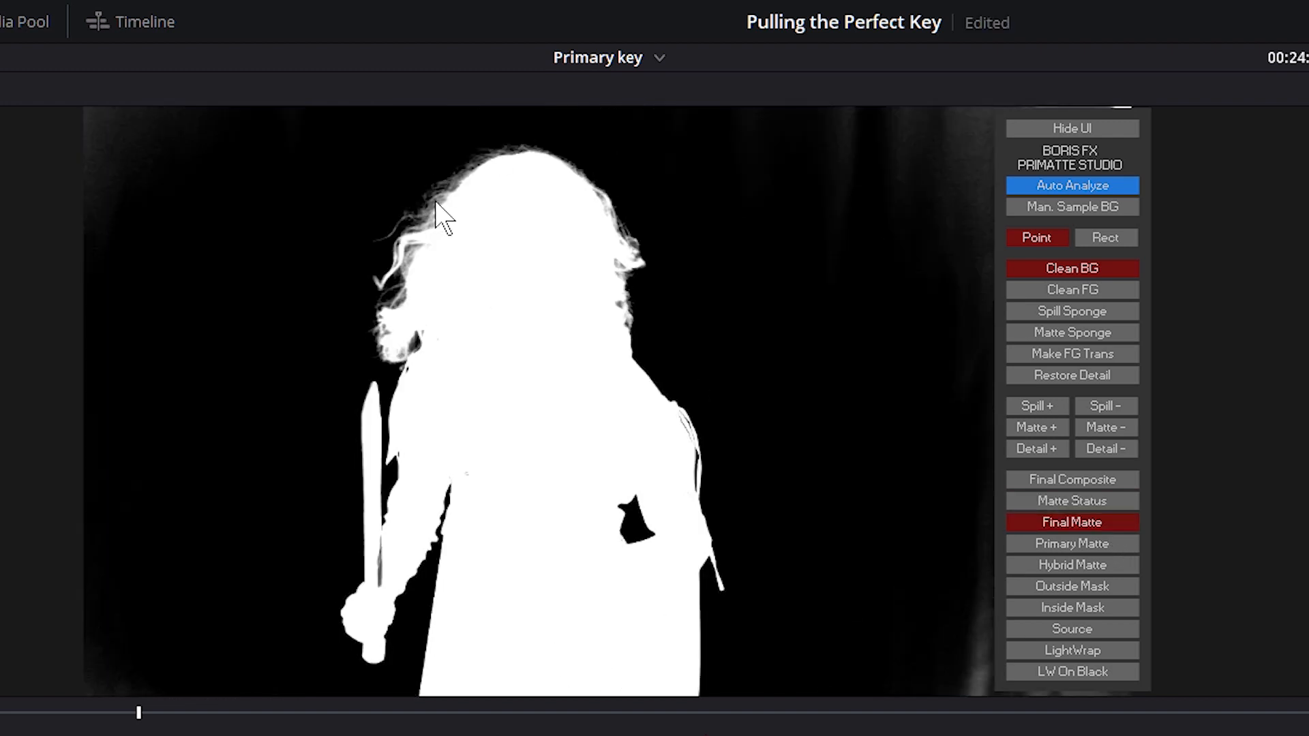
mouse_move(409, 218)
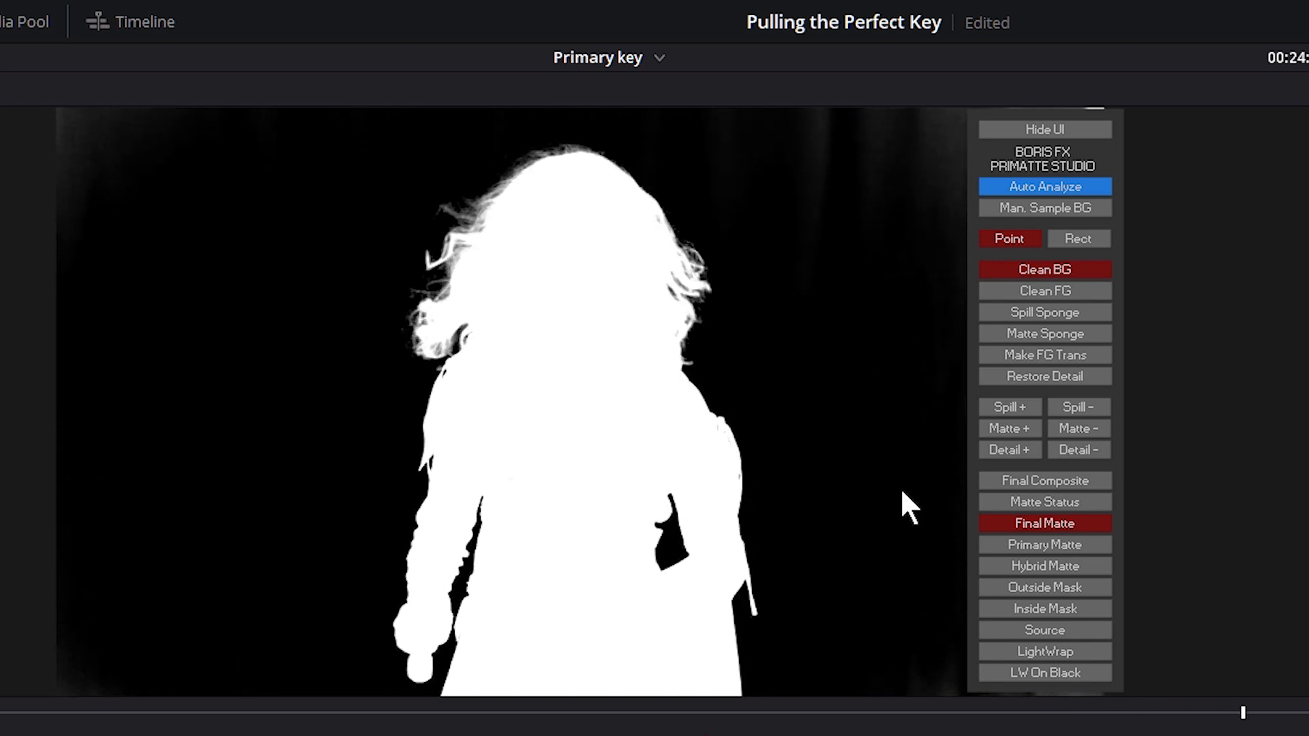
left_click(1044, 480)
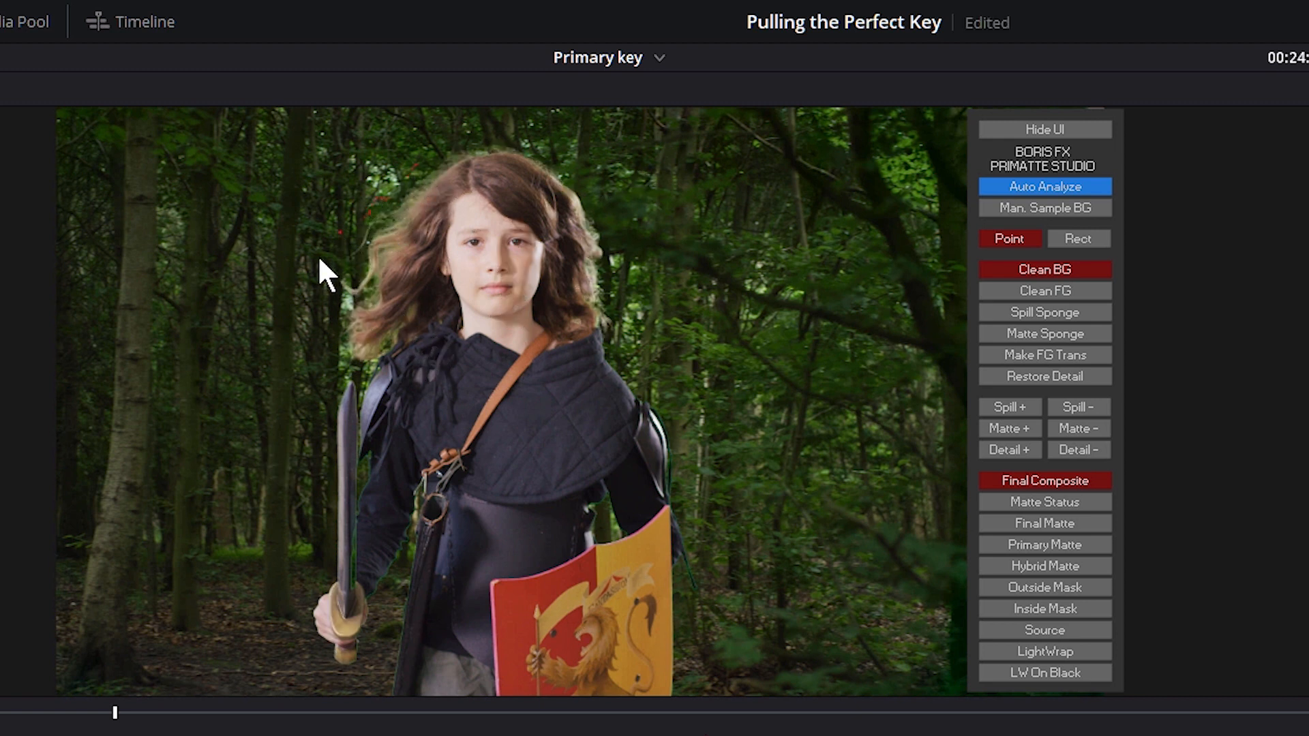
mouse_move(425, 581)
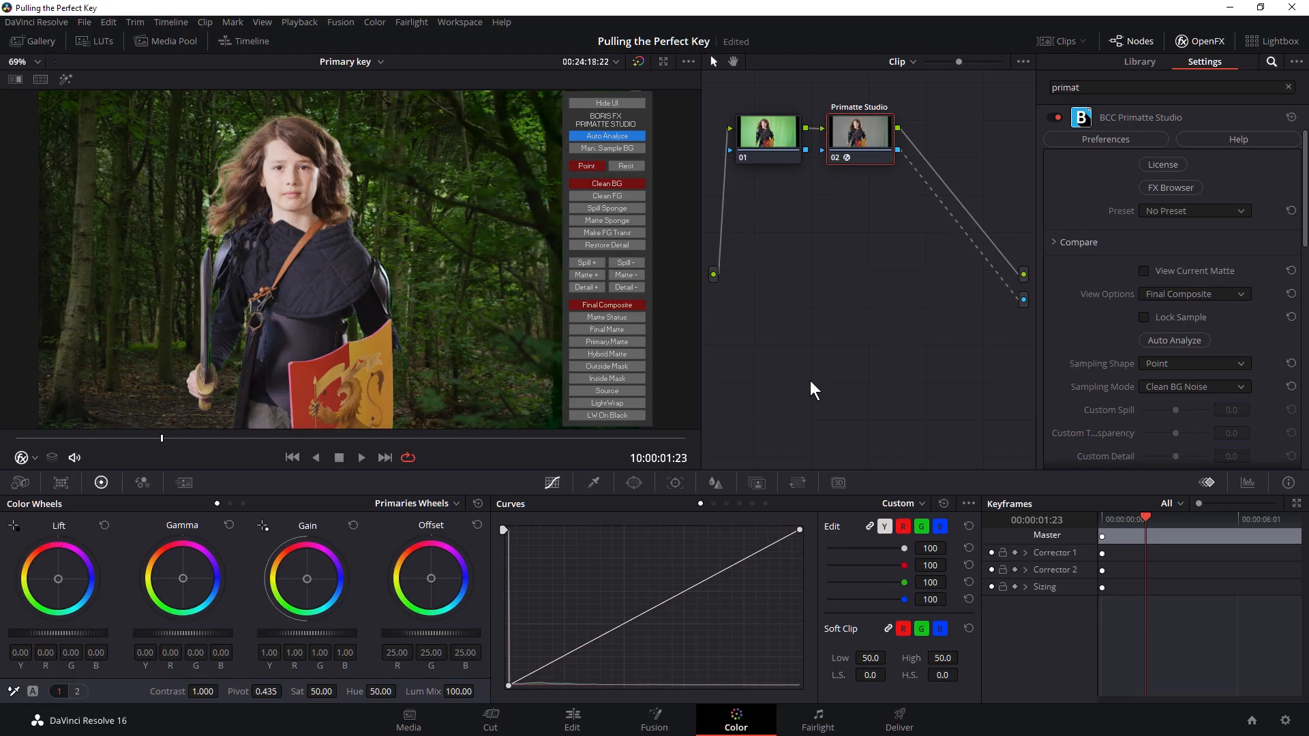
mouse_move(786, 401)
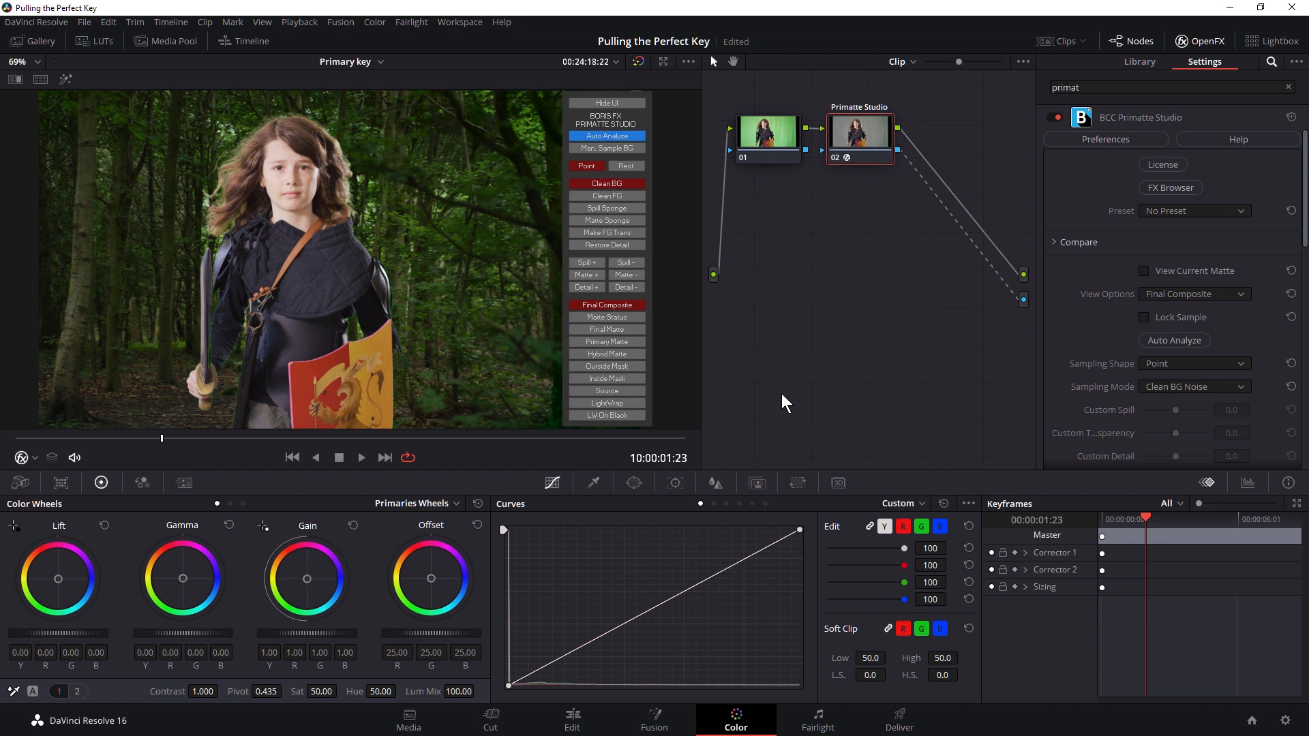
mouse_move(321, 150)
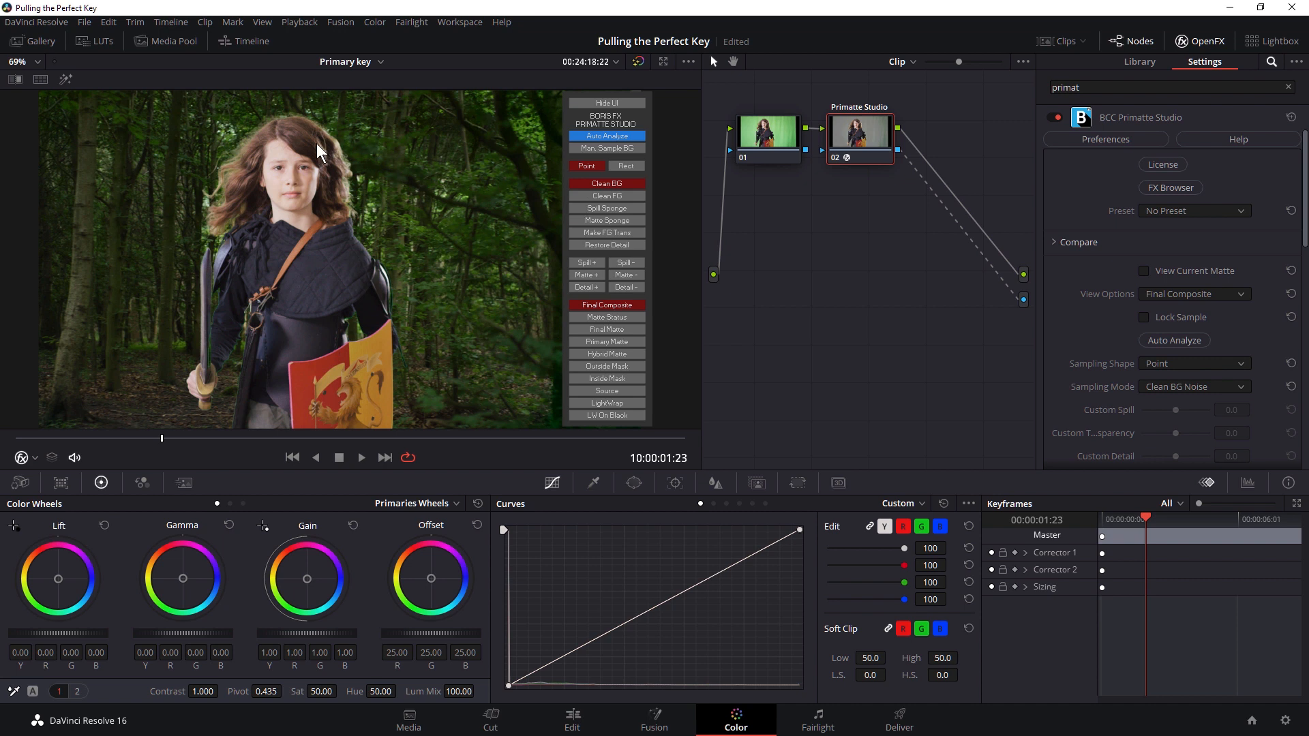
mouse_move(233, 240)
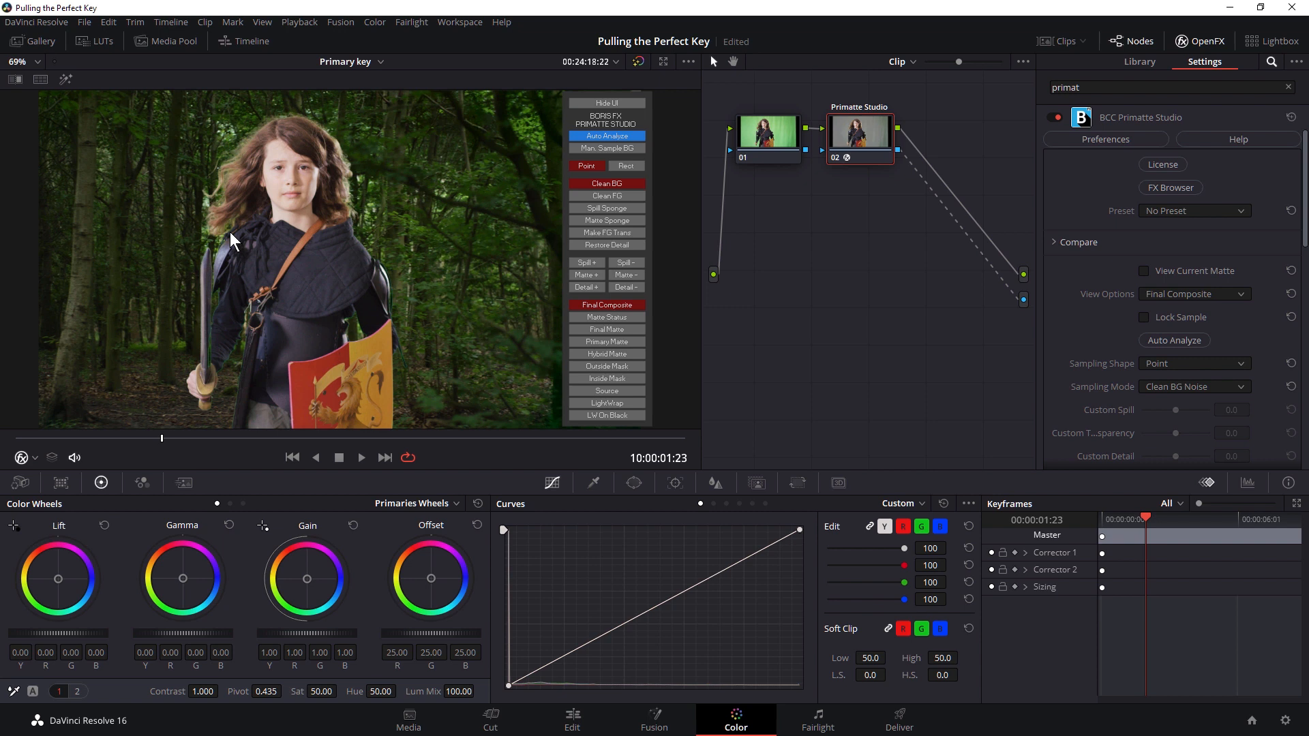